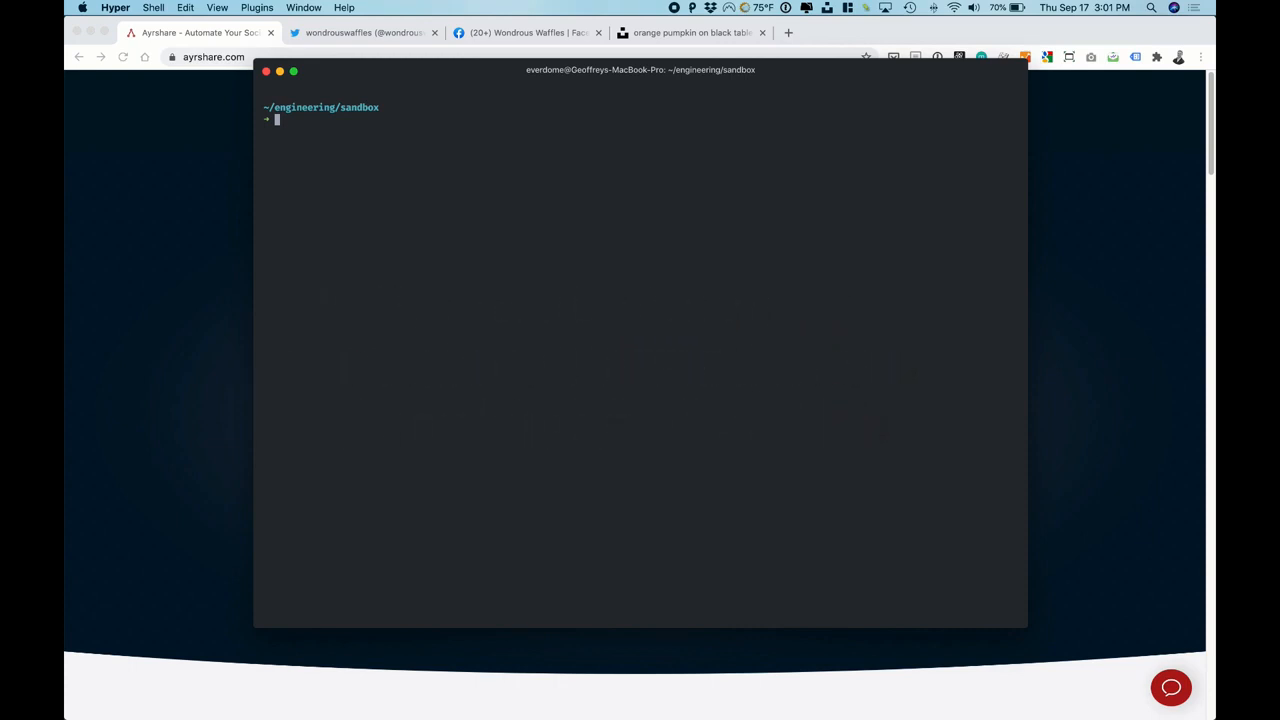
# - Create the SocialPost folder with mkdir, cd into it, and open it with code
pyautogui.write('mkdir SocialPost')
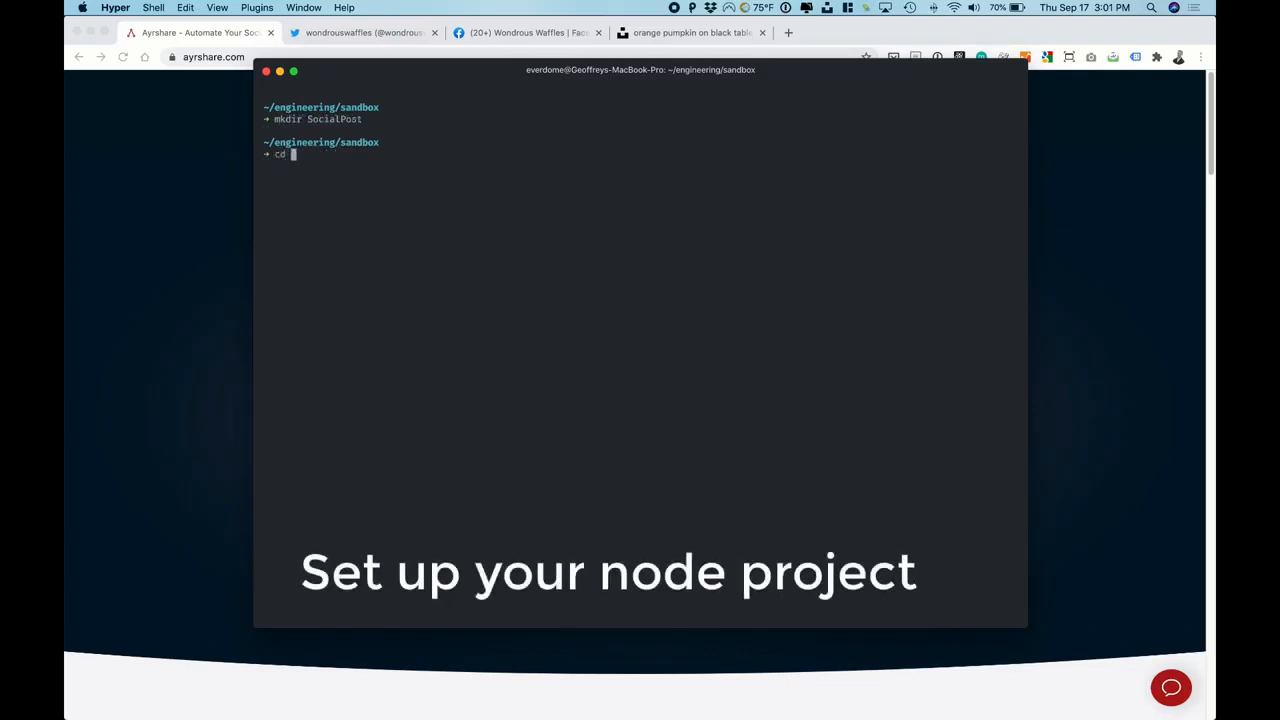
pyautogui.write('SocialPost')
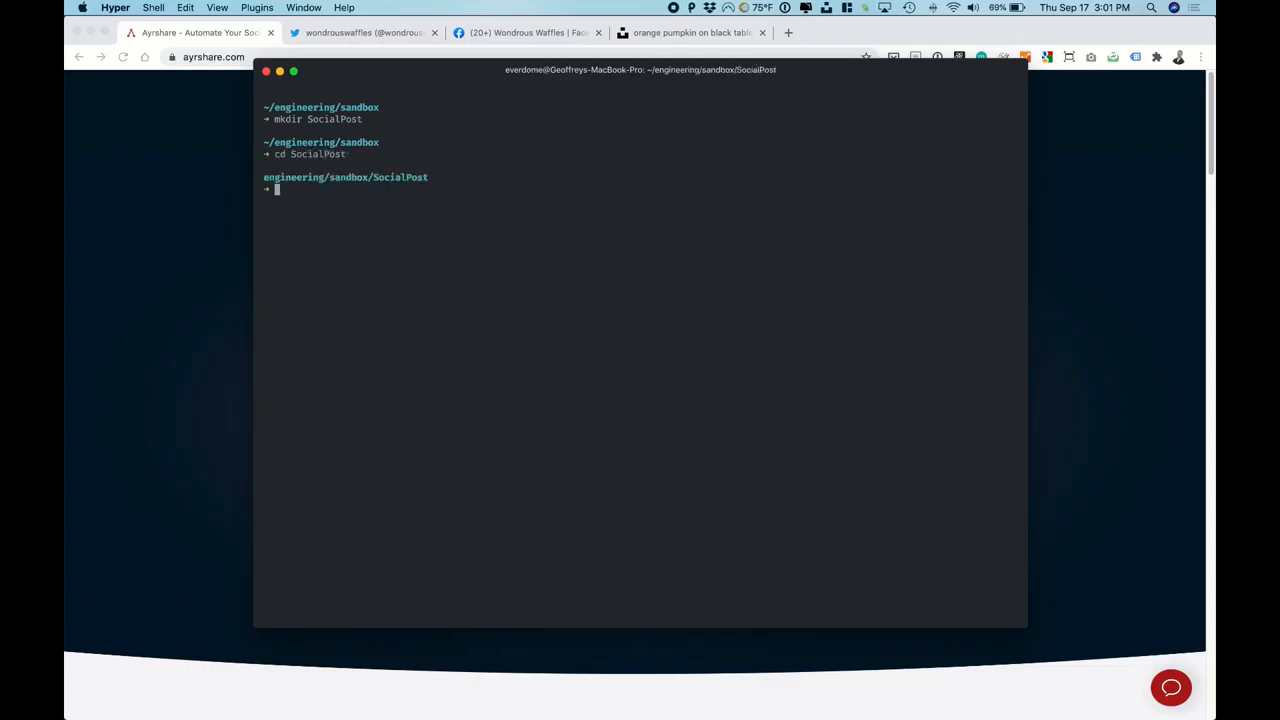
pyautogui.write('code .')
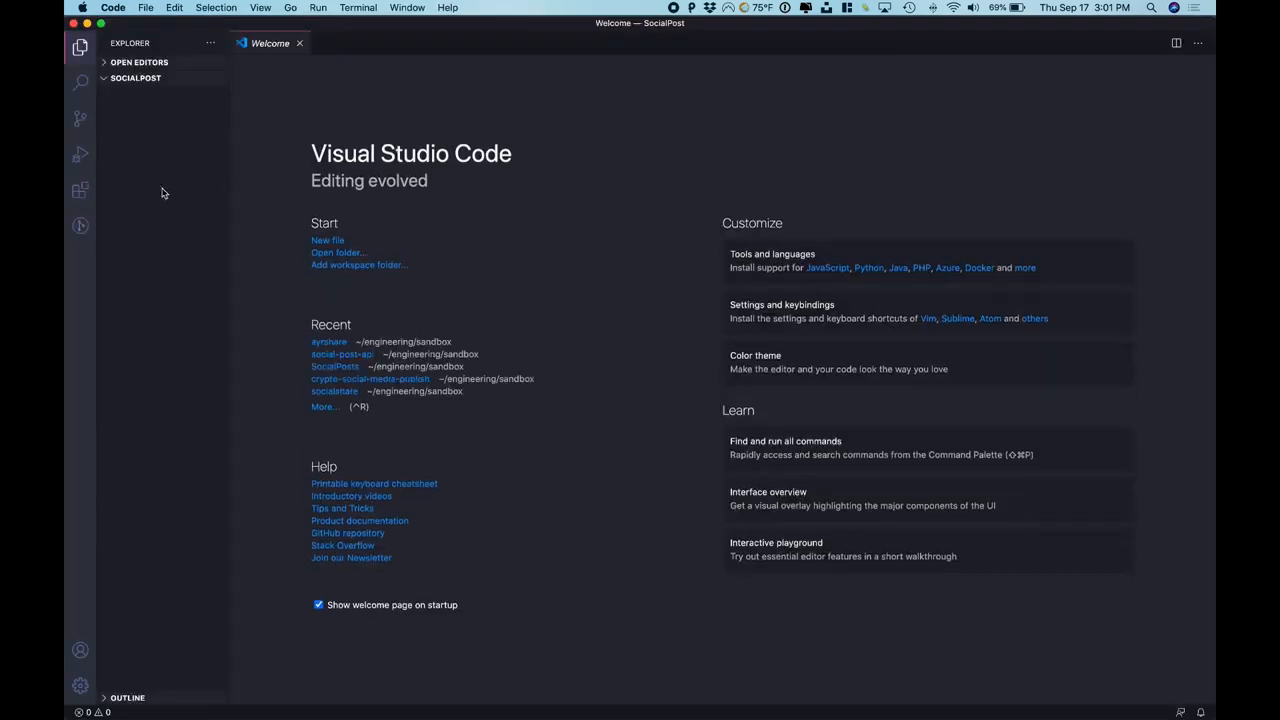
# - Add a package.json file containing an empty {} object from the Explorer
pyautogui.rightClick(131, 78)
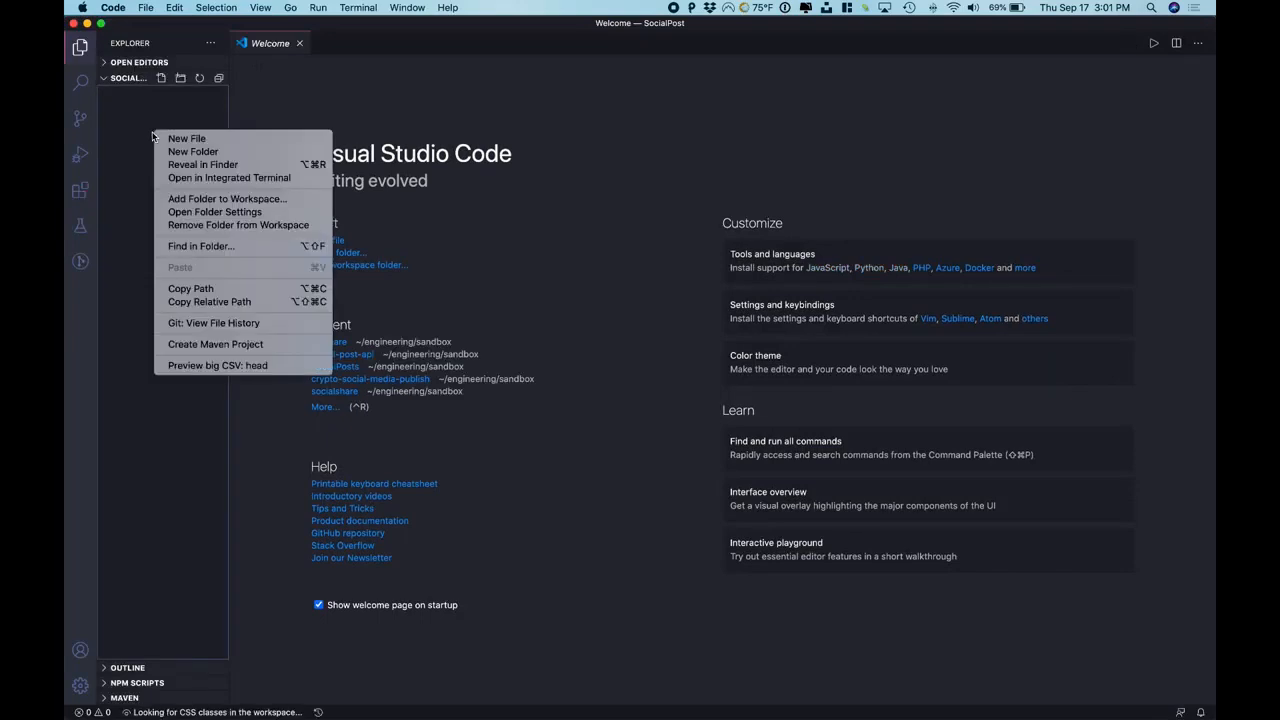
pyautogui.click(186, 138)
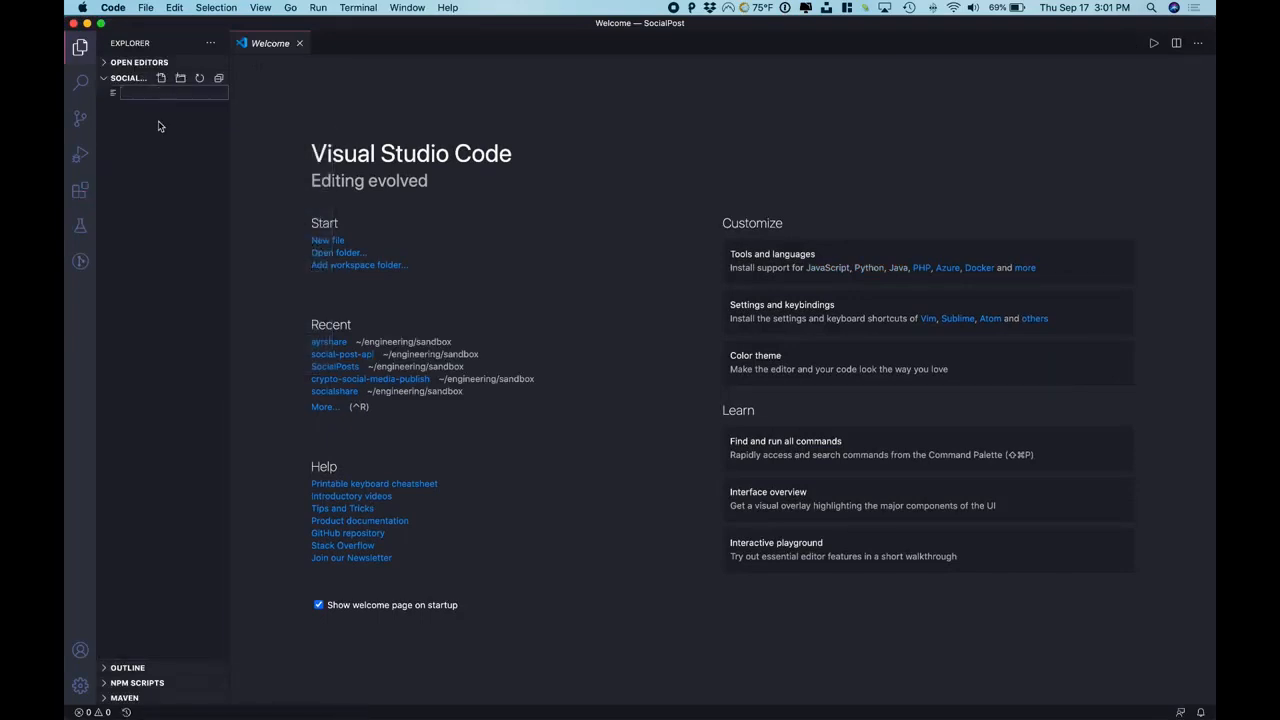
pyautogui.write('package')
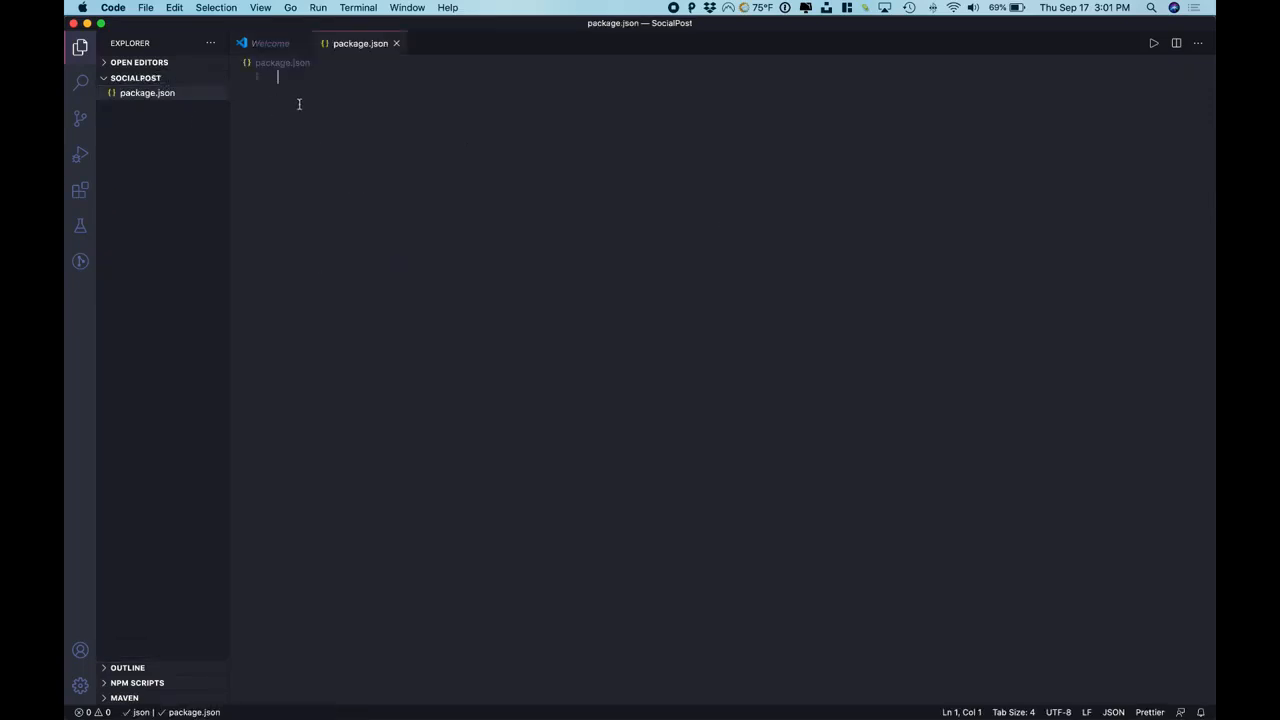
pyautogui.write('{}')
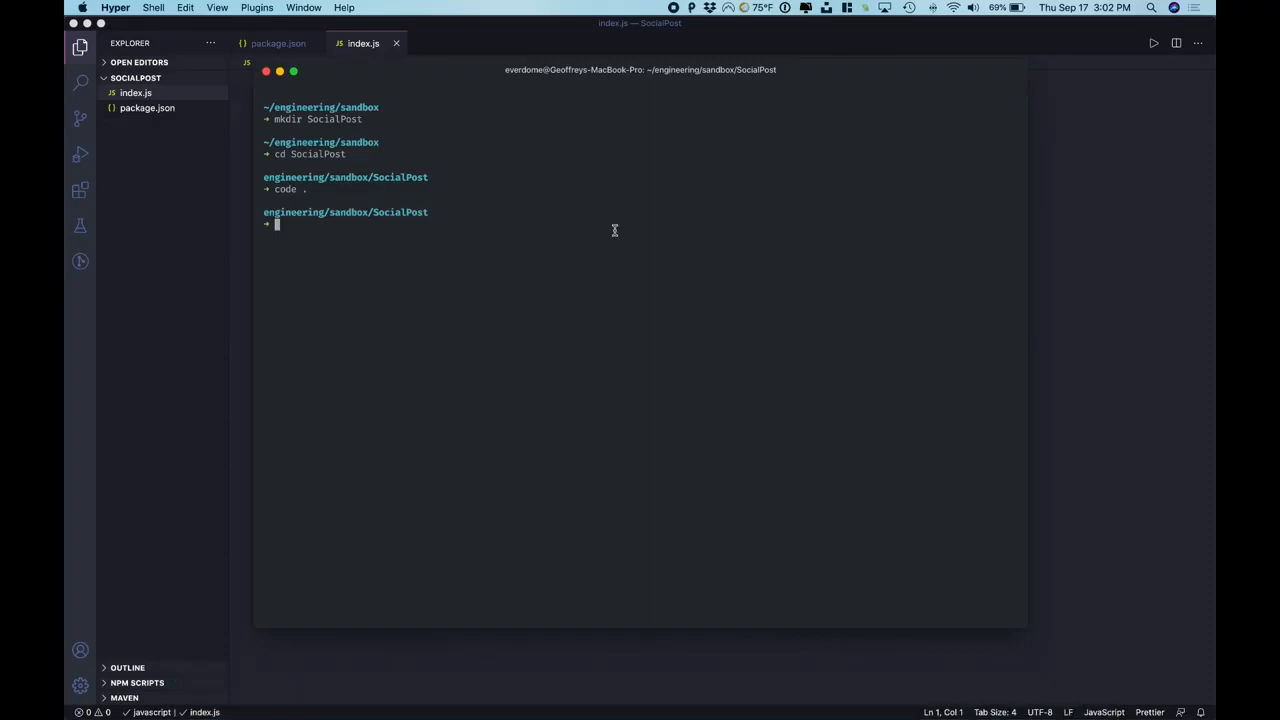
# - Run npm i social-post-api in the SocialPost folder
pyautogui.write('npm i')
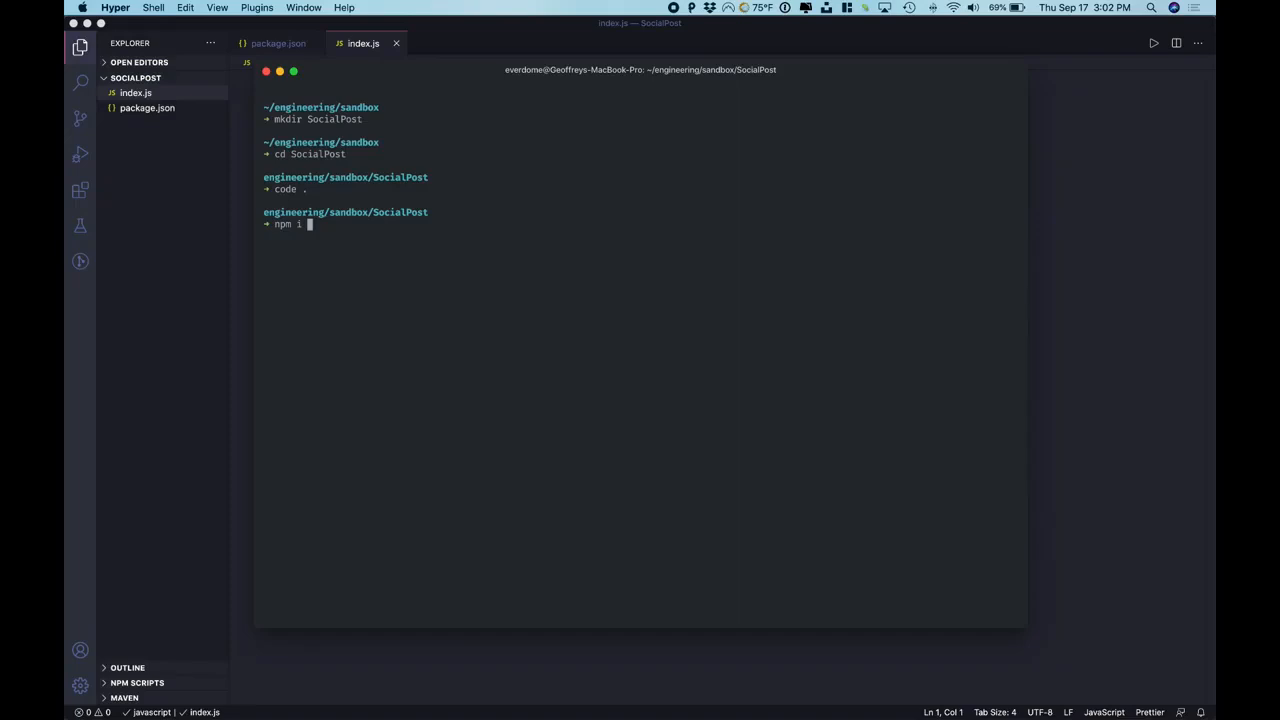
pyautogui.write('social-')
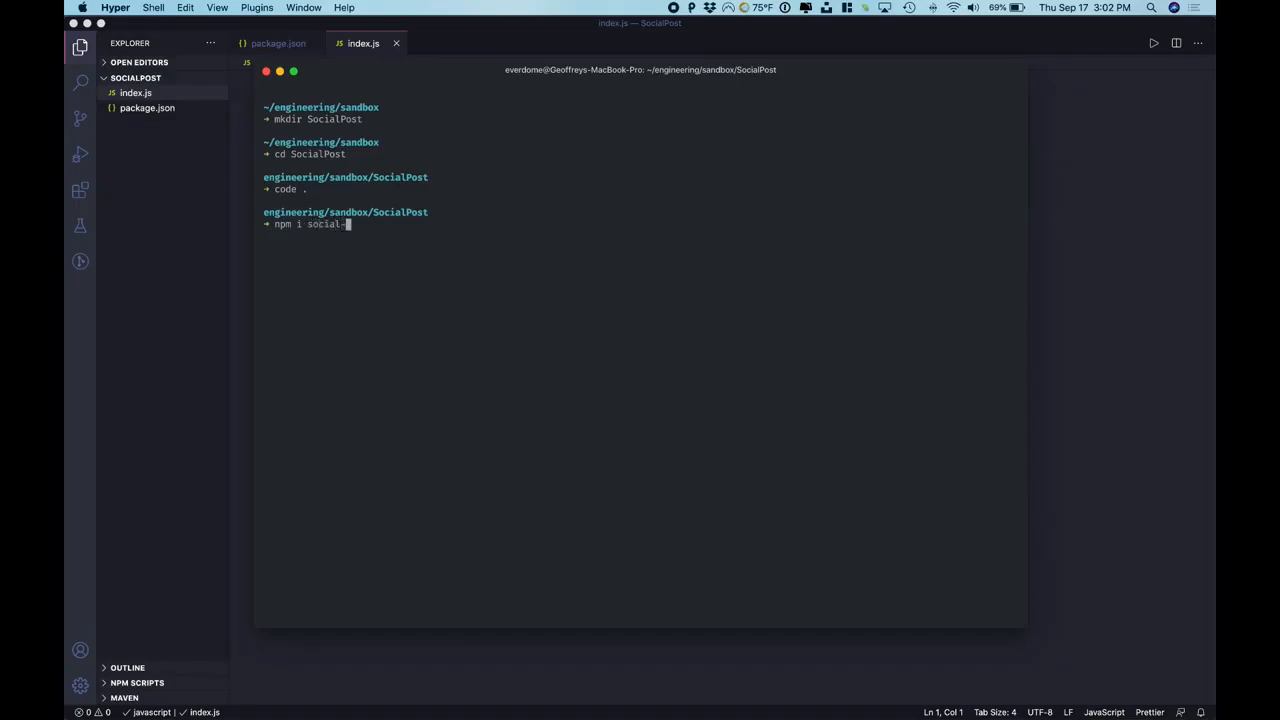
pyautogui.write('post-api')
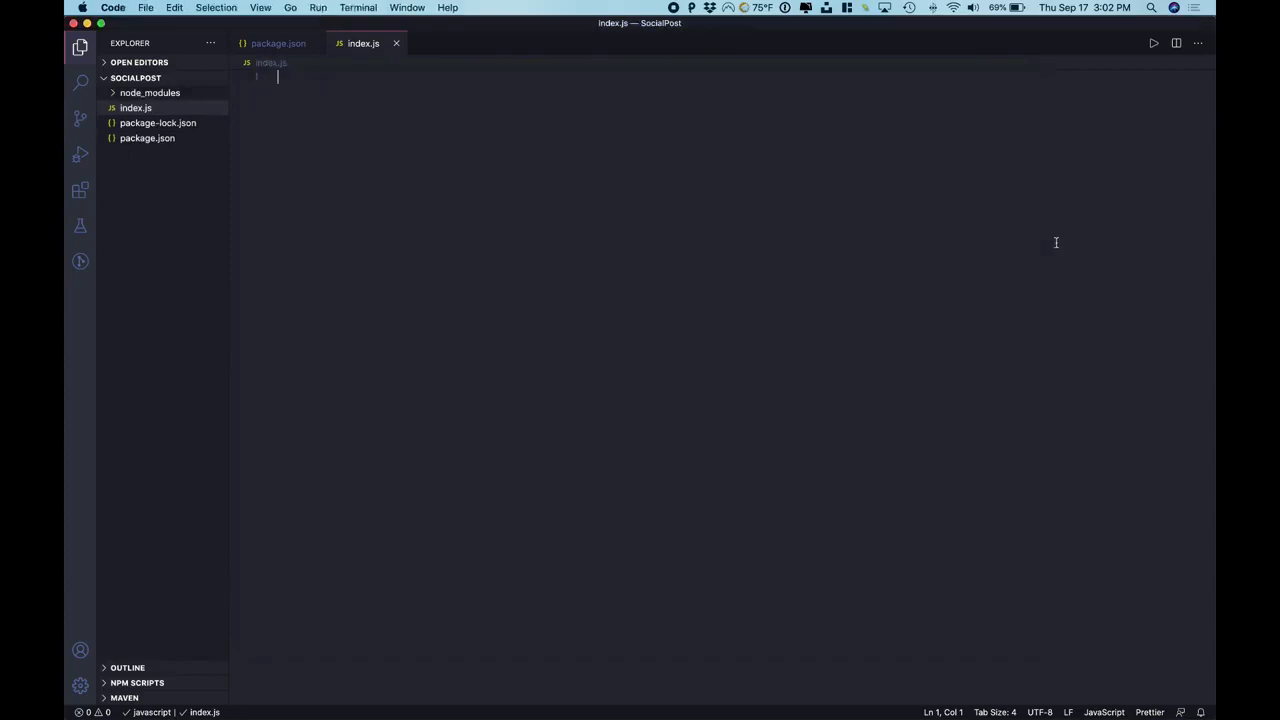
# - Add const SocialPost = require("social-post-api") to index.js
pyautogui.write('const S')
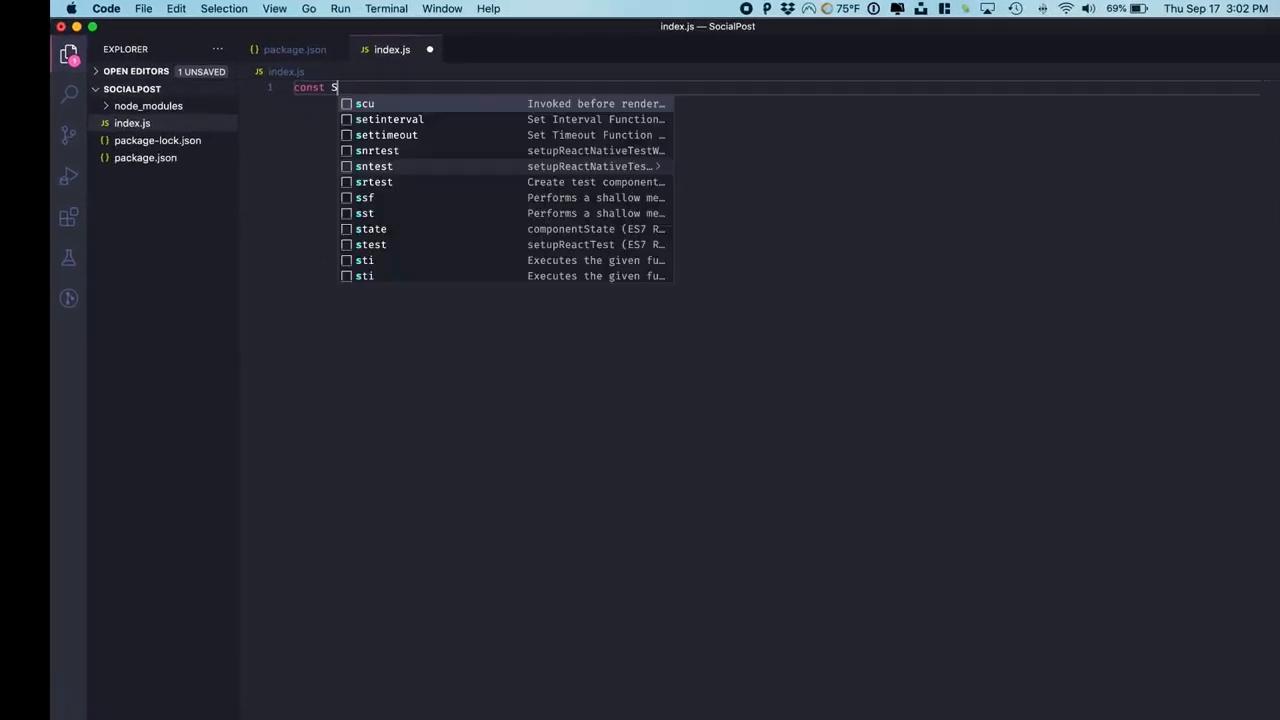
pyautogui.write('ocialPost')
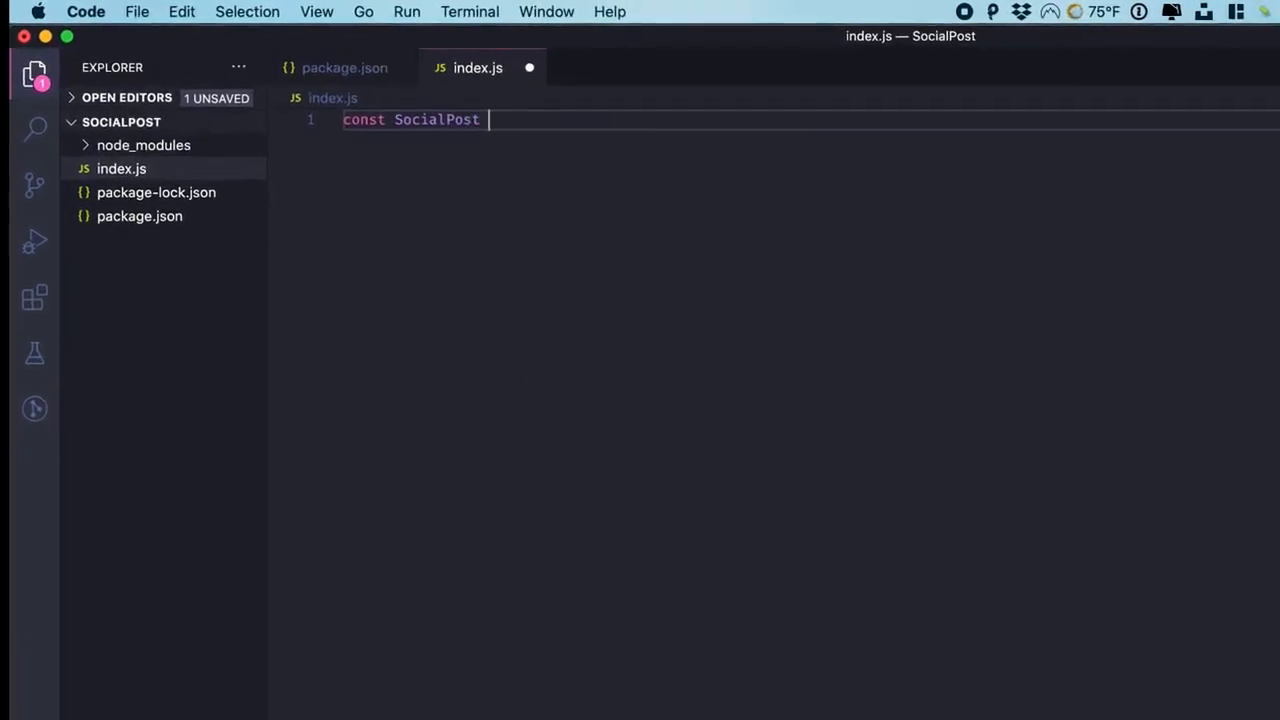
pyautogui.write('= require(')
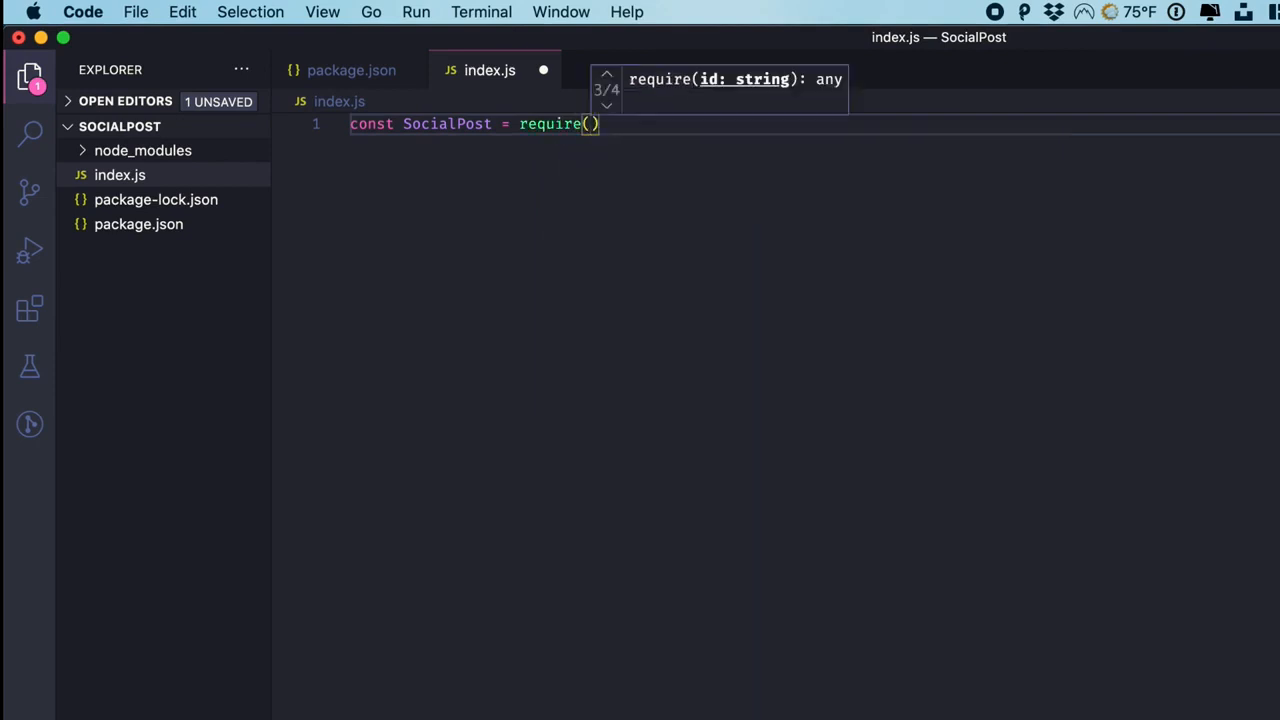
pyautogui.write('"social-post-api"')
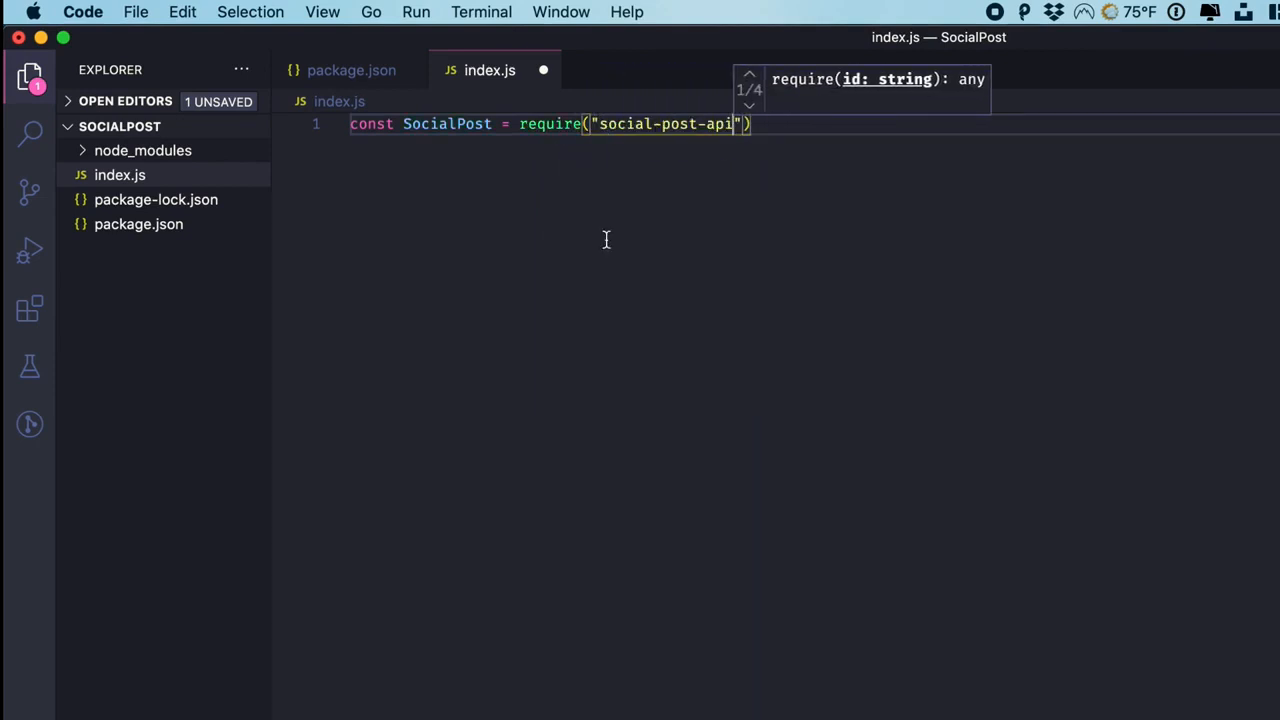
pyautogui.press('Enter')
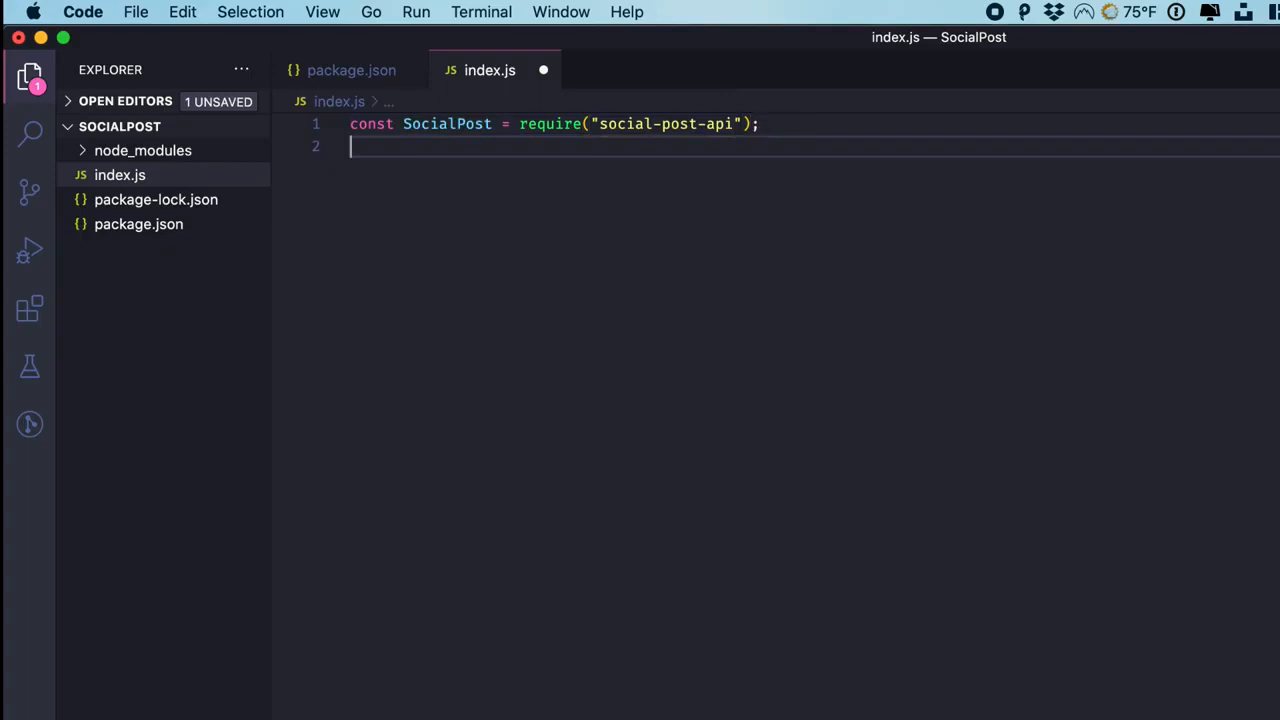
# - Create const social = new SocialPost("") on the next line
pyautogui.write('const social')
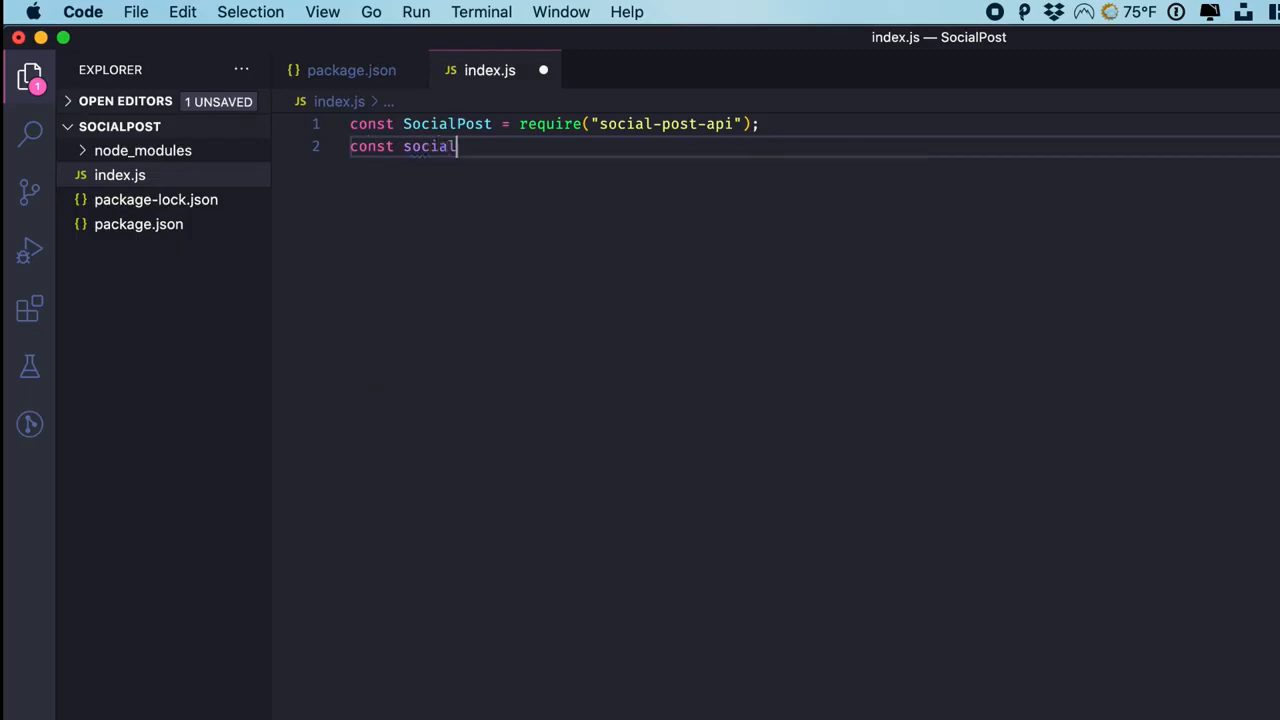
pyautogui.write('= new')
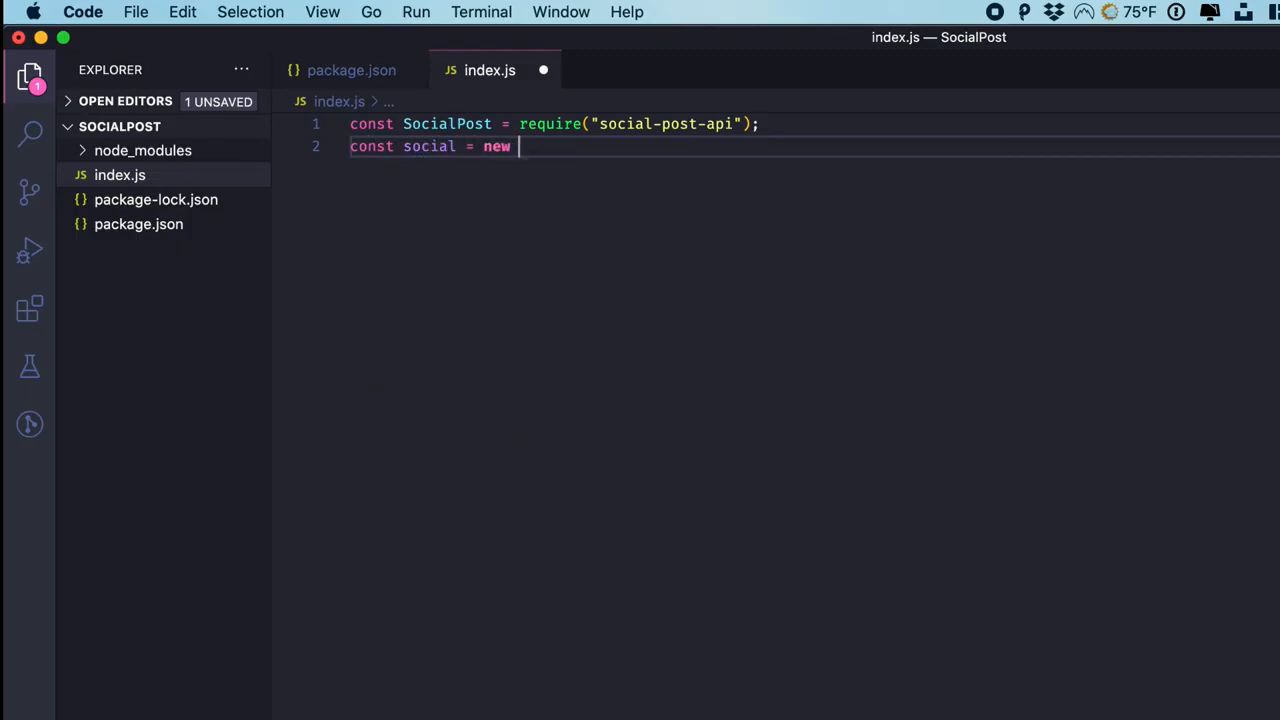
pyautogui.write('SocialPost("");')
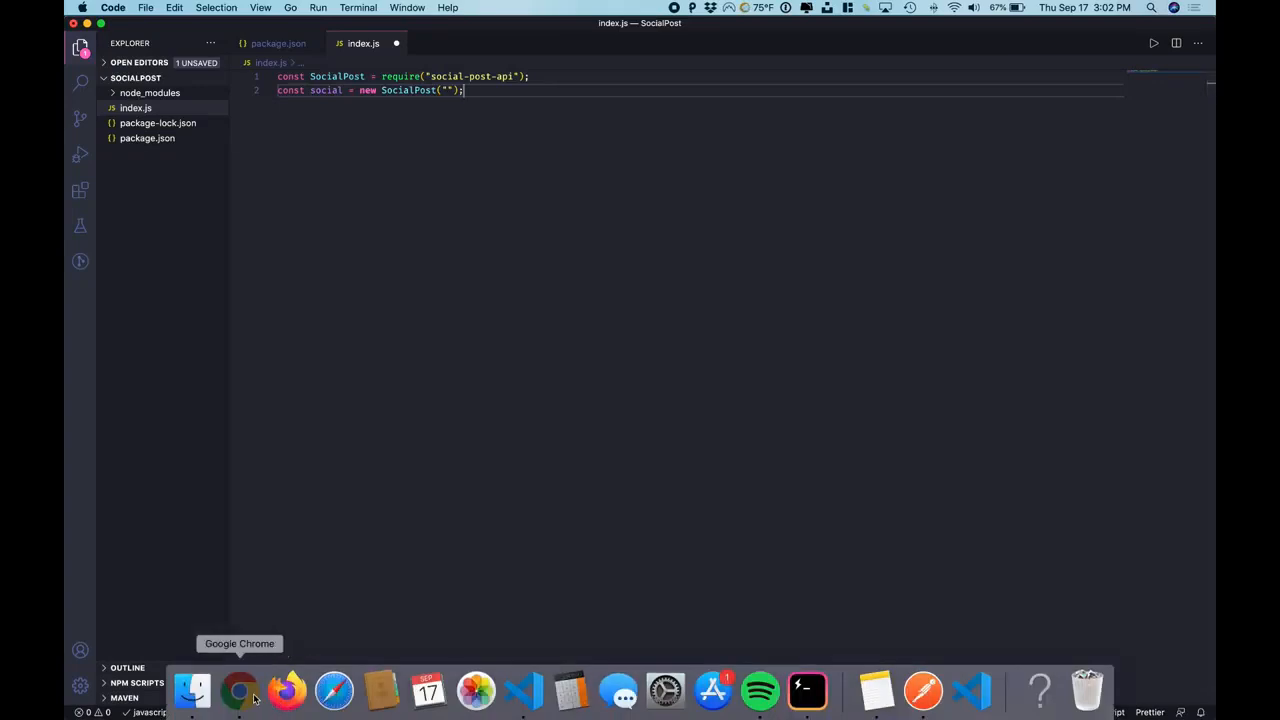
# - Open the Ayrshare app's social account linking page in the browser
pyautogui.click(234, 687)
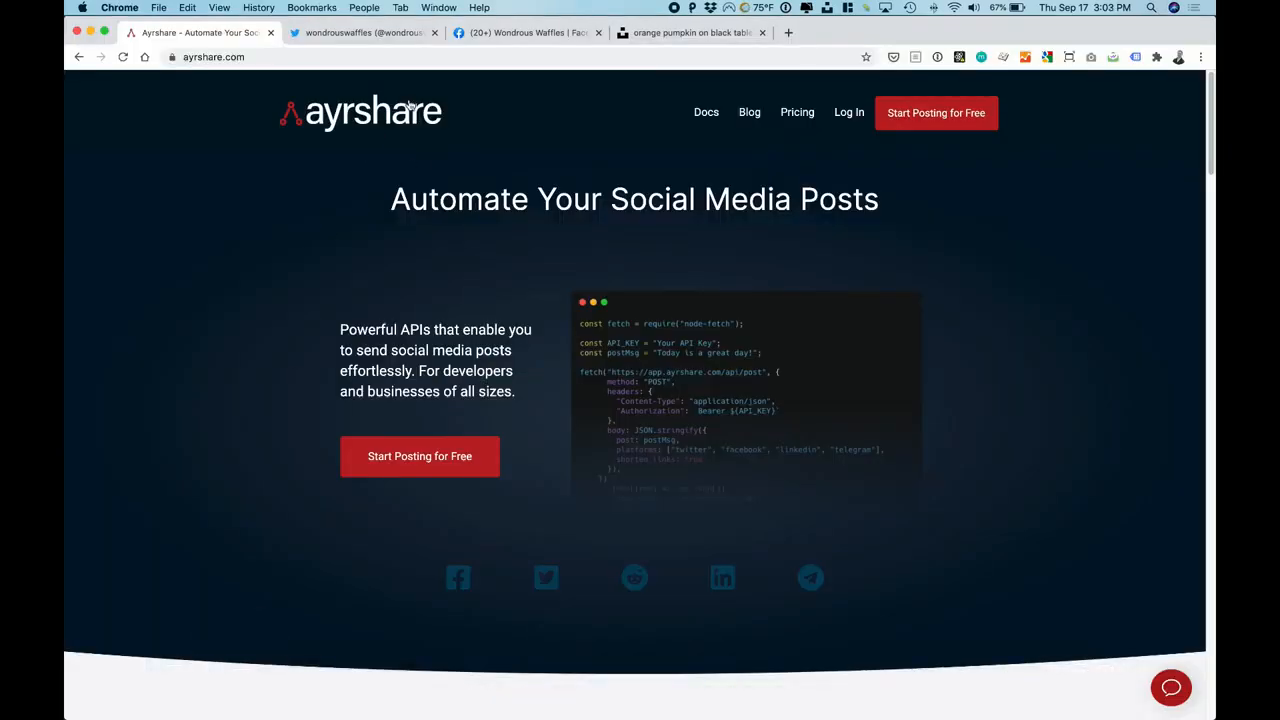
pyautogui.moveTo(900, 106)
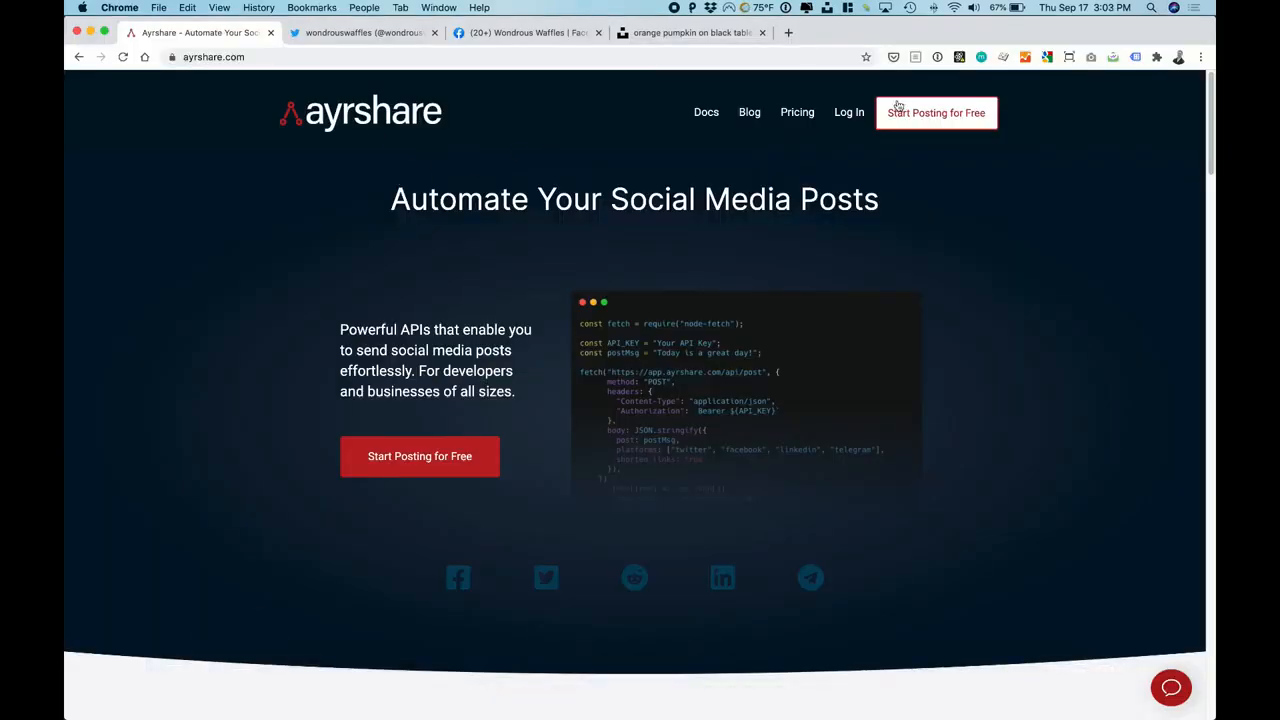
pyautogui.click(936, 112)
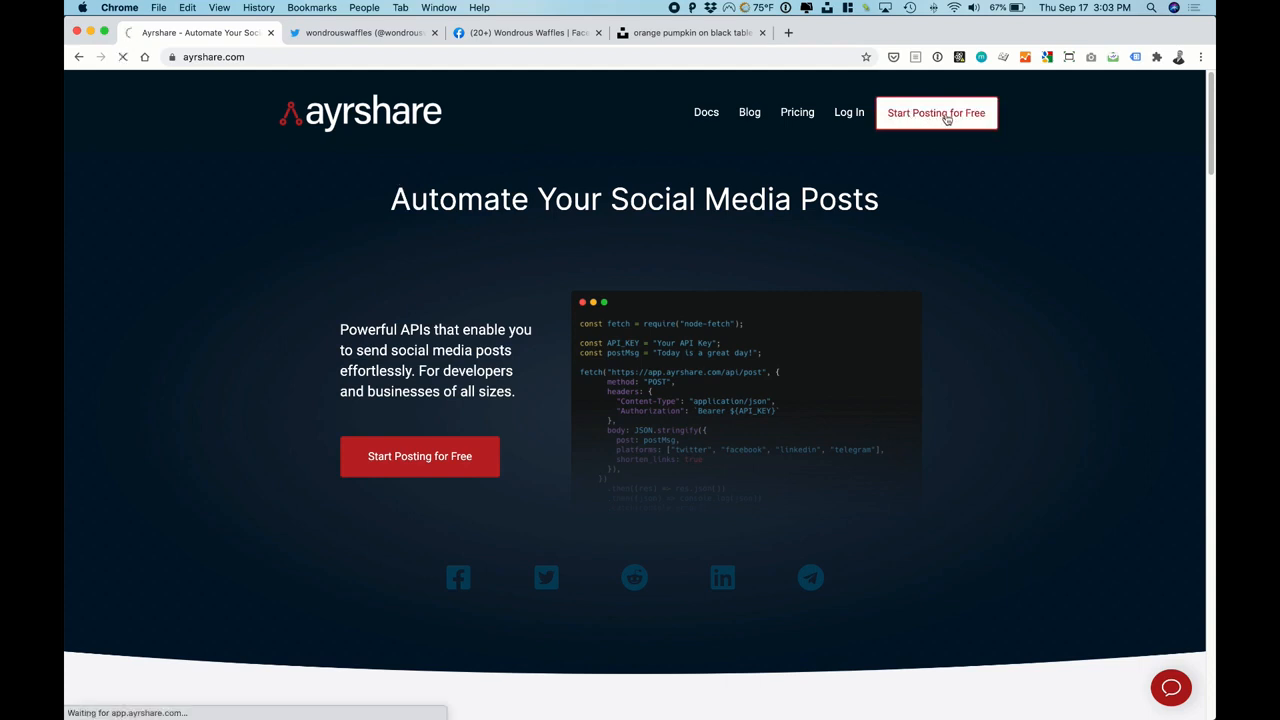
pyautogui.click(936, 112)
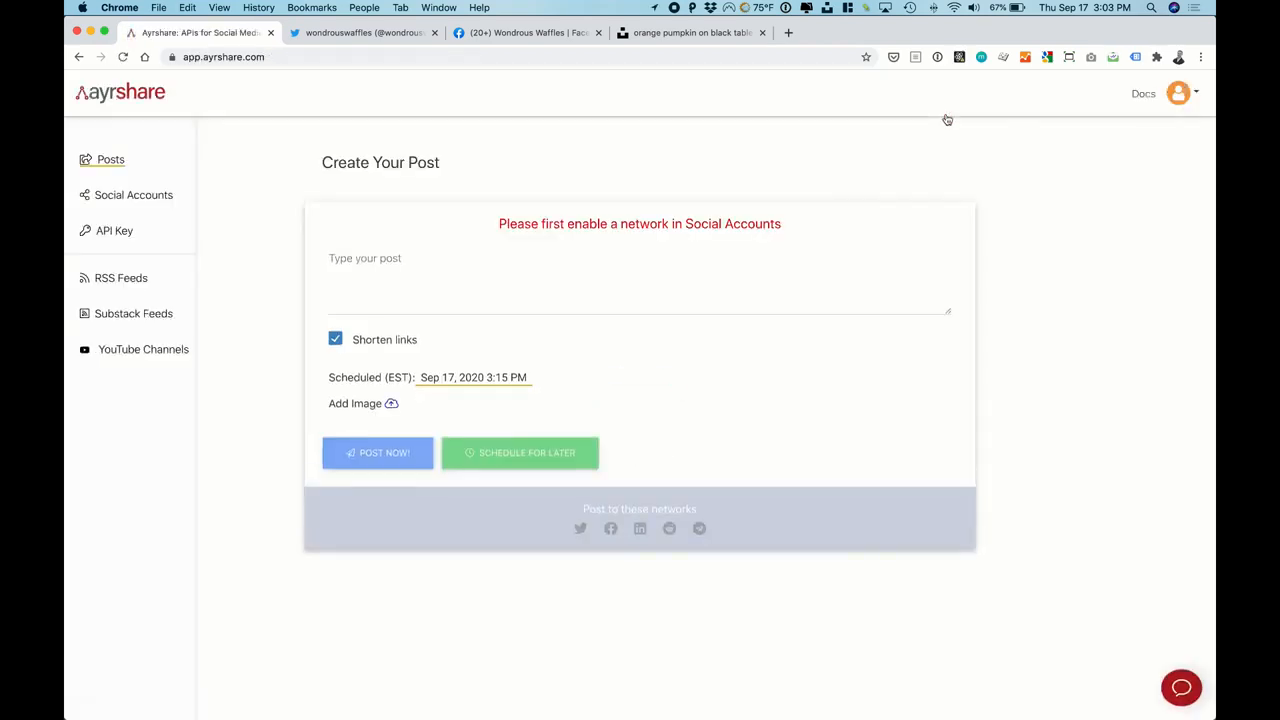
pyautogui.click(133, 195)
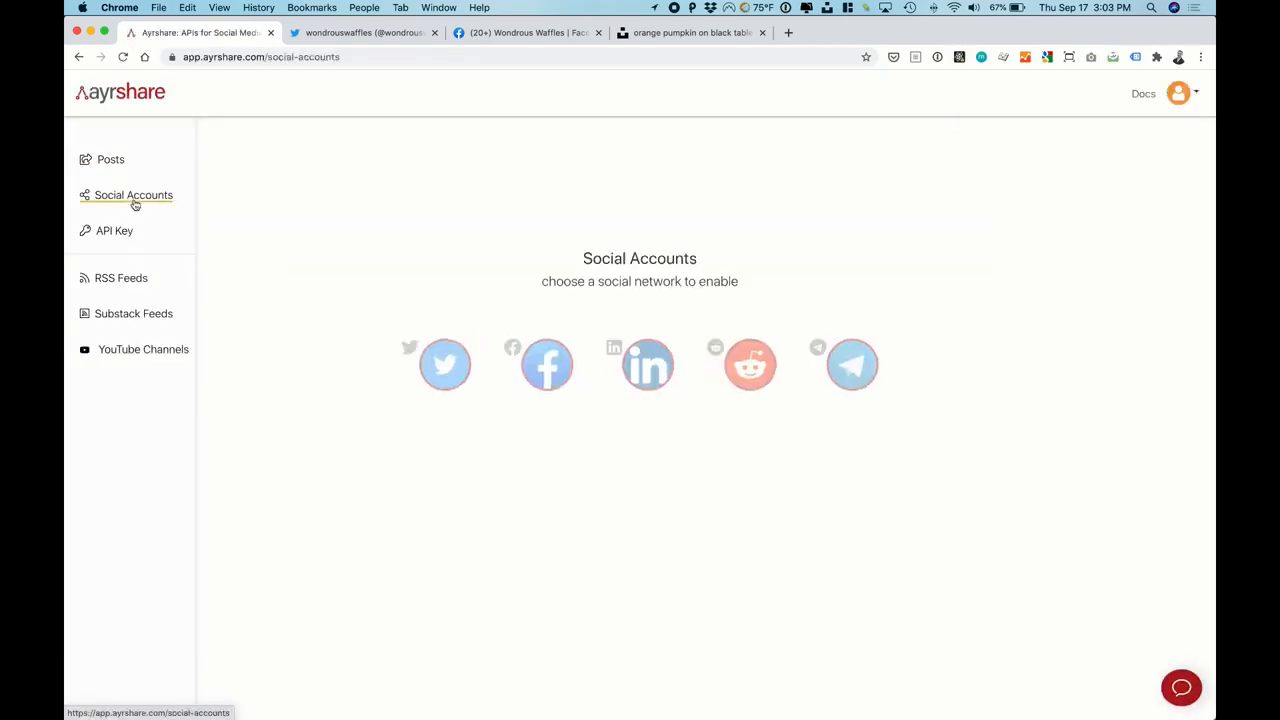
pyautogui.moveTo(614, 191)
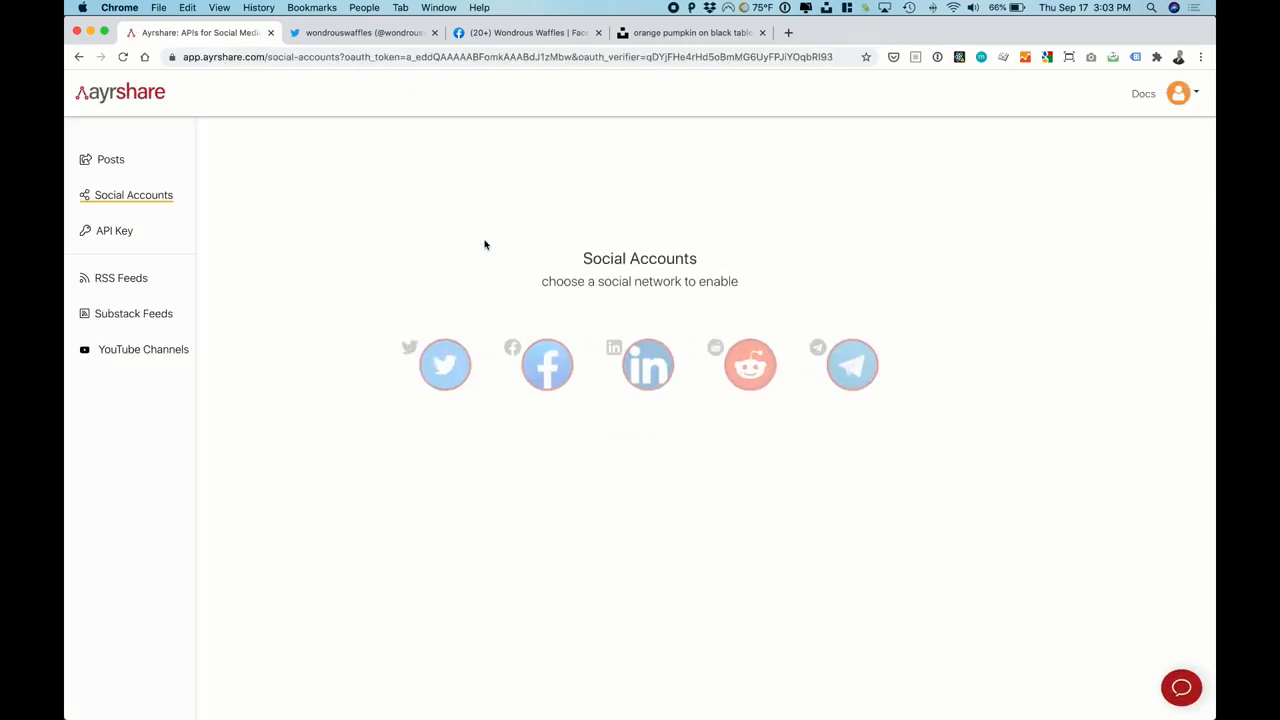
# - Enable Twitter and link the Wondrous Waffles Facebook page
pyautogui.click(444, 364)
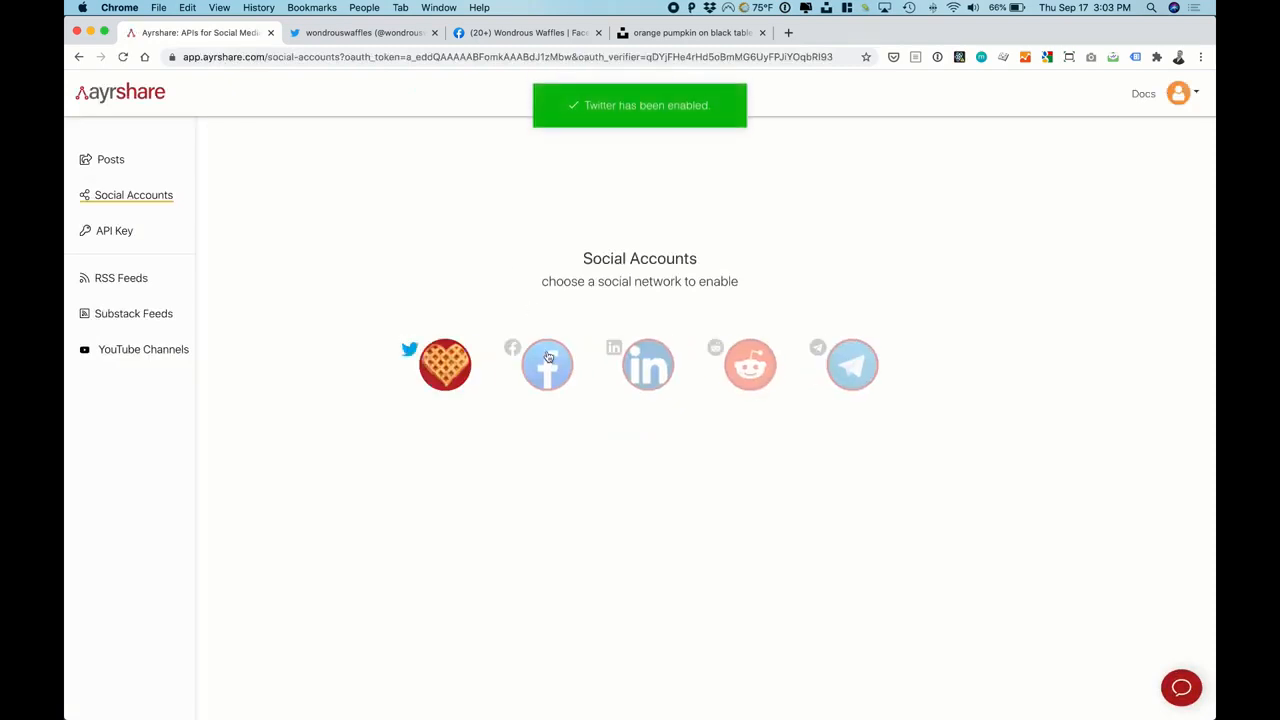
pyautogui.click(547, 364)
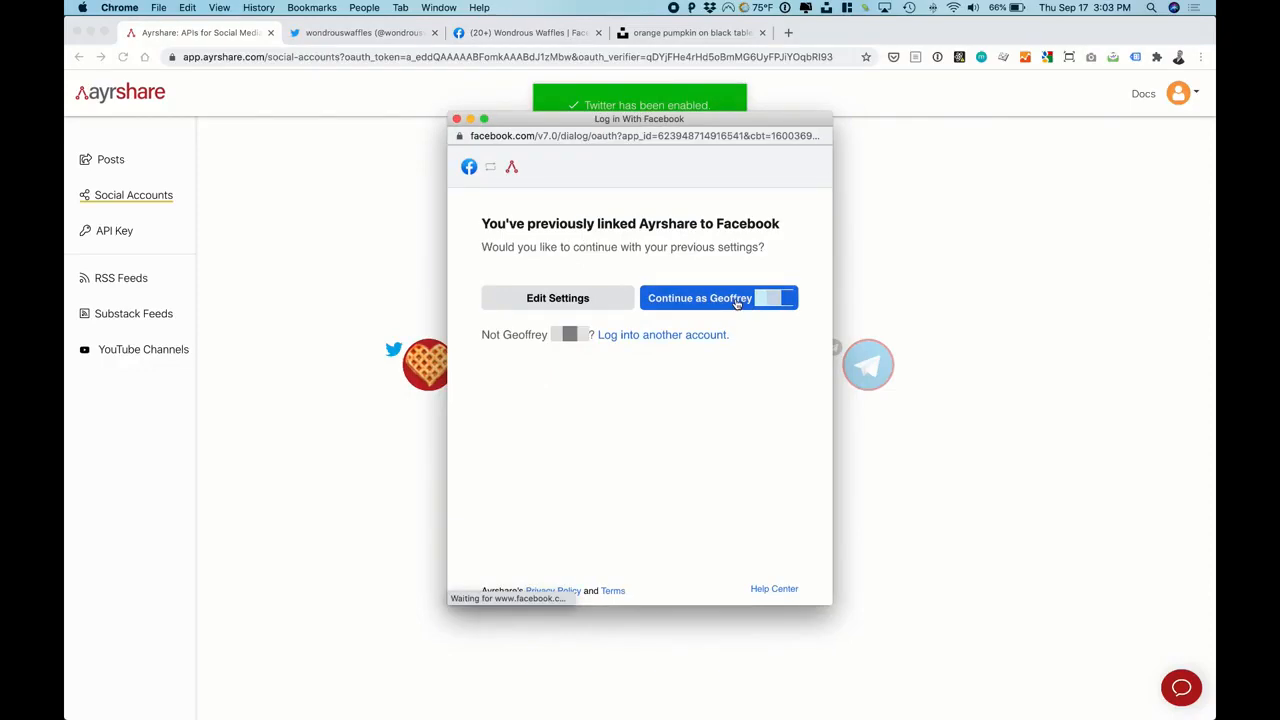
pyautogui.click(700, 298)
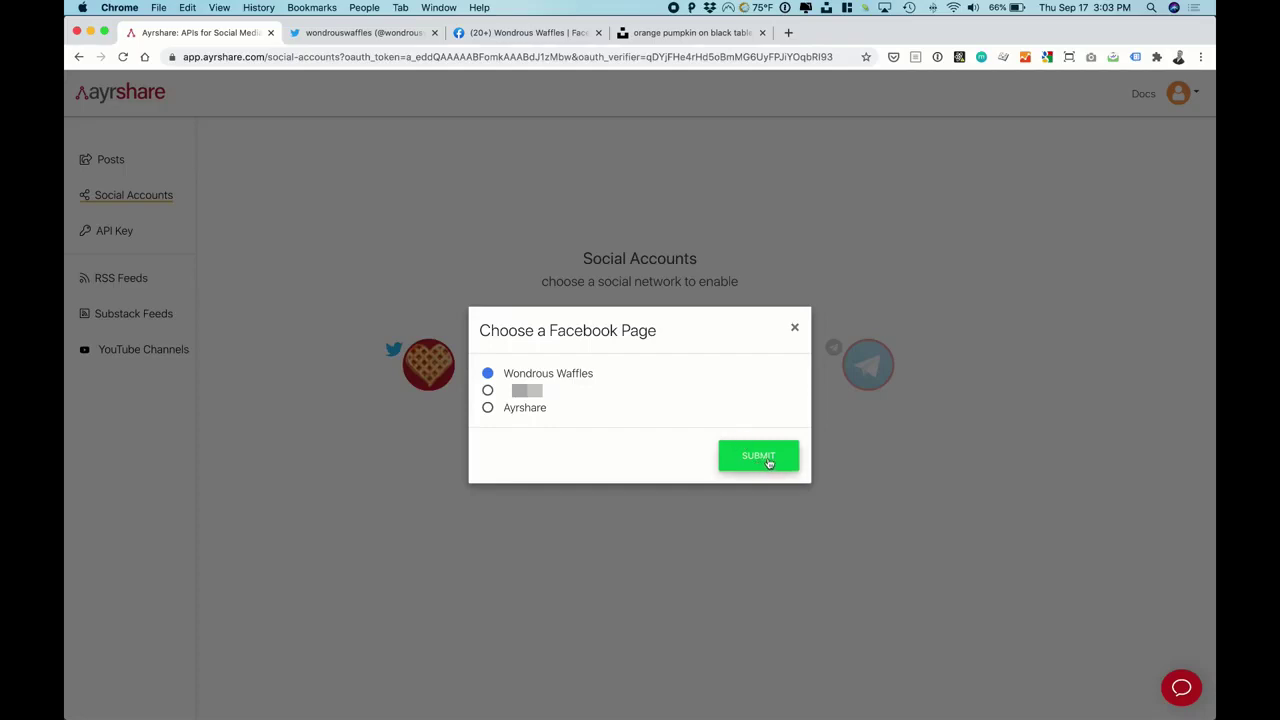
pyautogui.click(758, 456)
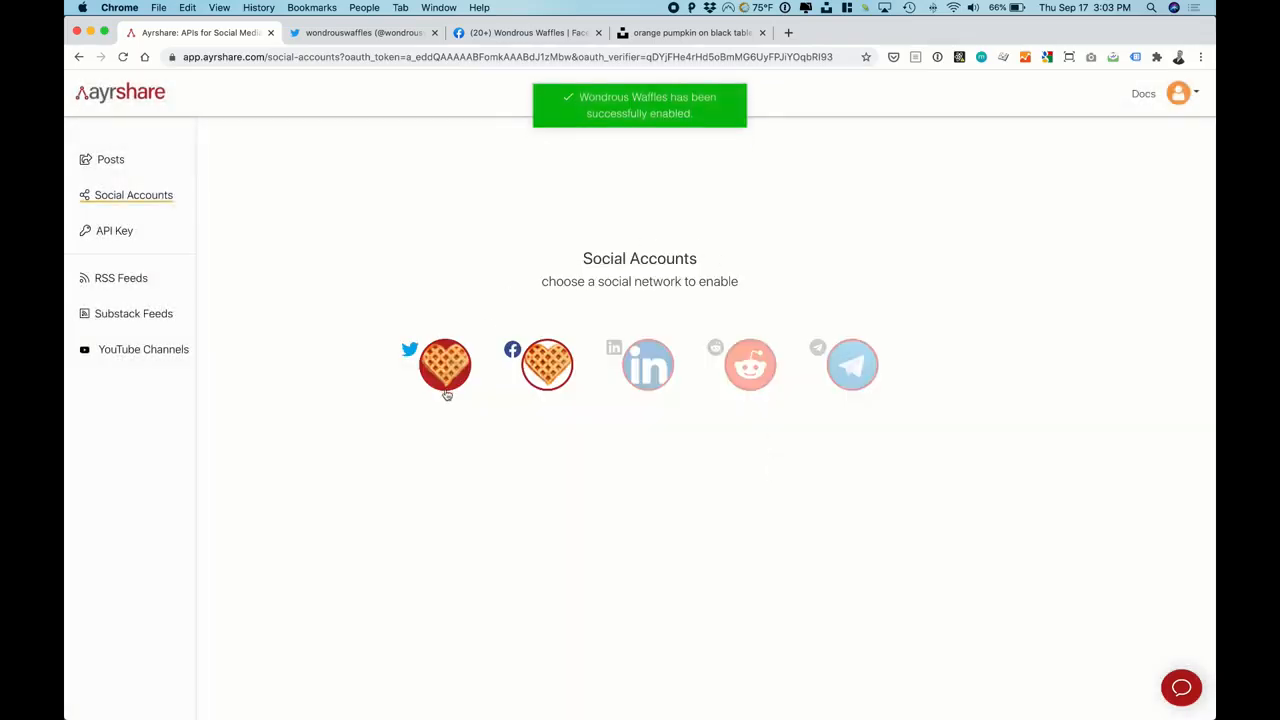
pyautogui.moveTo(404, 152)
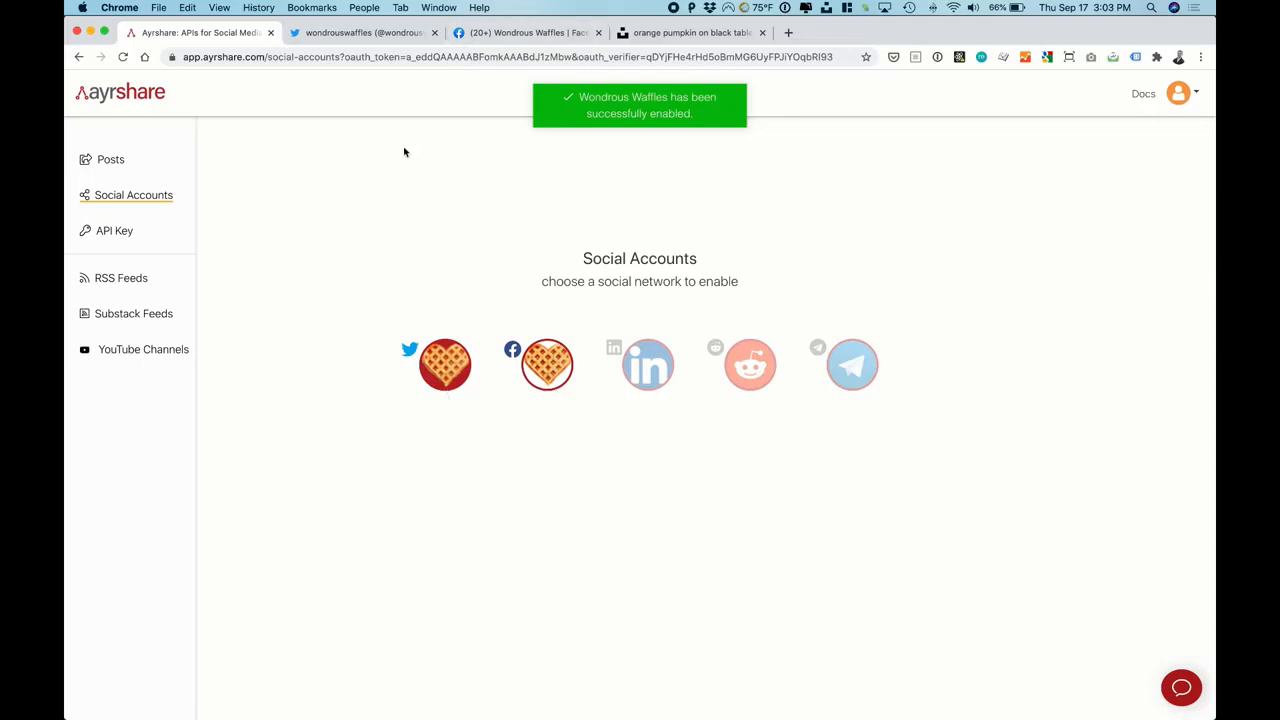
pyautogui.click(113, 230)
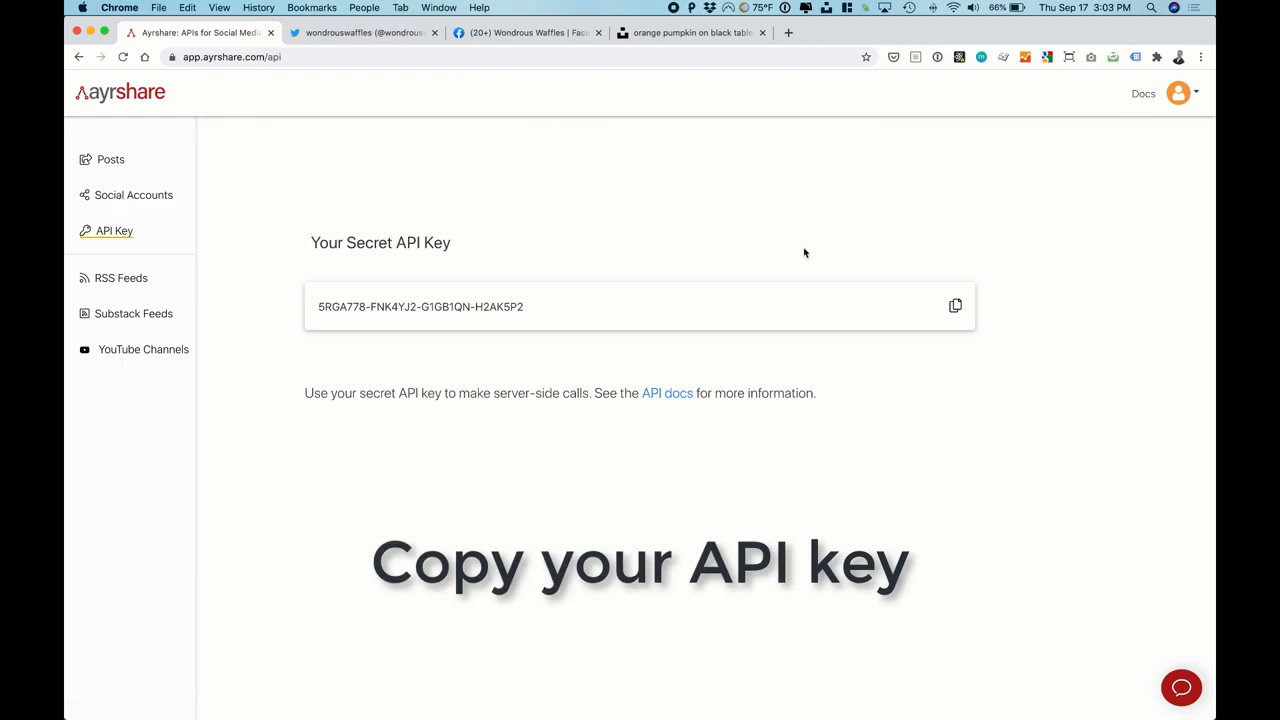
# - Copy the secret API key and dismiss the Copied to Clipboard alert
pyautogui.click(954, 305)
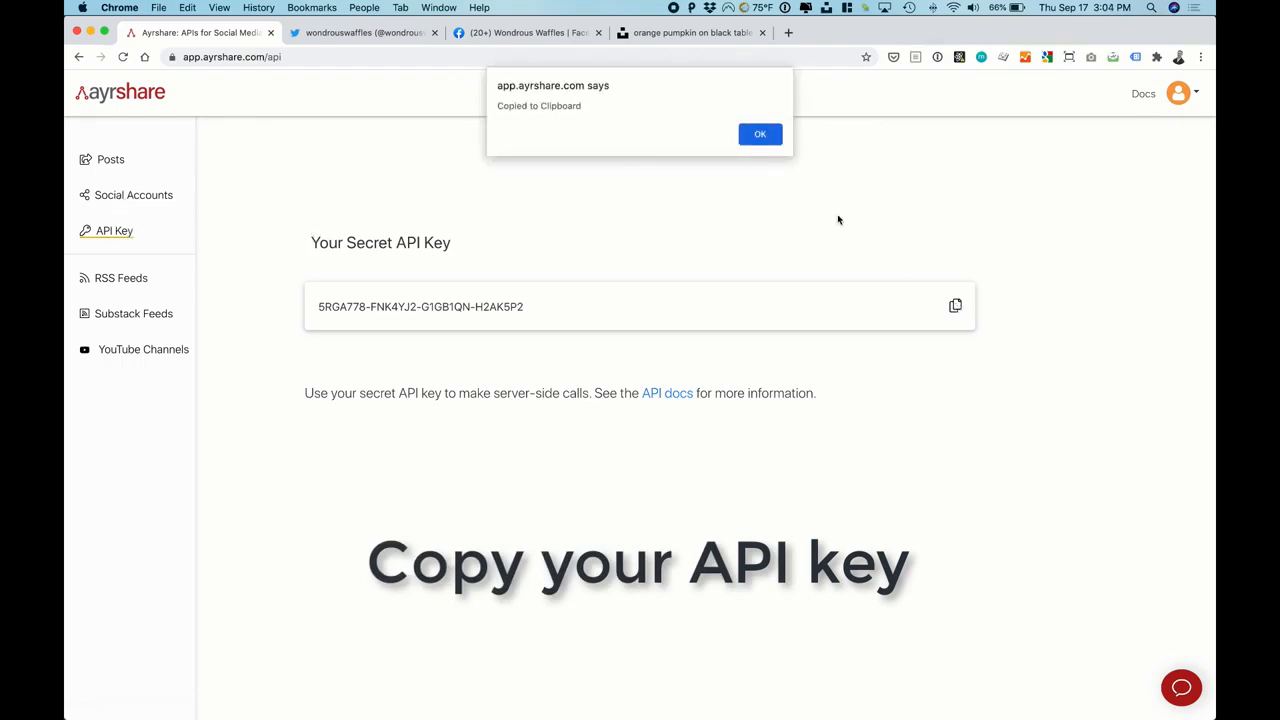
pyautogui.click(760, 134)
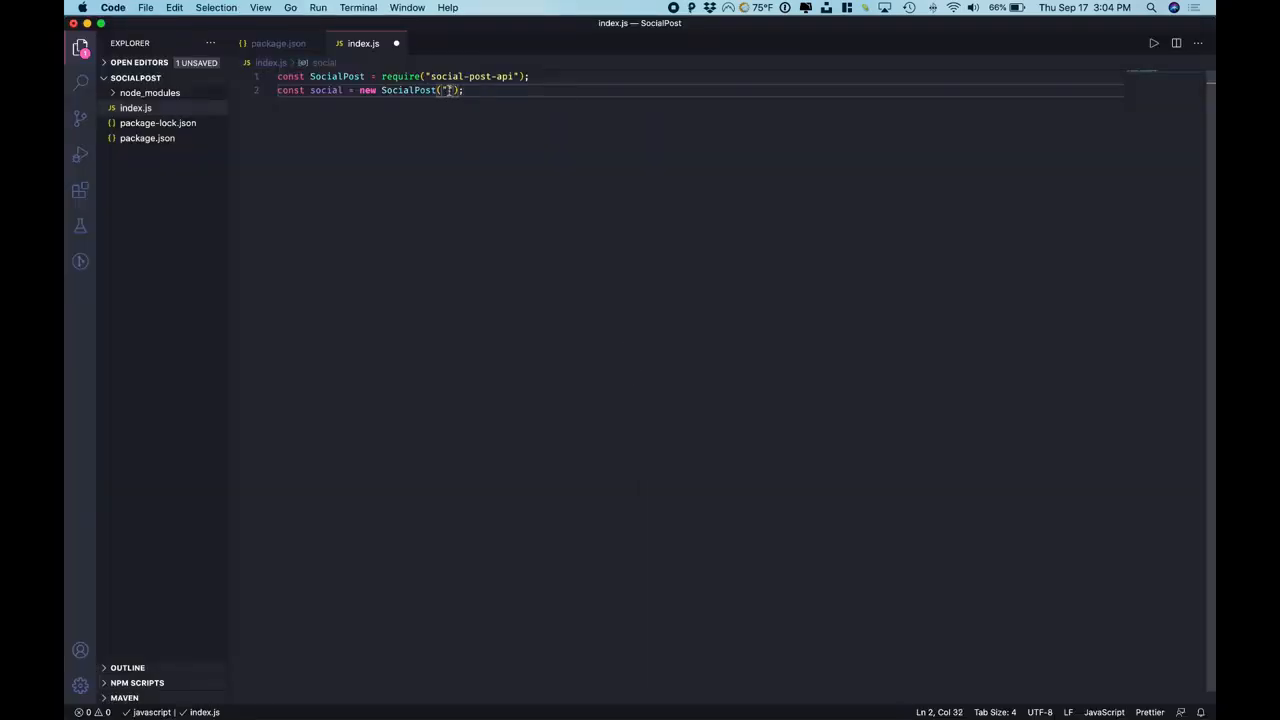
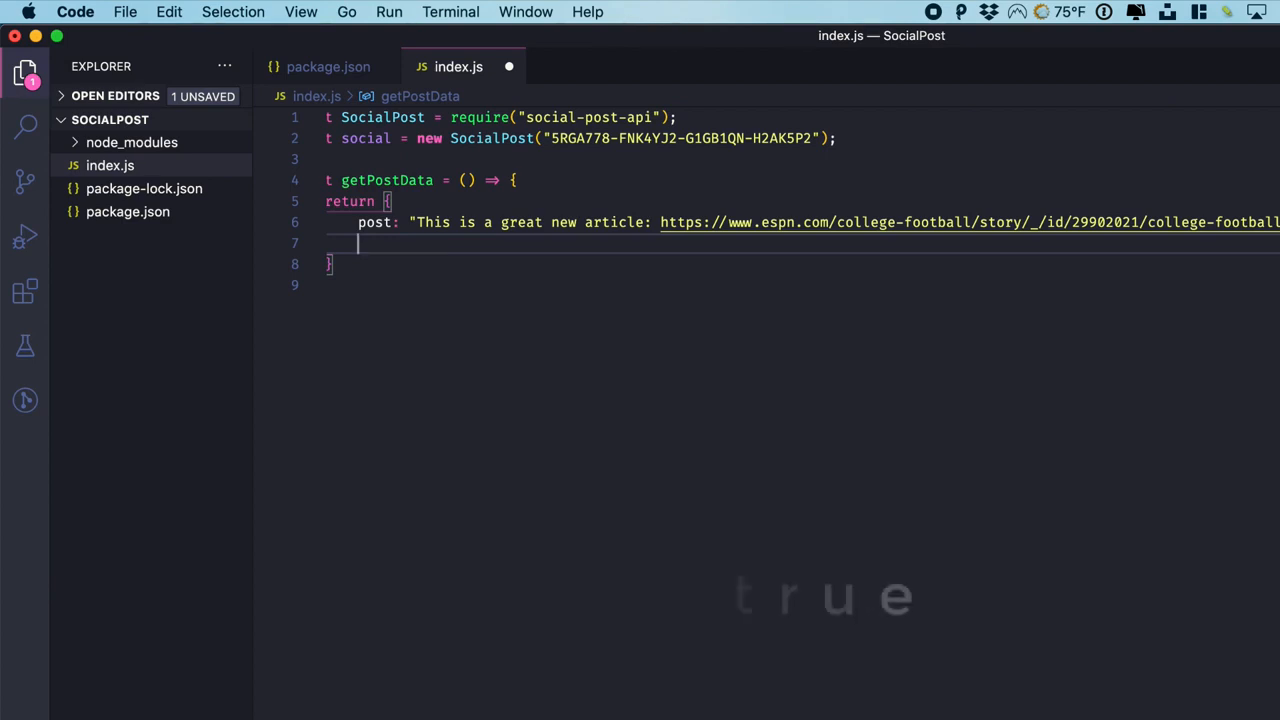
# - Add shorten_links: true and platforms ["twitter", "facebook"] to the returned object
pyautogui.write('shorten_')
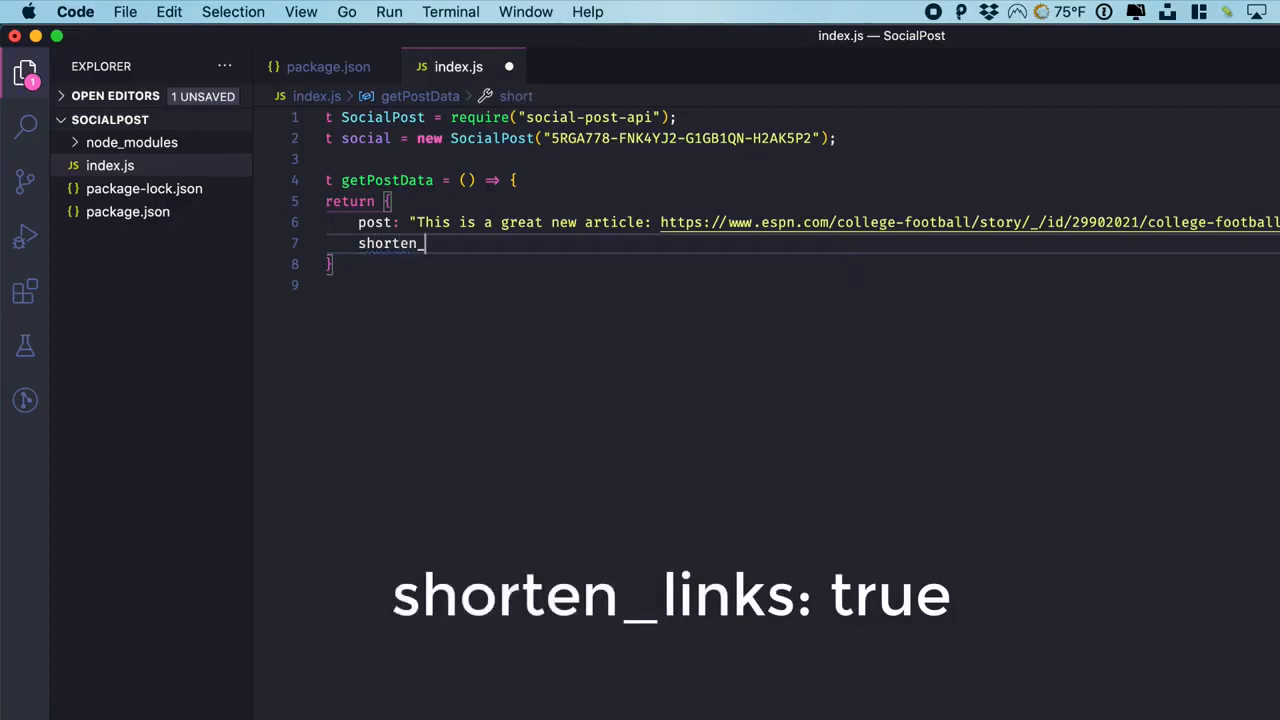
pyautogui.write('links:')
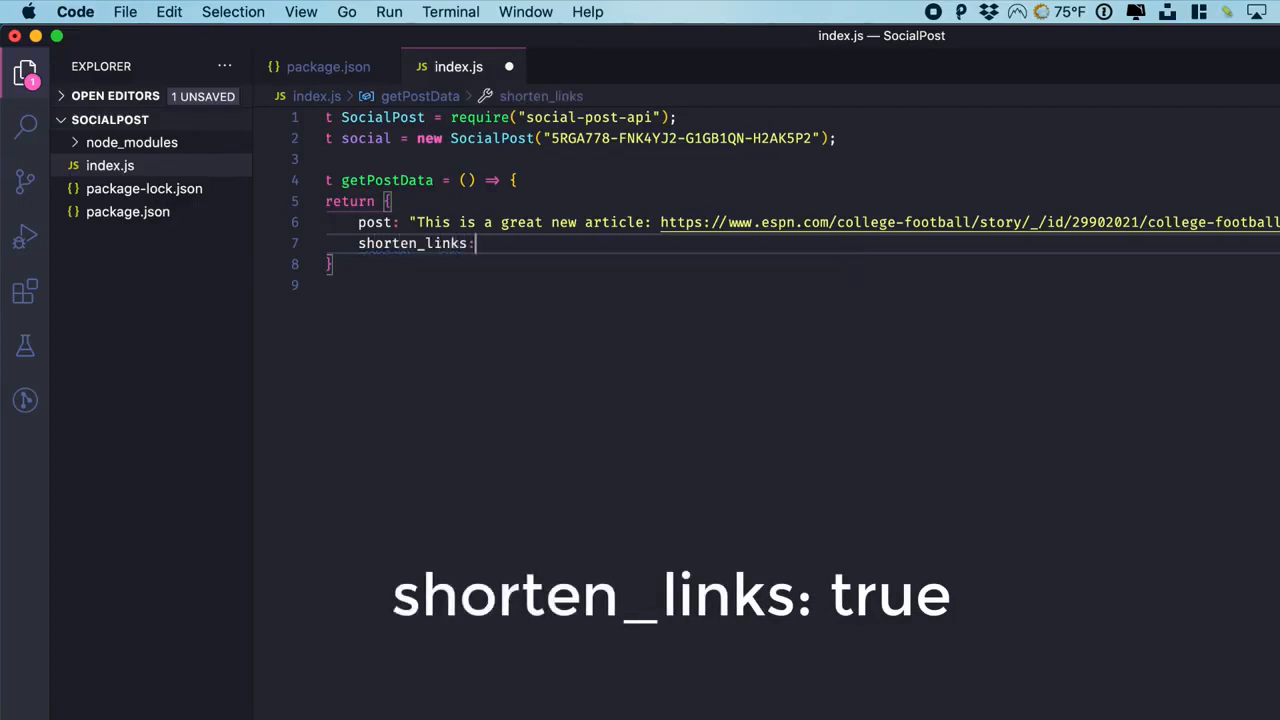
pyautogui.write('true,')
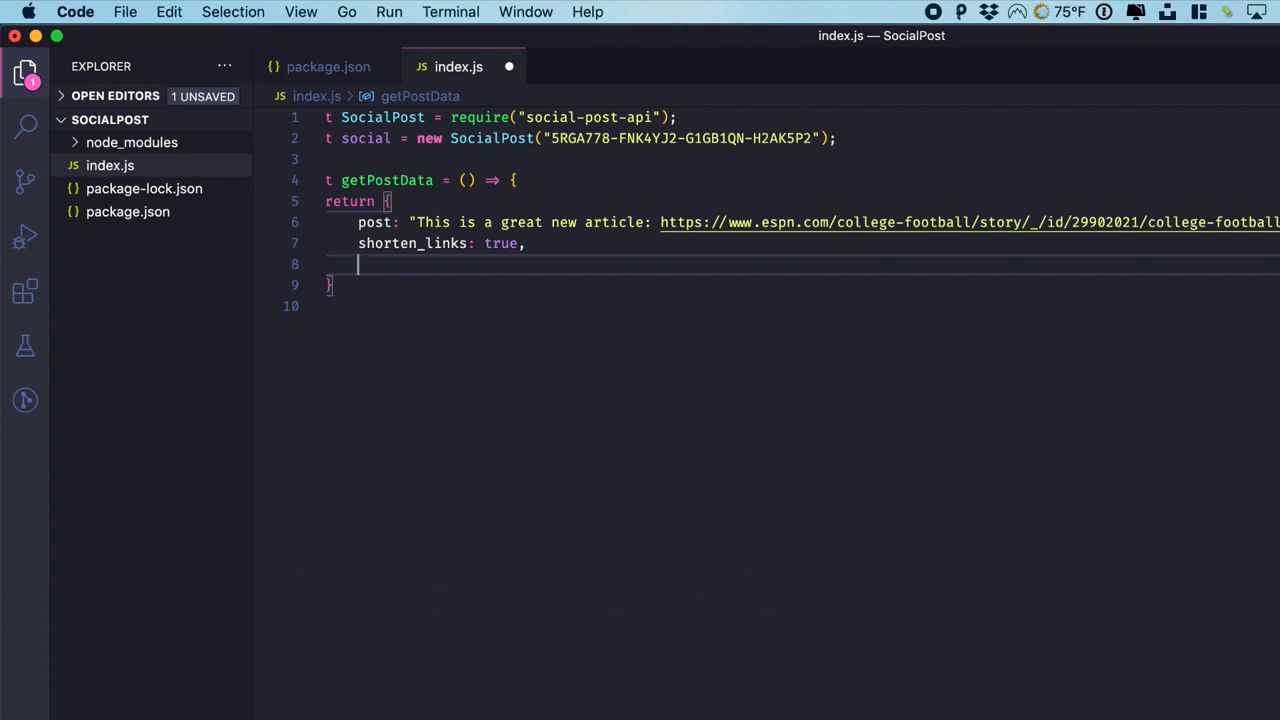
pyautogui.write('platforms:')
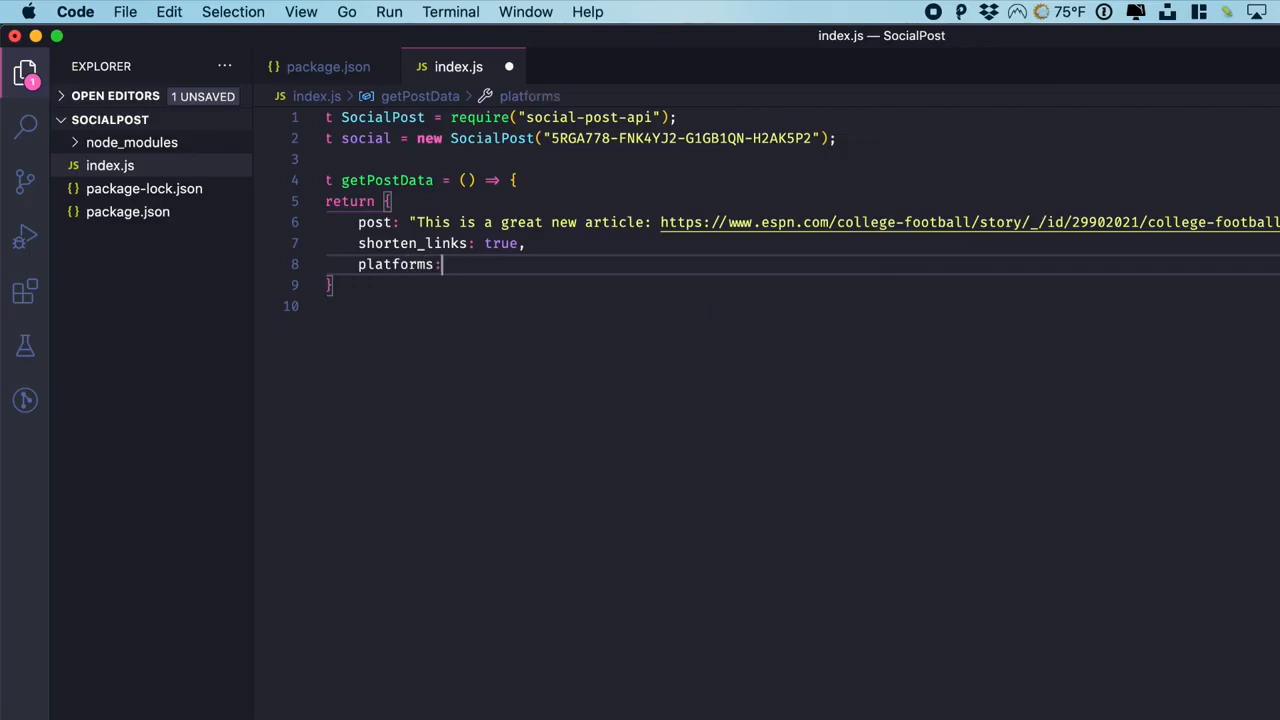
pyautogui.write('[""]')
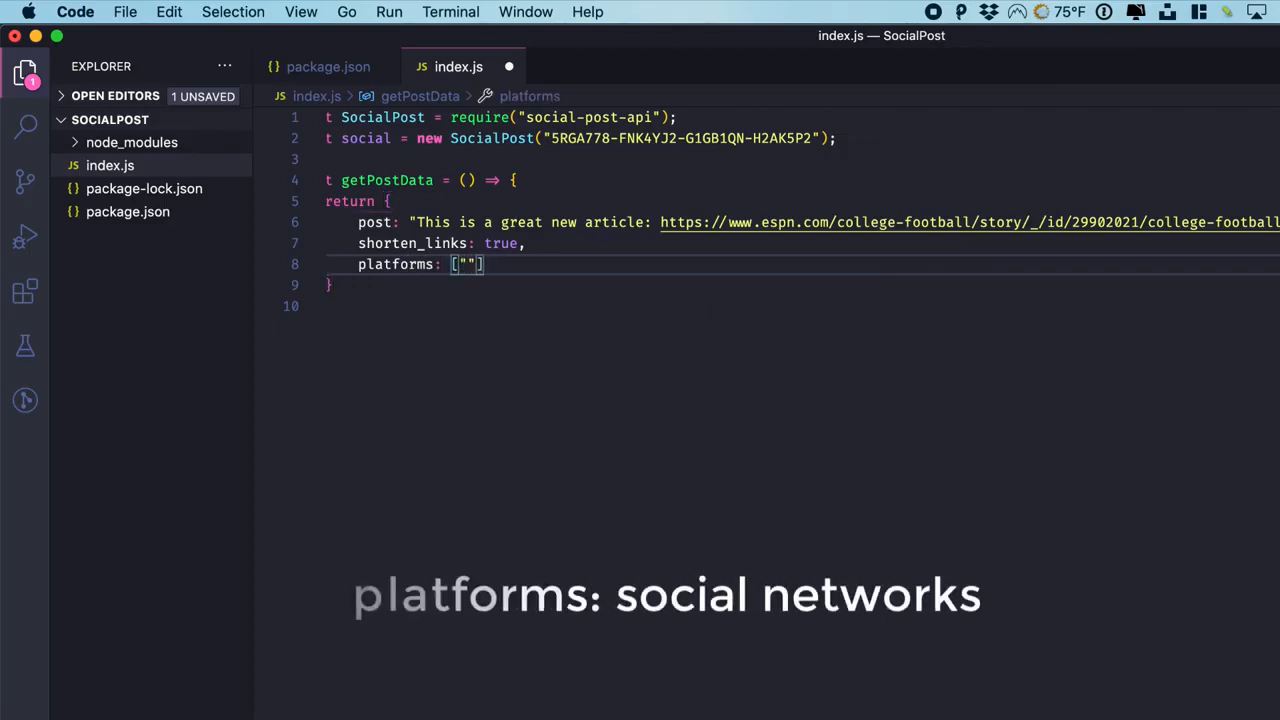
pyautogui.write('twitter')
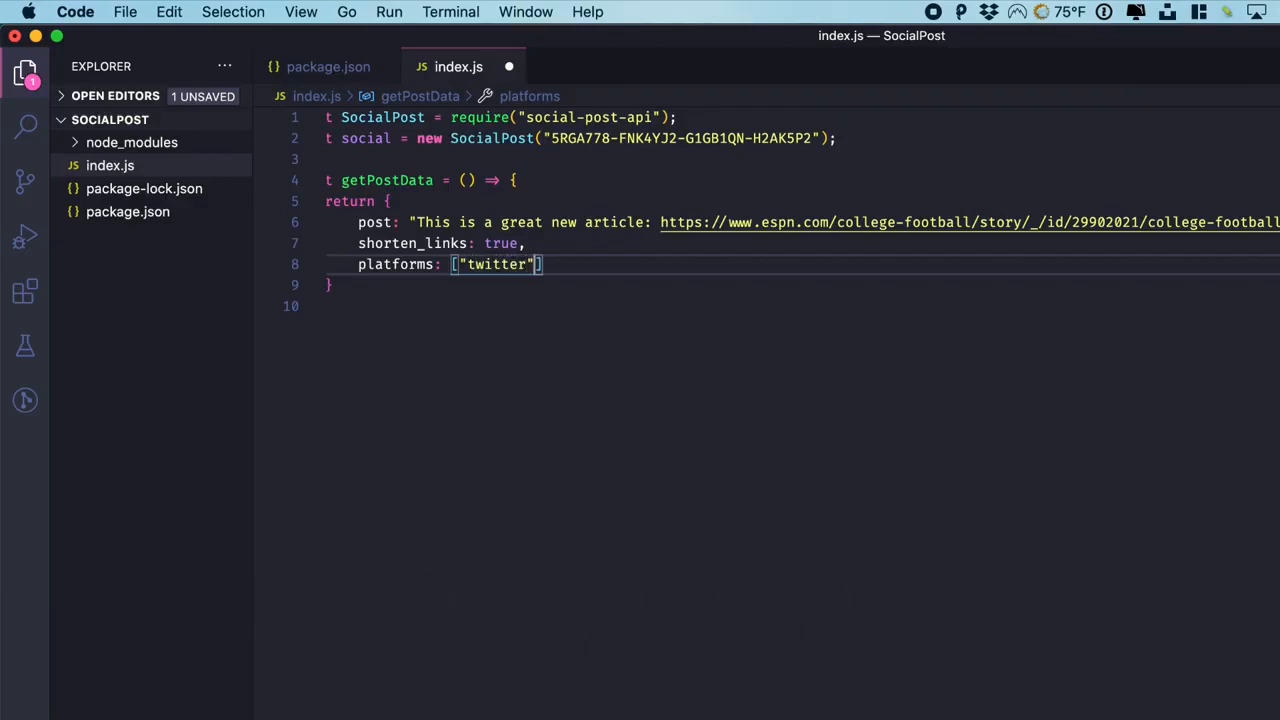
pyautogui.write(', ""')
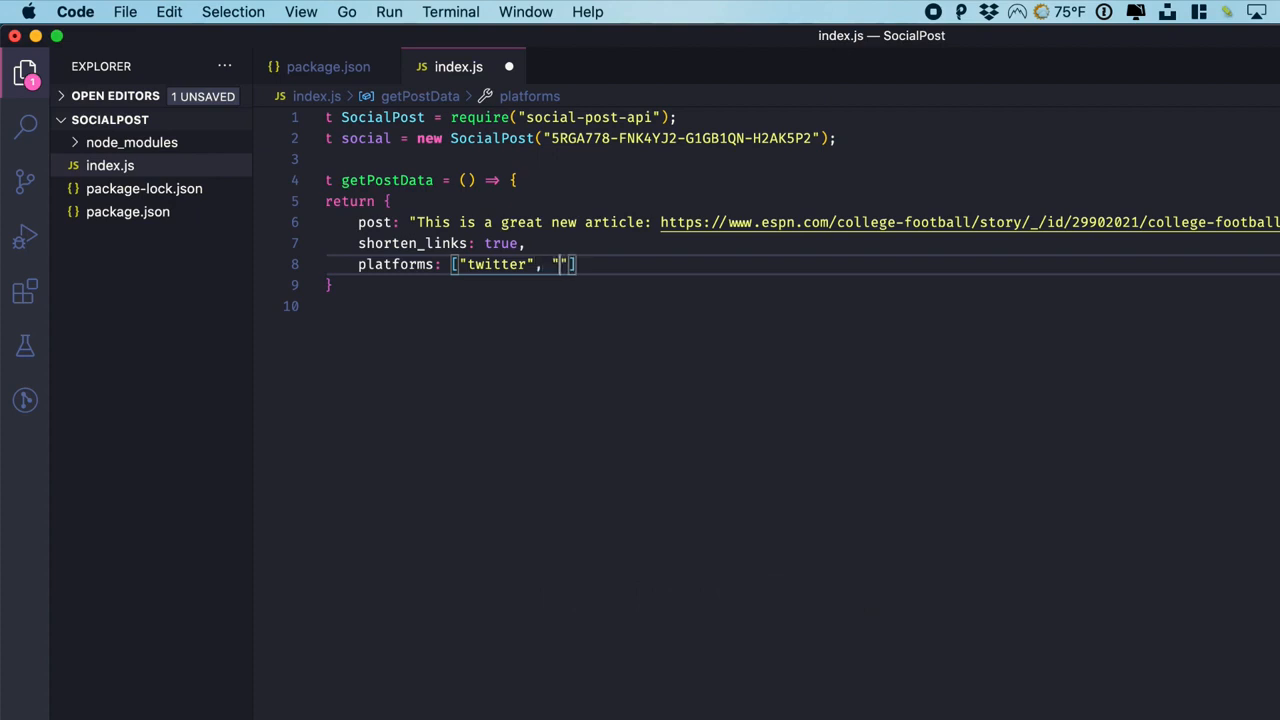
pyautogui.write('facebook')
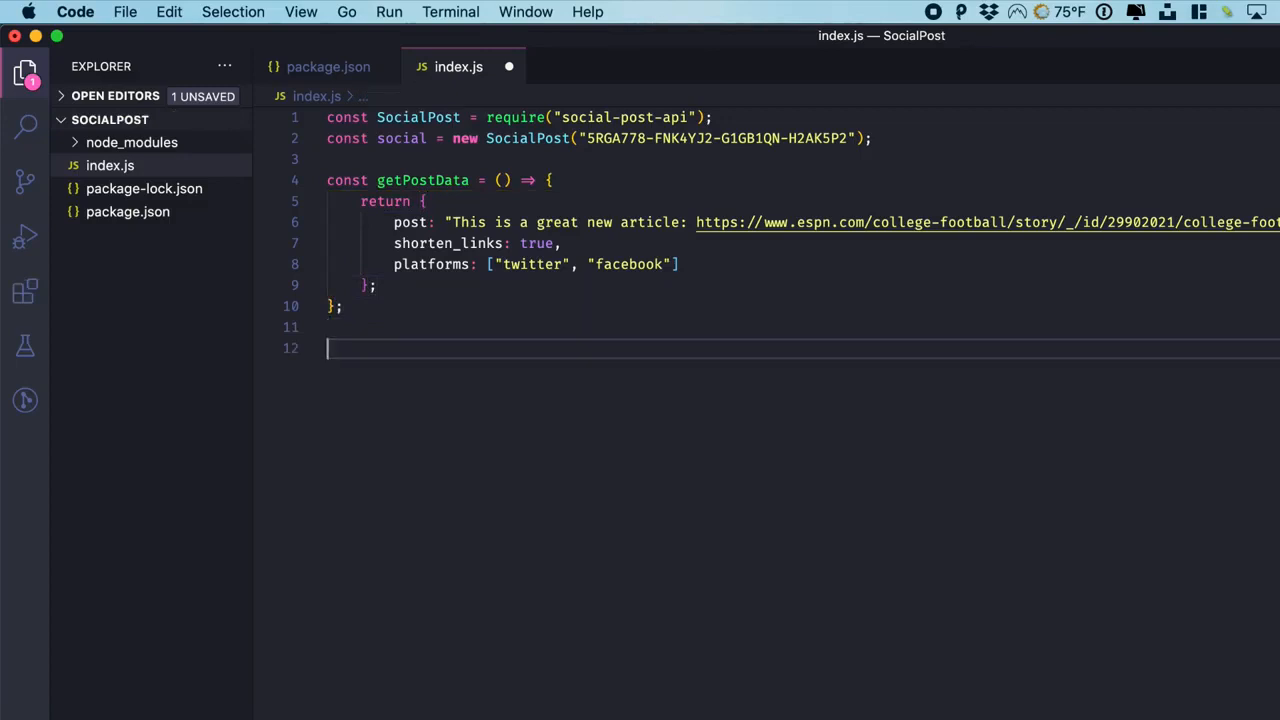
# - Write a run function setting json to await social.post(content).catch(console.error)
pyautogui.write('const ru')
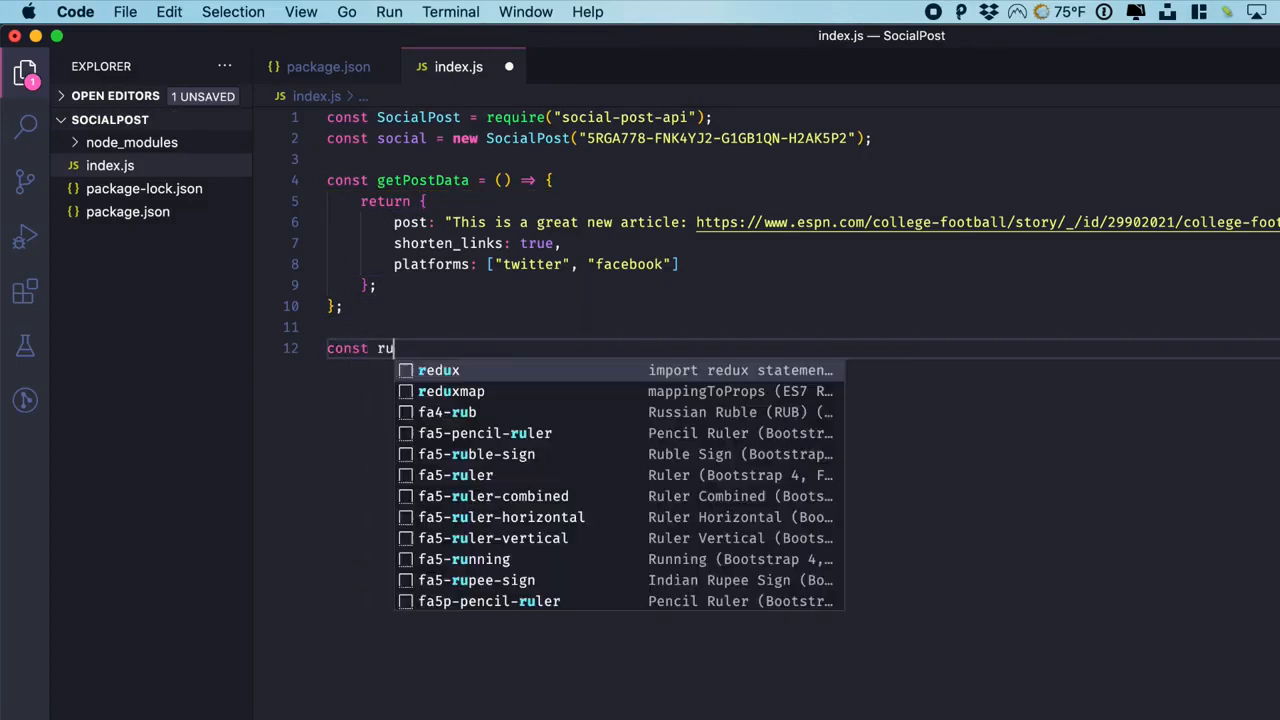
pyautogui.write('n = () =')
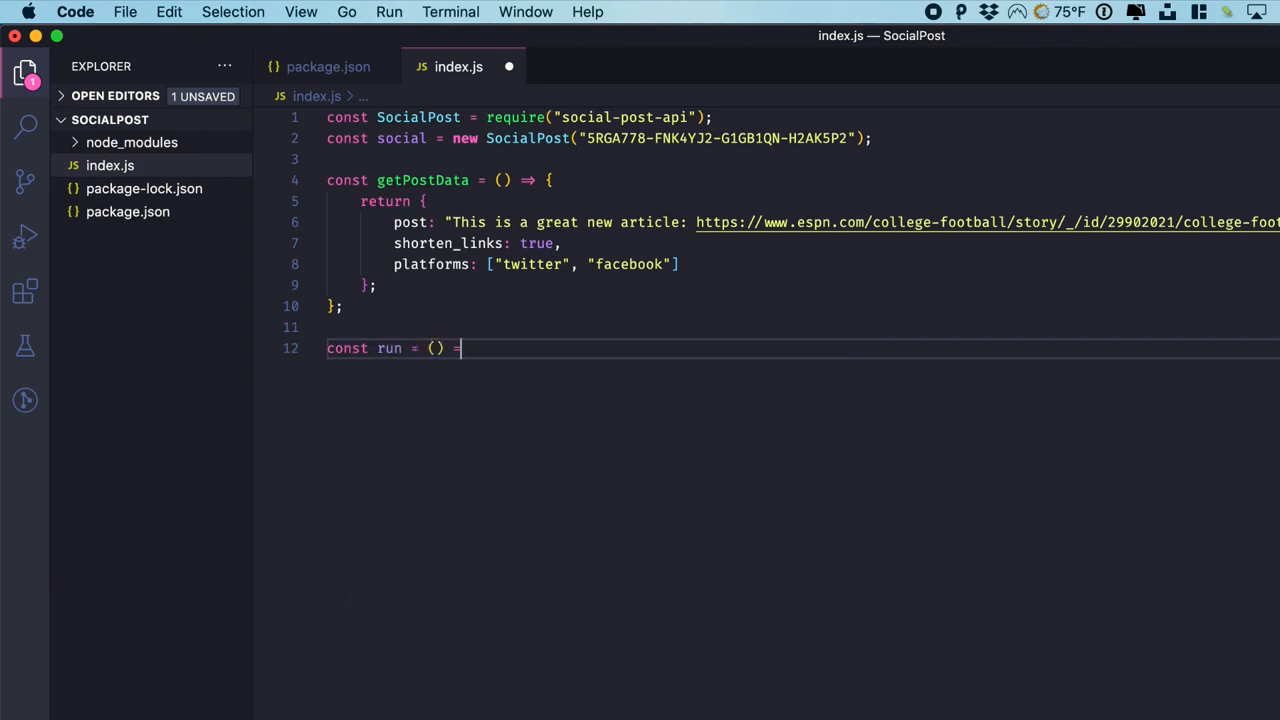
pyautogui.write('=> {')
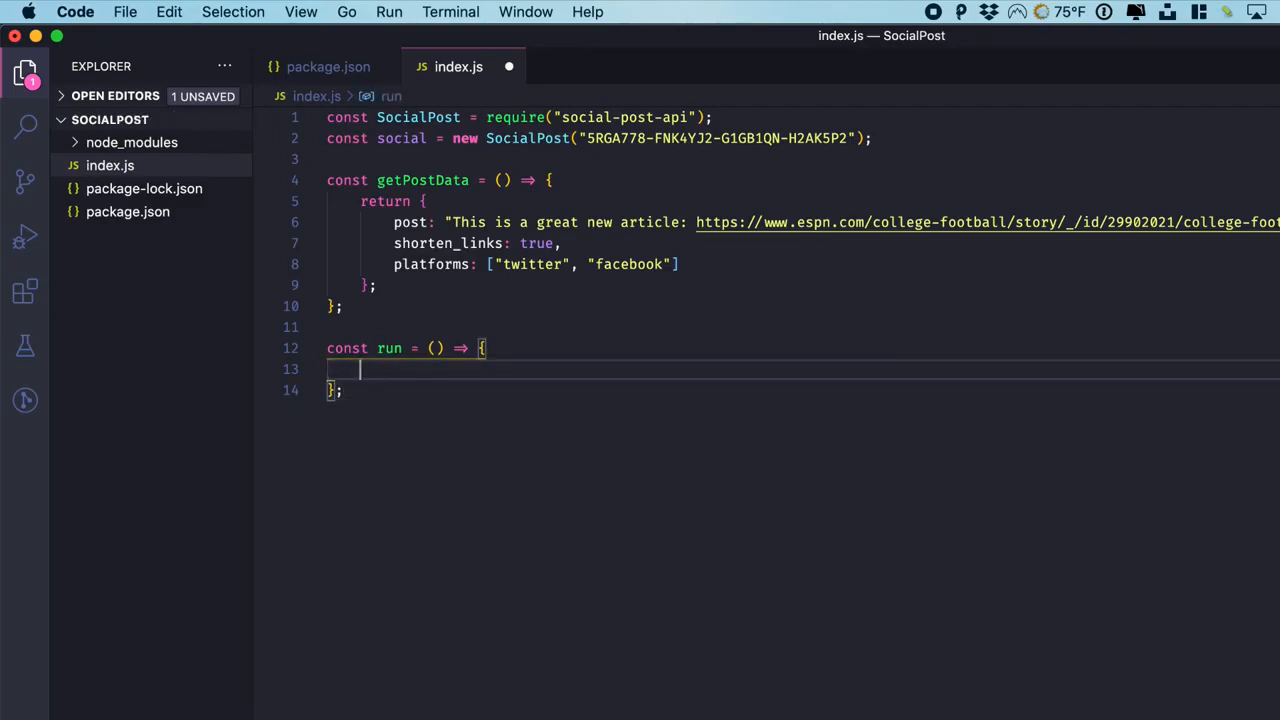
pyautogui.write('const content = getPostData();')
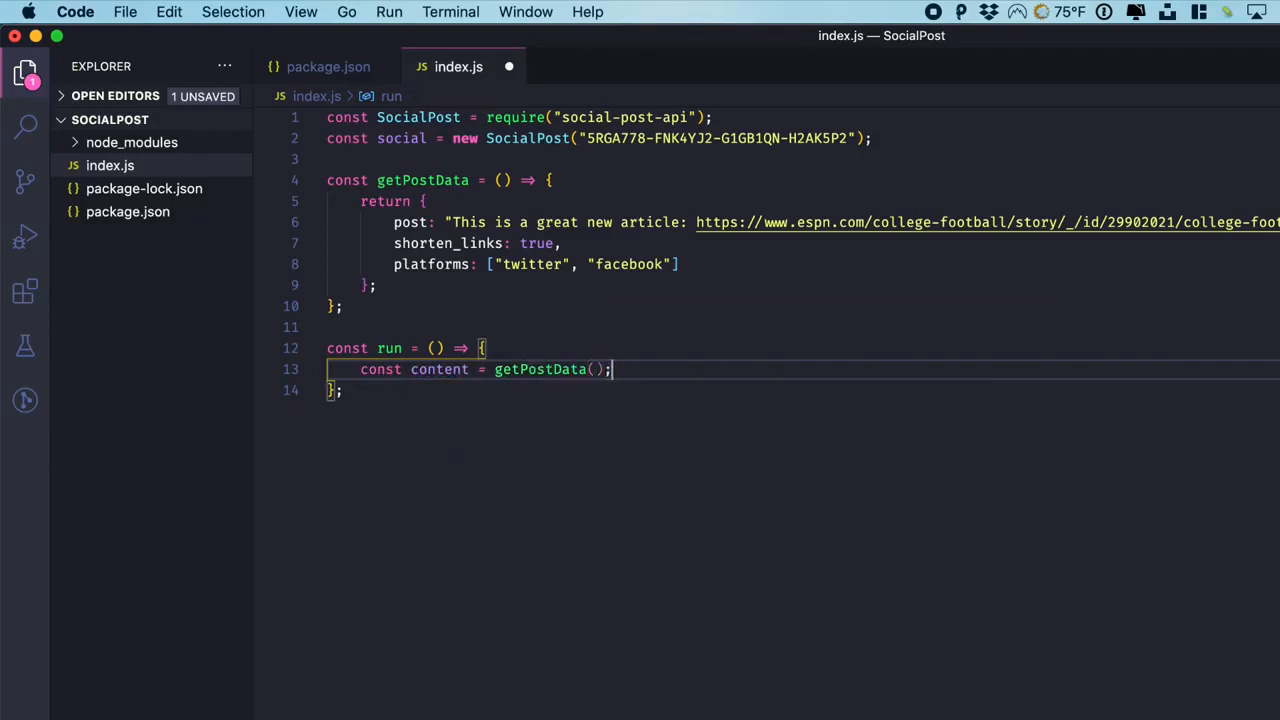
pyautogui.write('const')
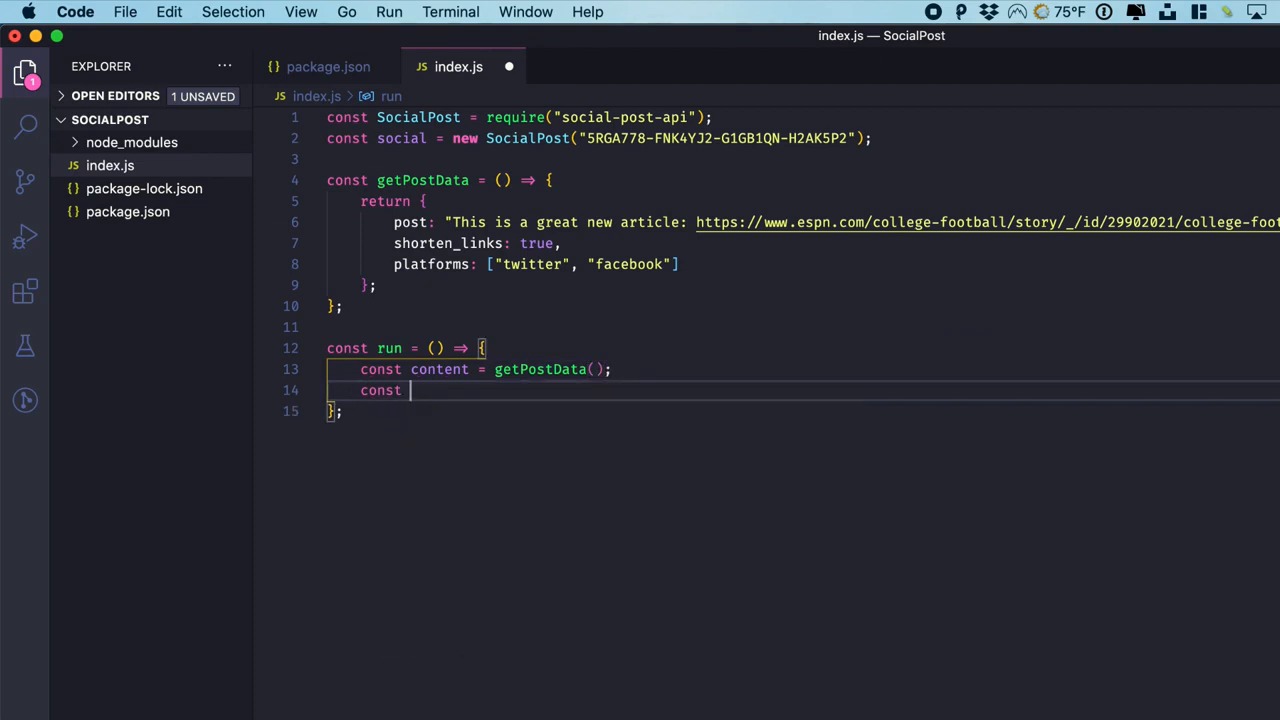
pyautogui.write('json')
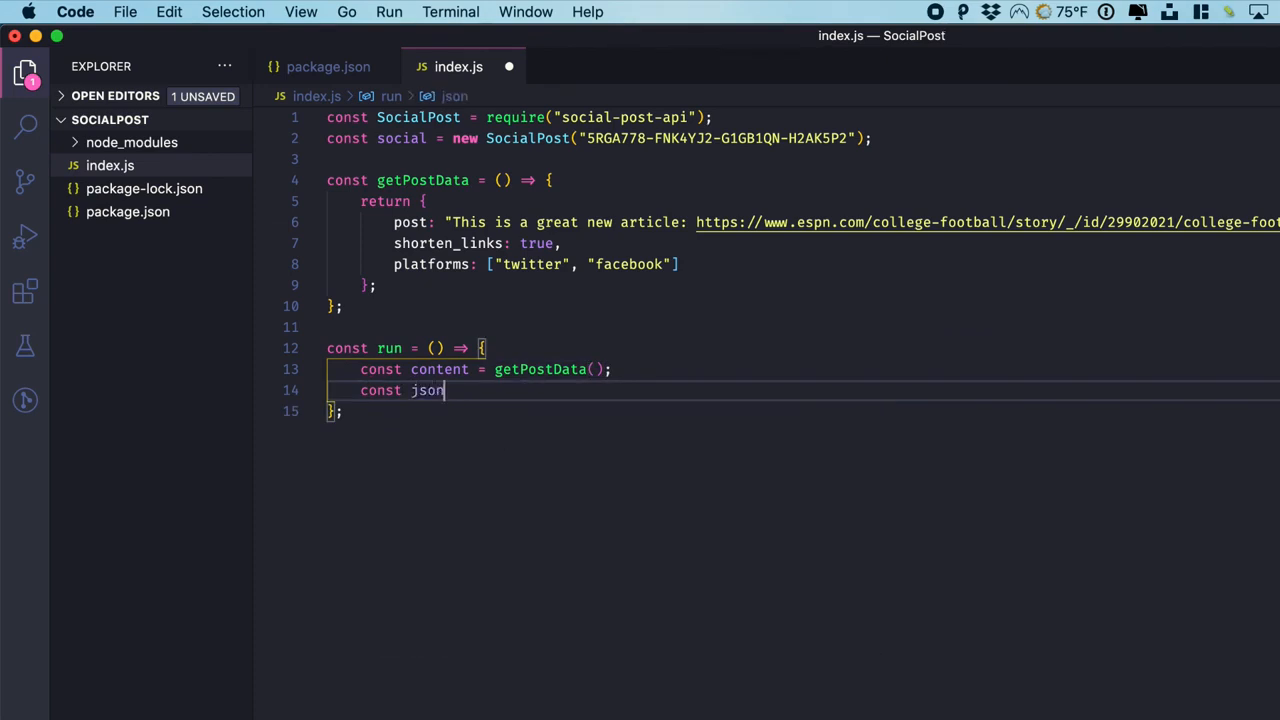
pyautogui.write('" "')
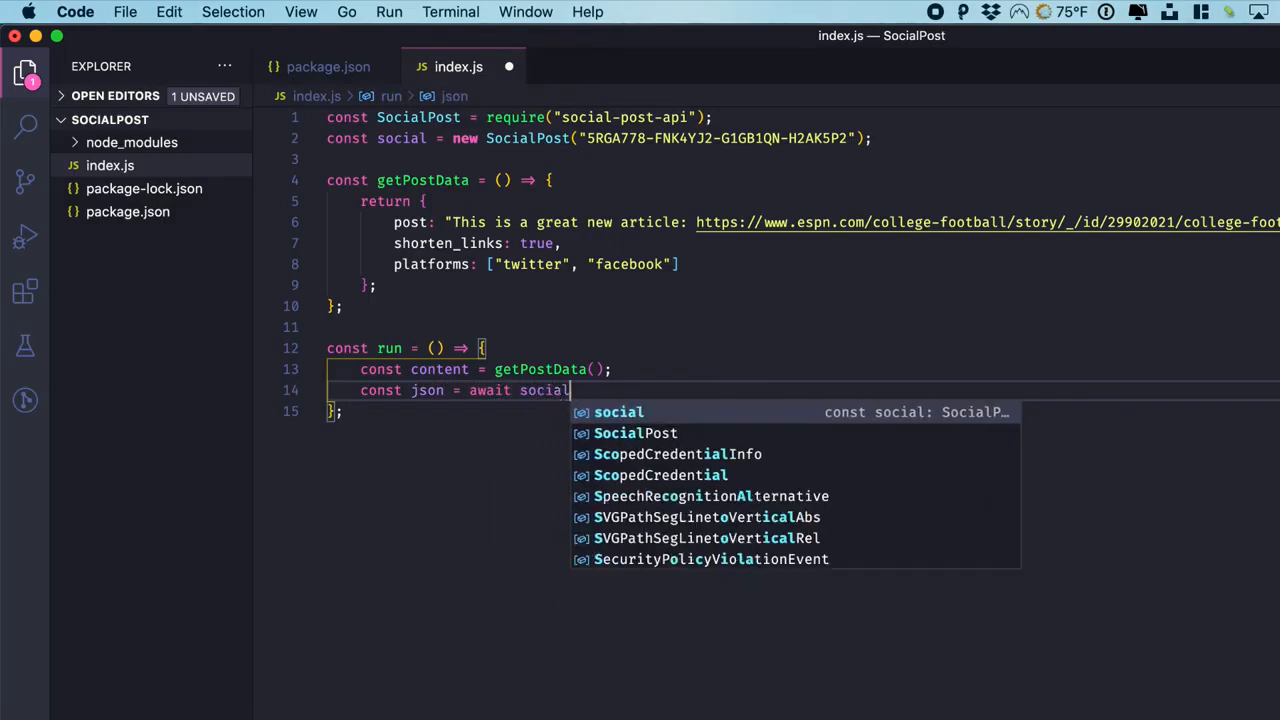
pyautogui.write('.post(con')
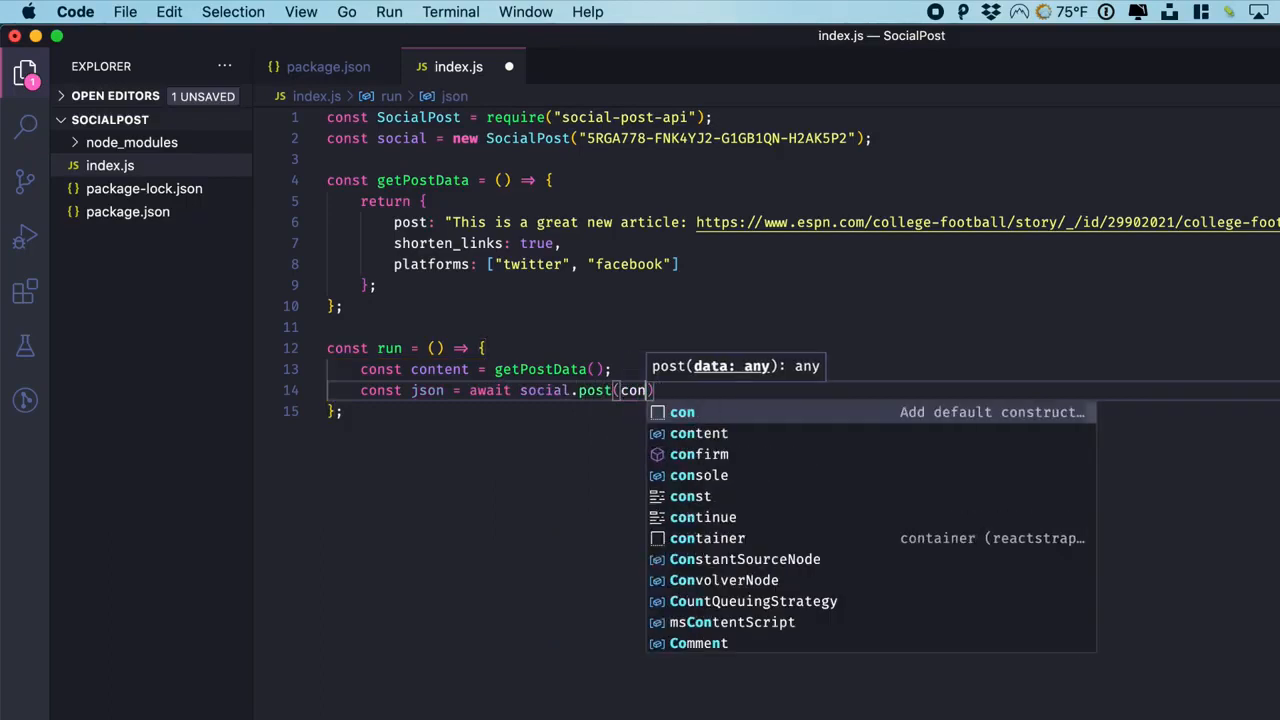
pyautogui.write('t')
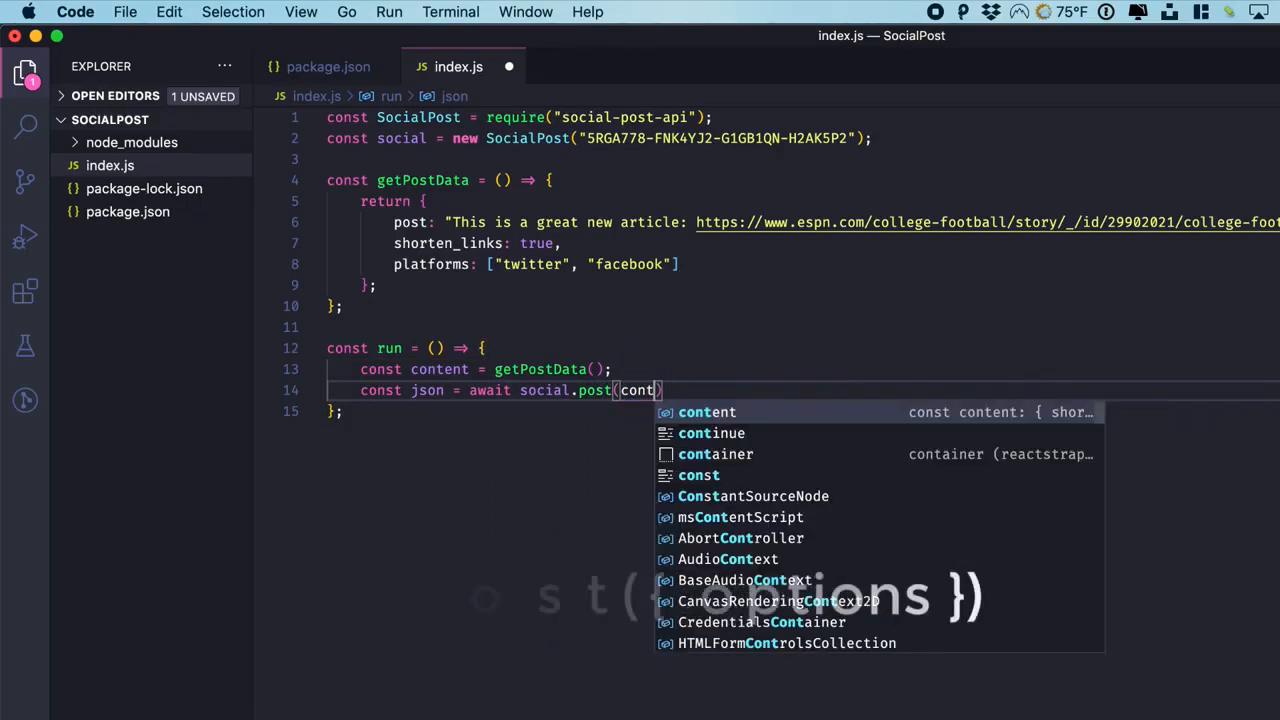
pyautogui.press('Tab')
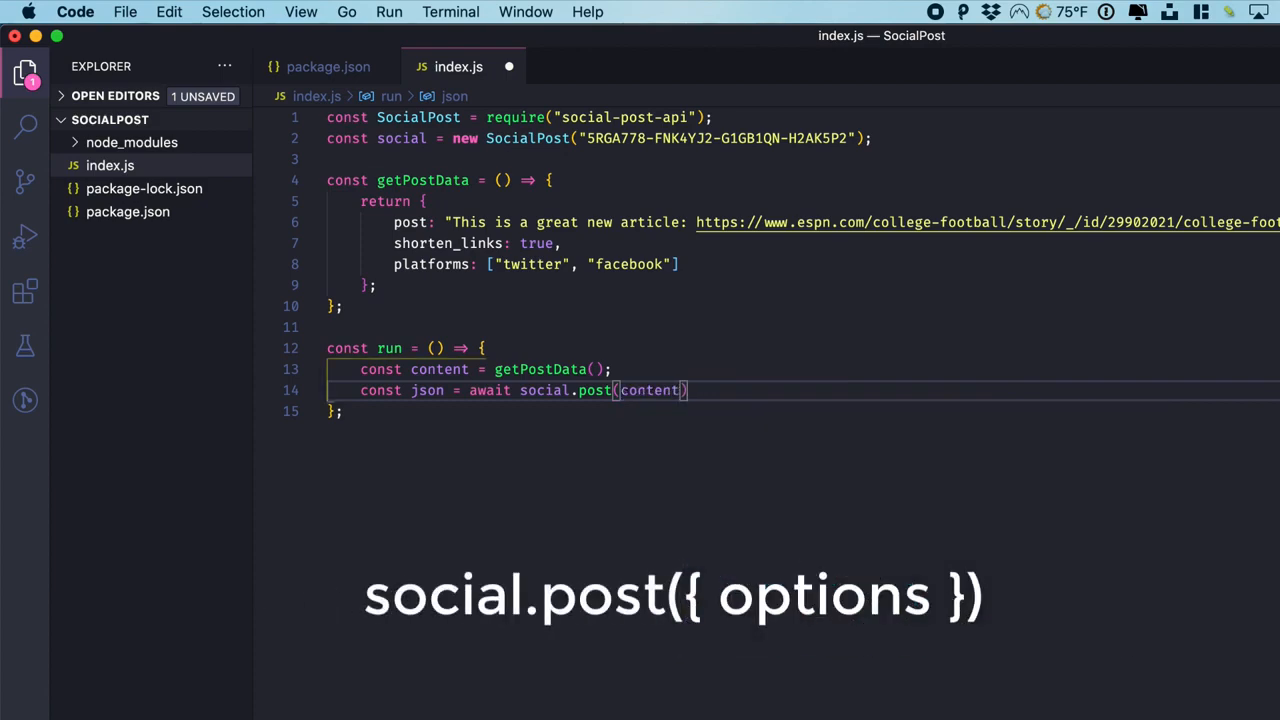
pyautogui.write('.catch()')
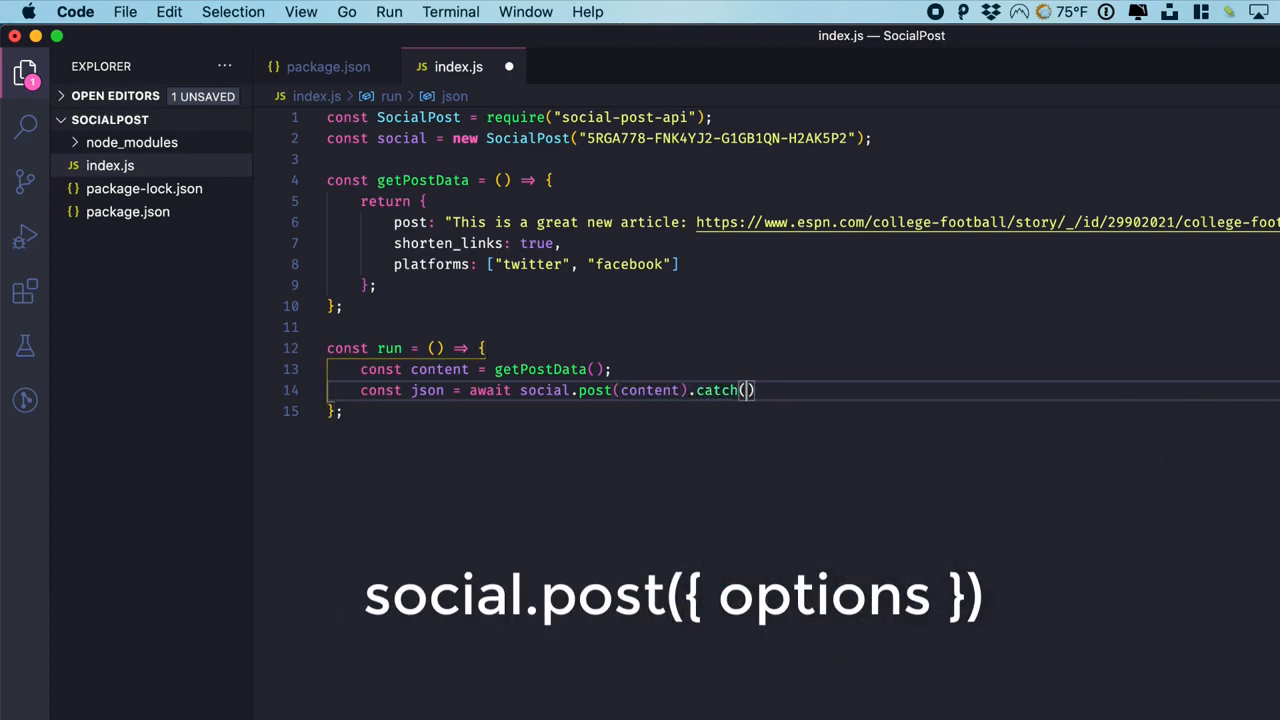
pyautogui.write('console.error')
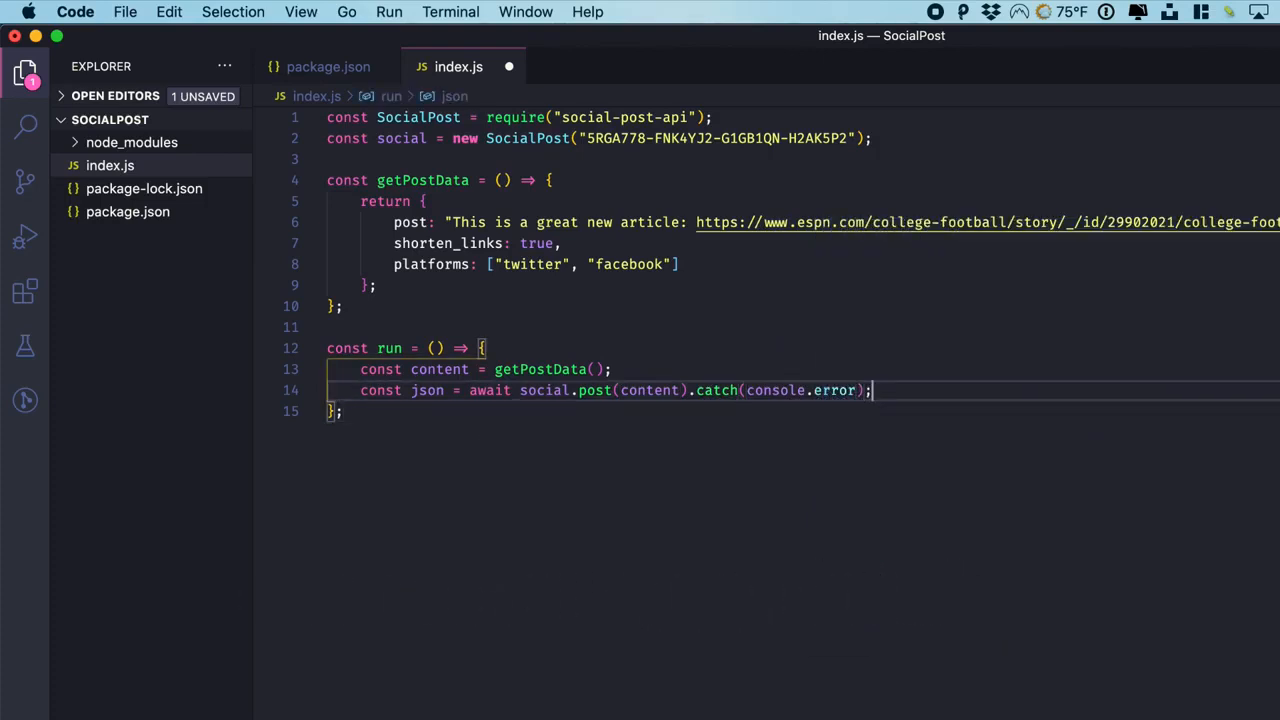
# - Mark run async, log json with console.log, and append run();
pyautogui.write('async')
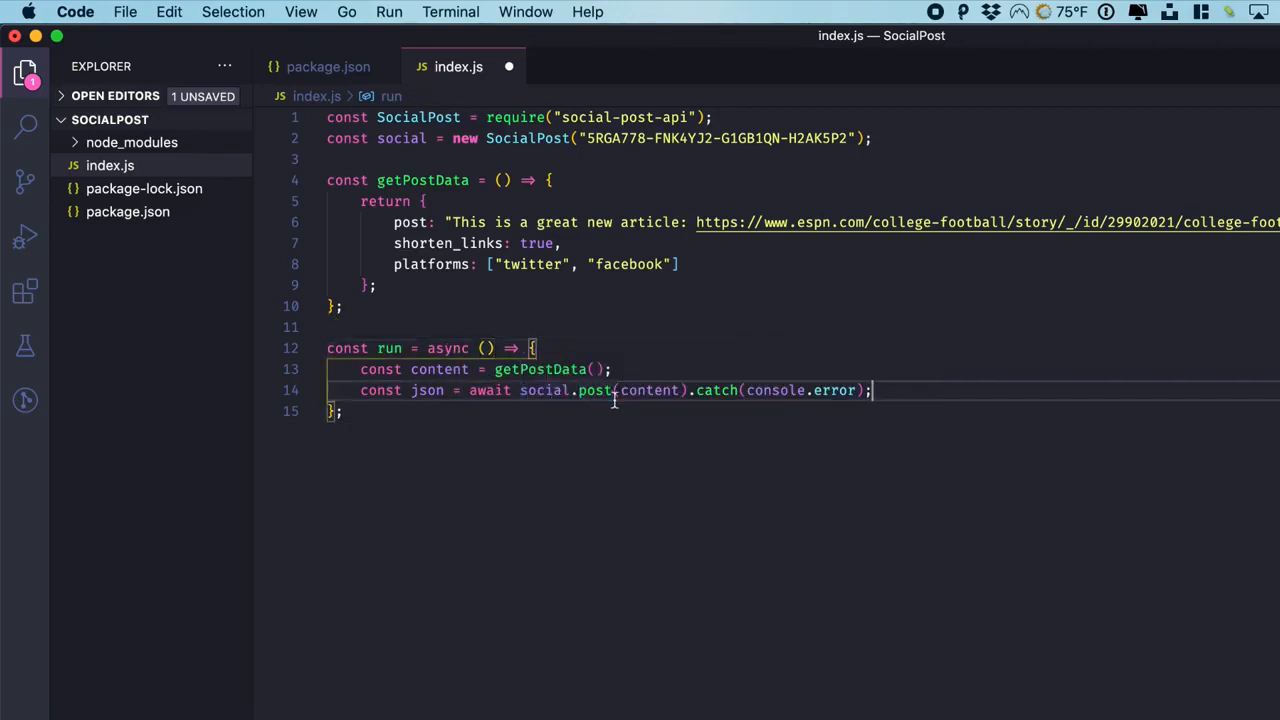
pyautogui.moveTo(596, 390)
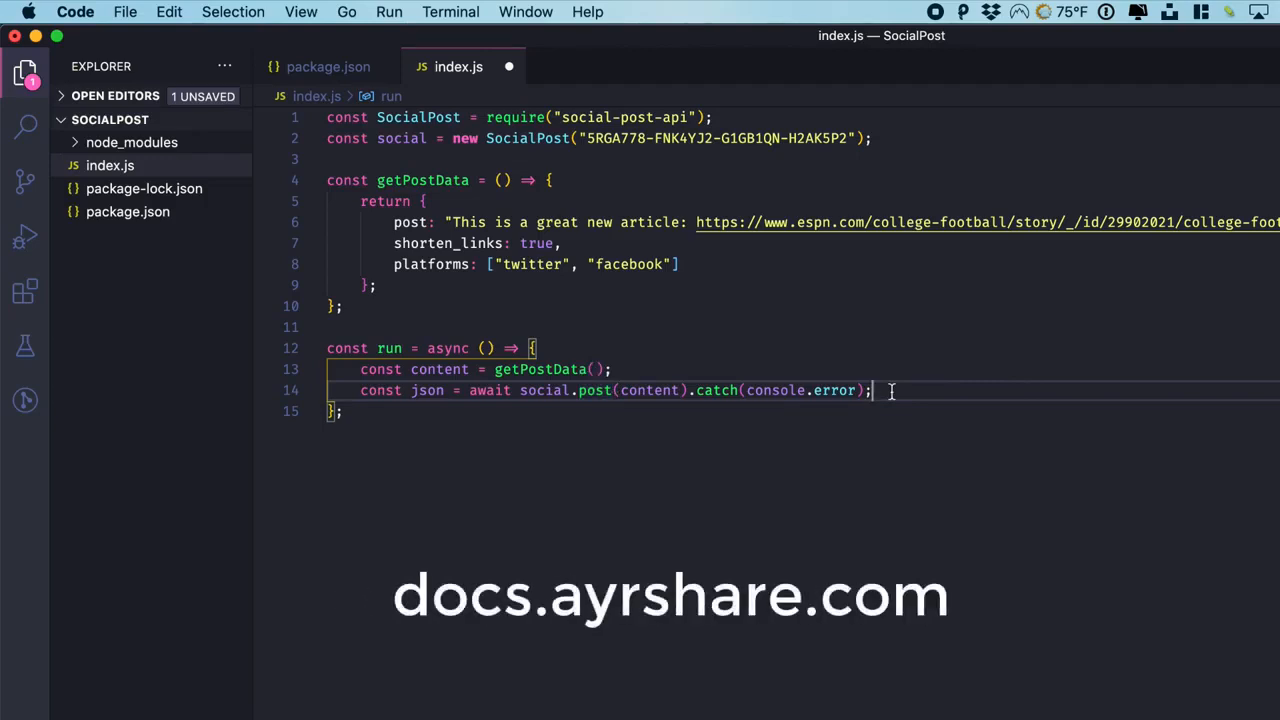
pyautogui.press('Enter')
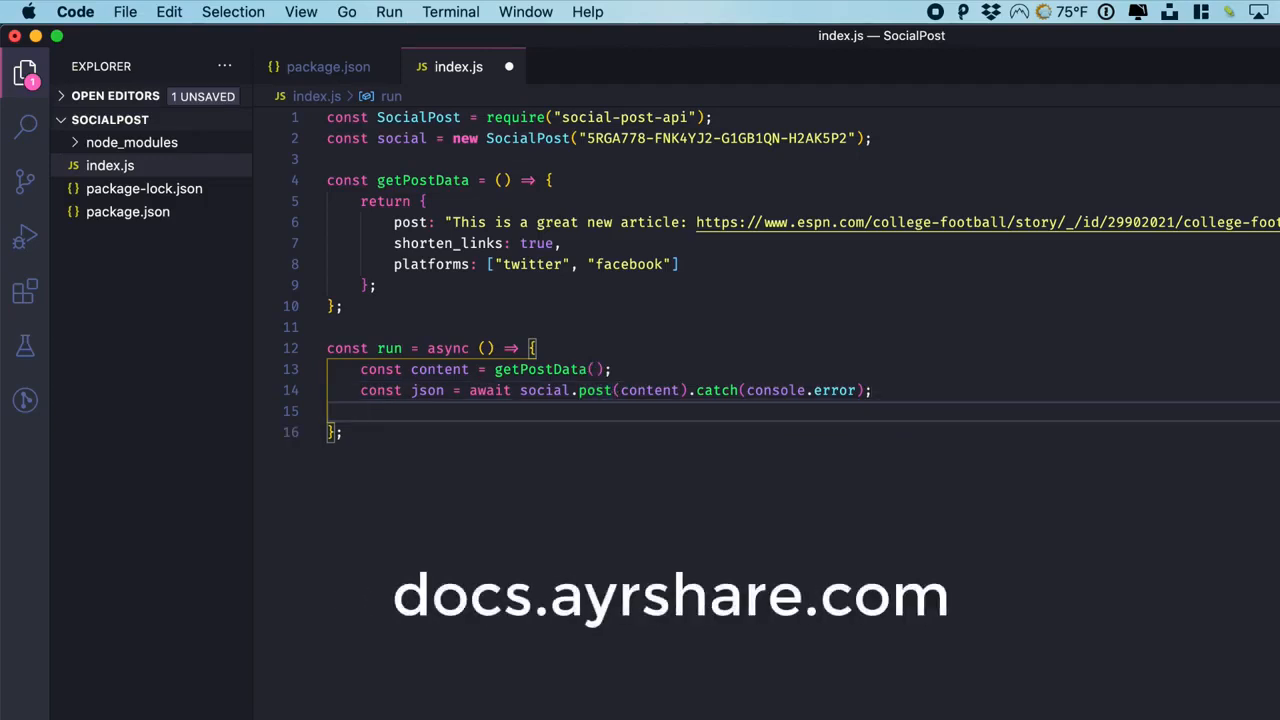
pyautogui.write('console.log(json);')
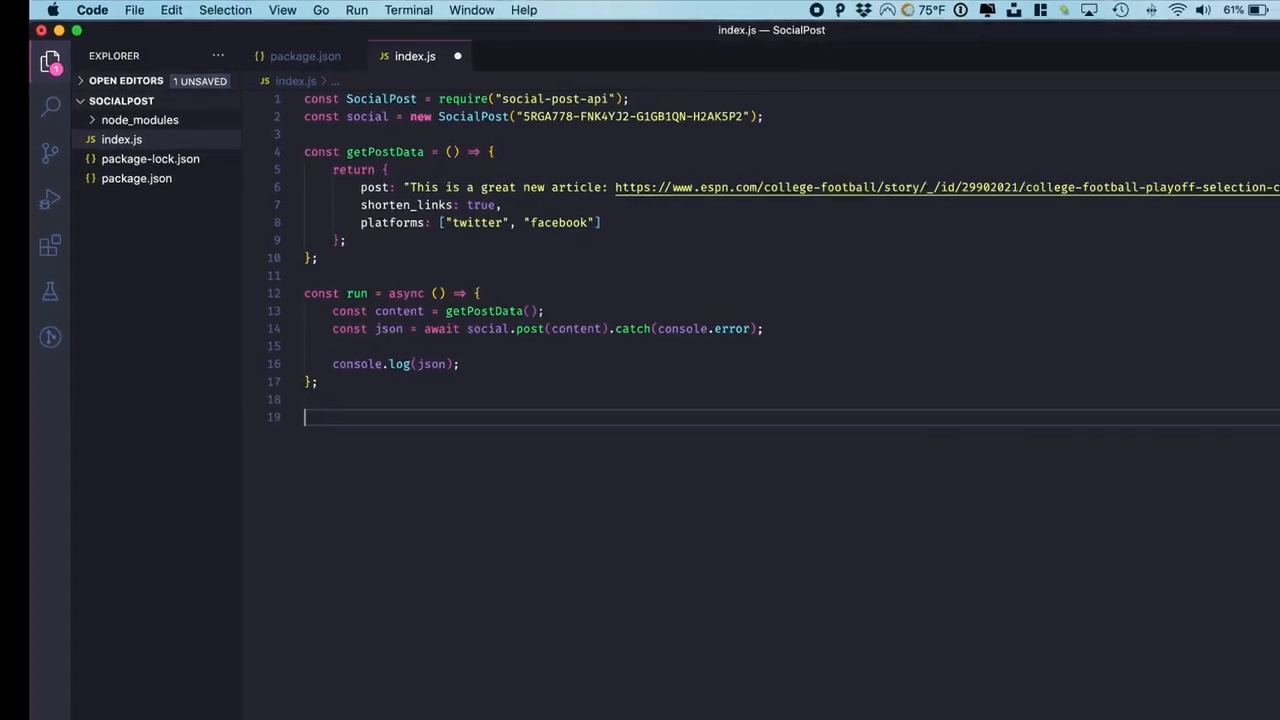
pyautogui.write('run()')
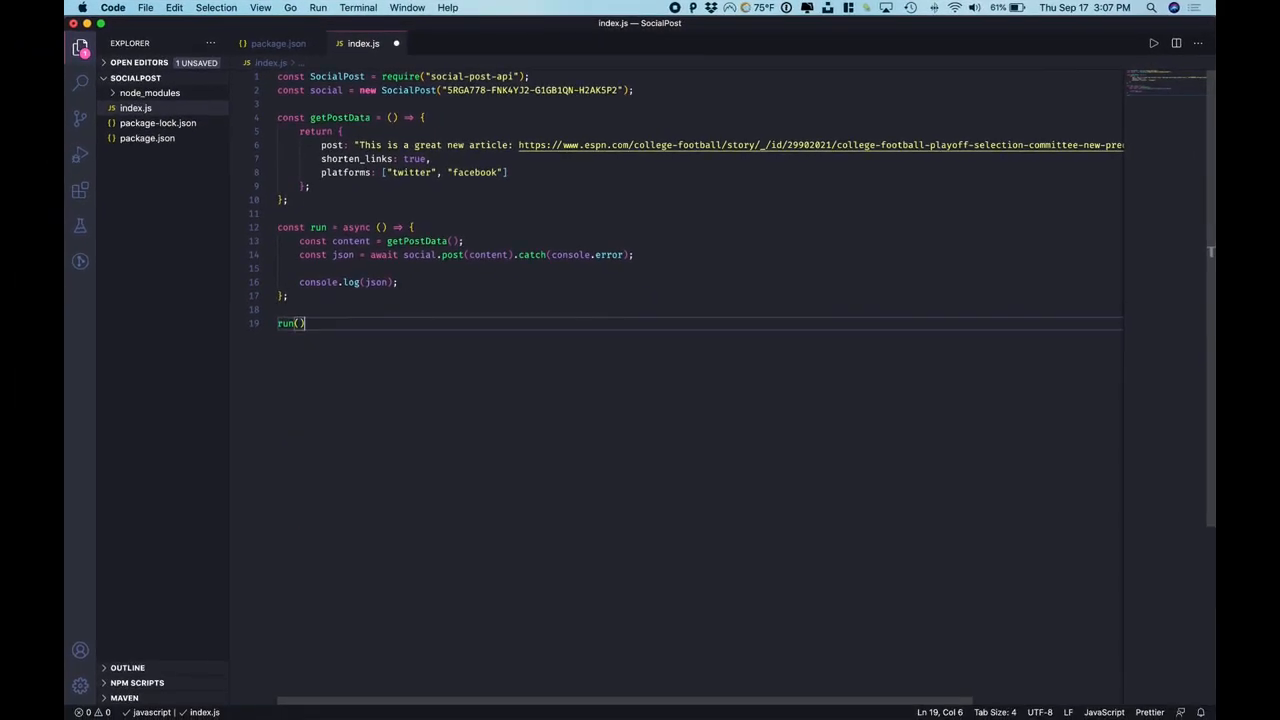
pyautogui.write(';')
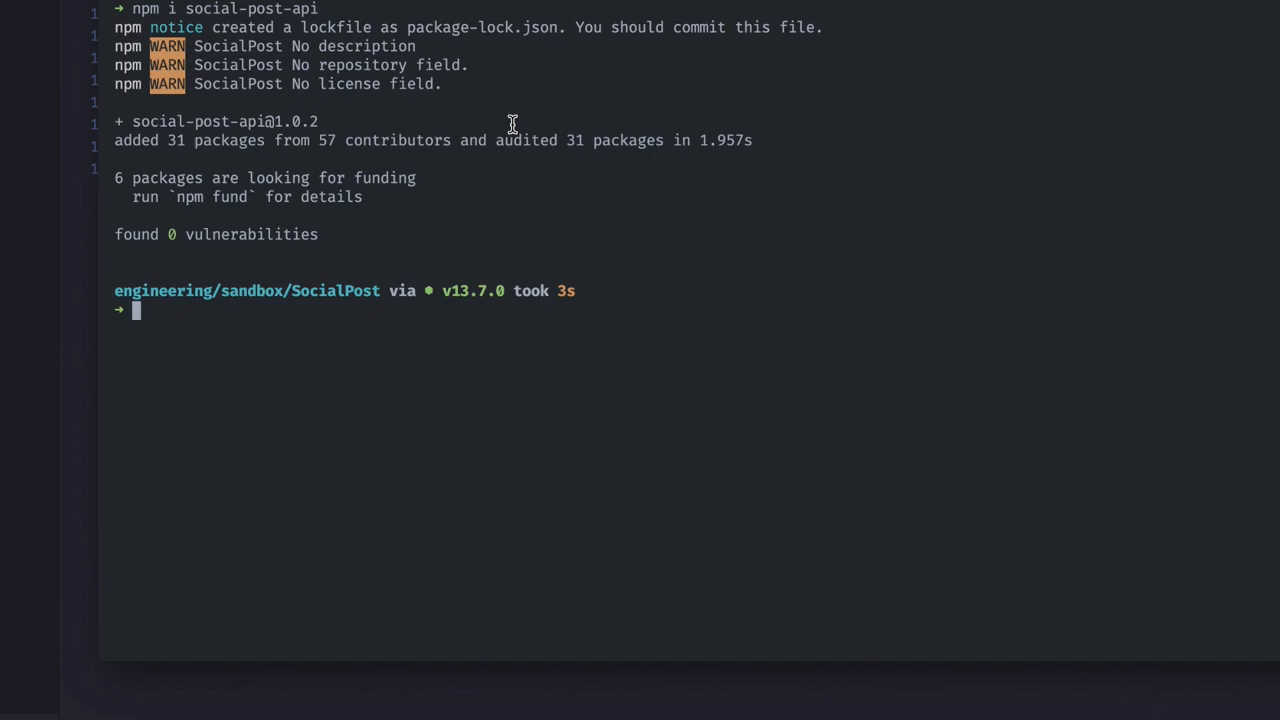
# - Run node index.js and review the success output with Twitter and Facebook post IDs
pyautogui.write('node ind')
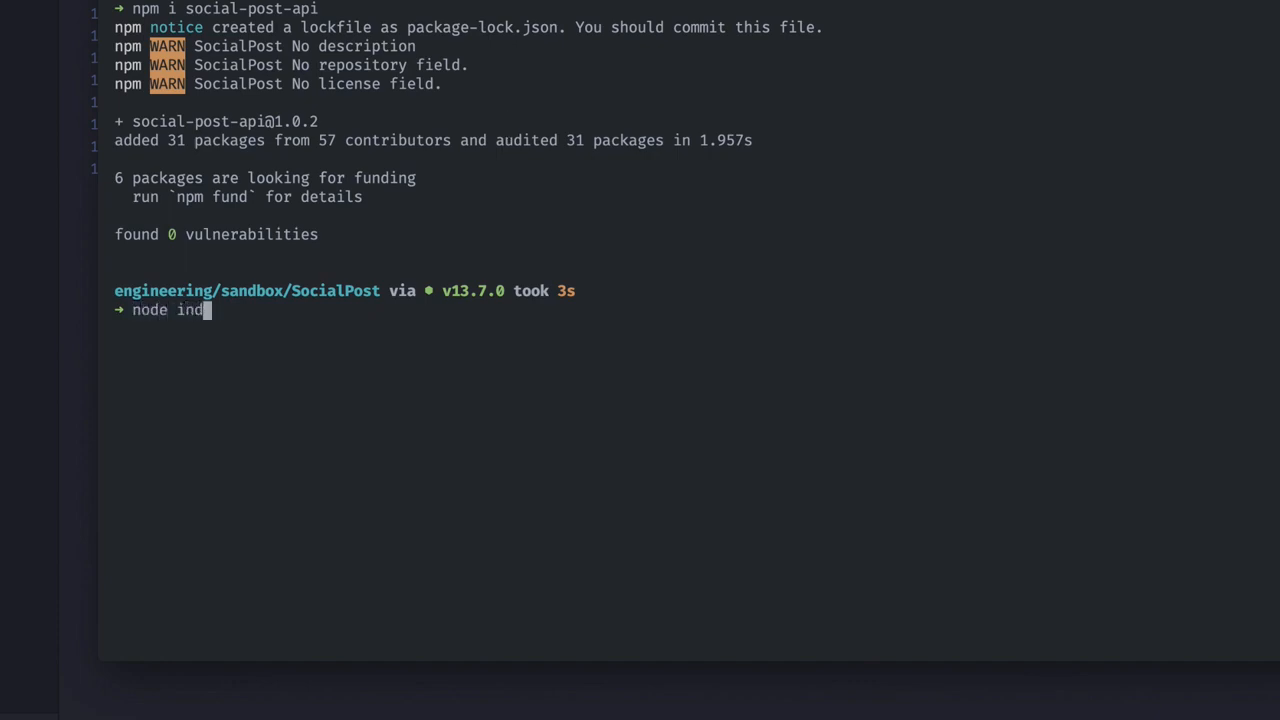
pyautogui.write('ex.js')
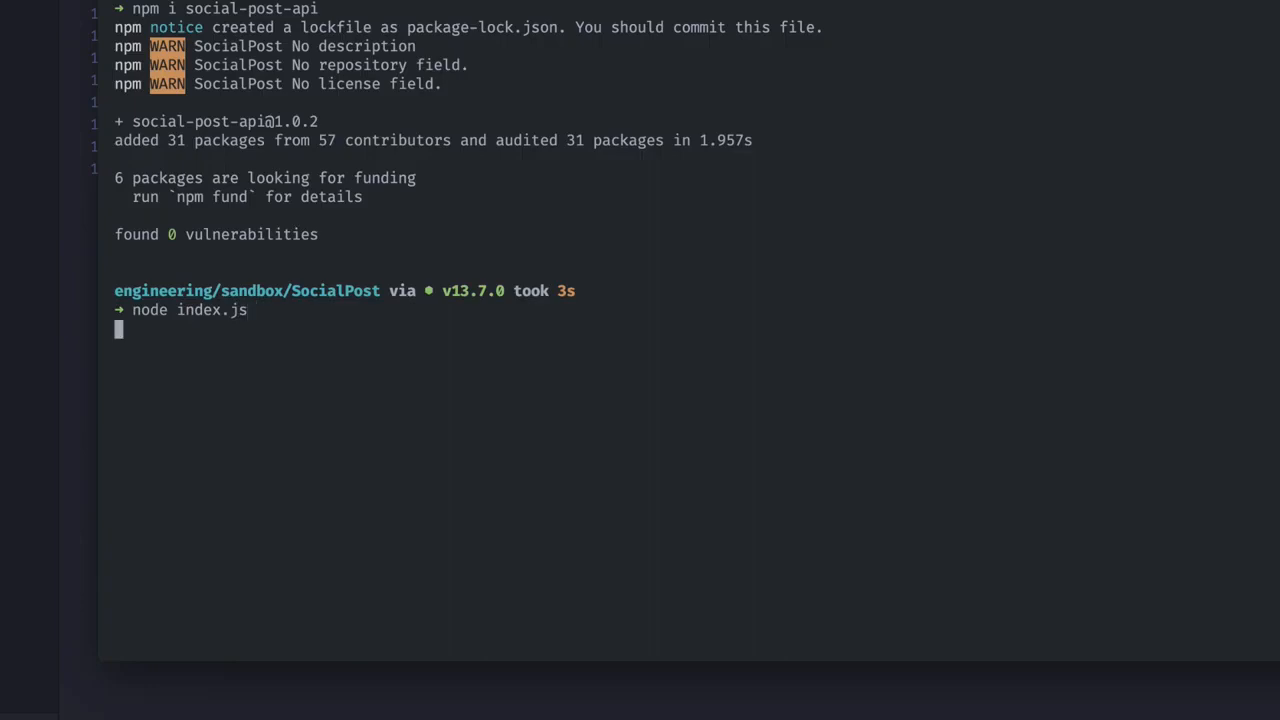
pyautogui.press('Enter')
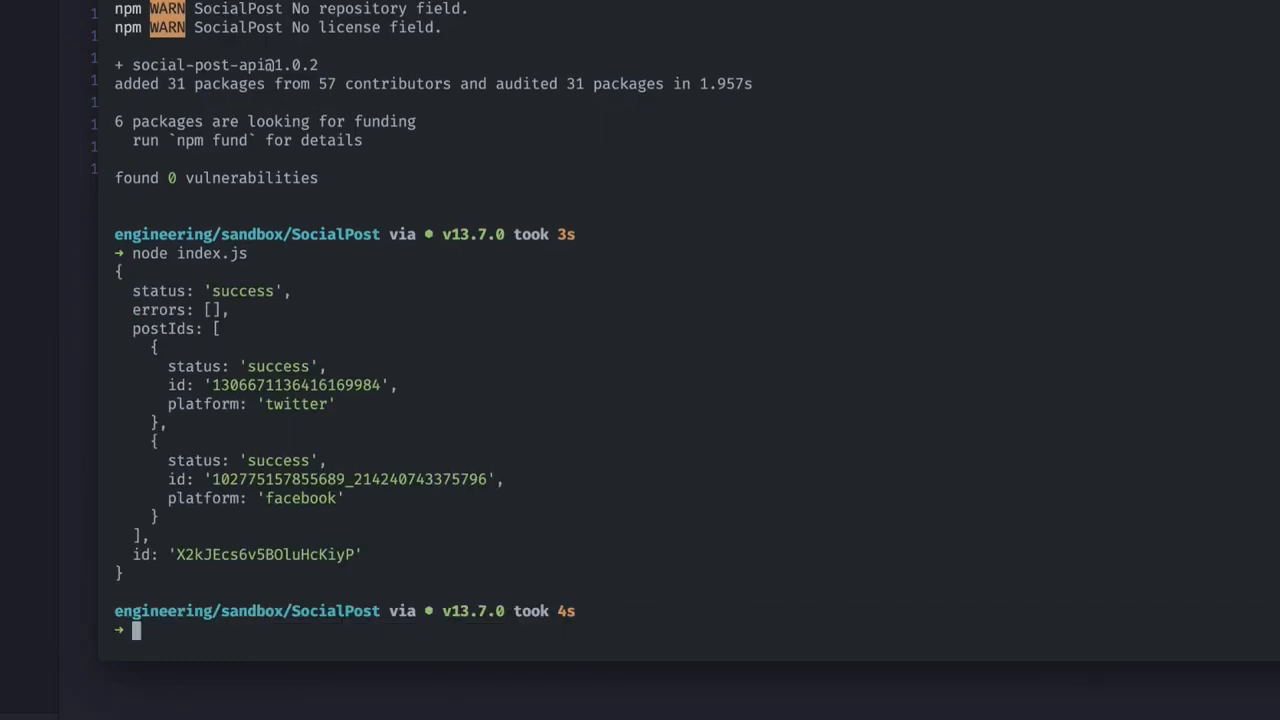
pyautogui.moveTo(265, 290)
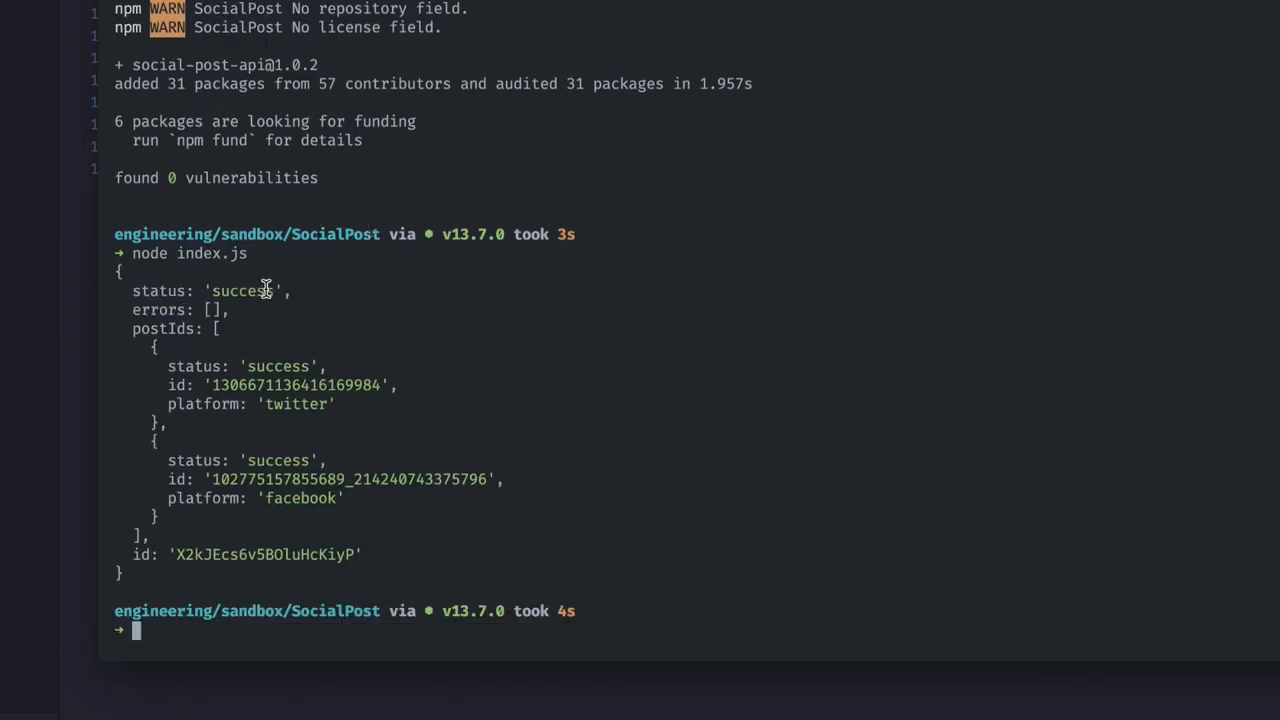
pyautogui.moveTo(222, 338)
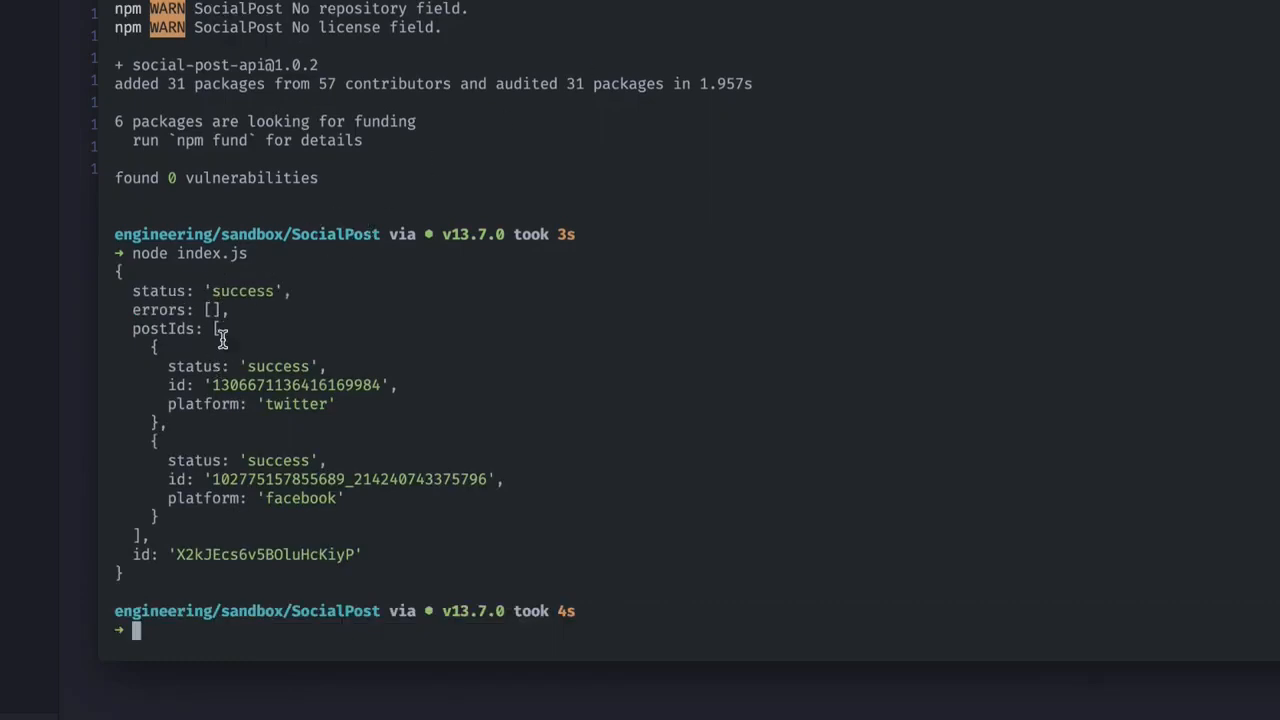
pyautogui.moveTo(268, 403)
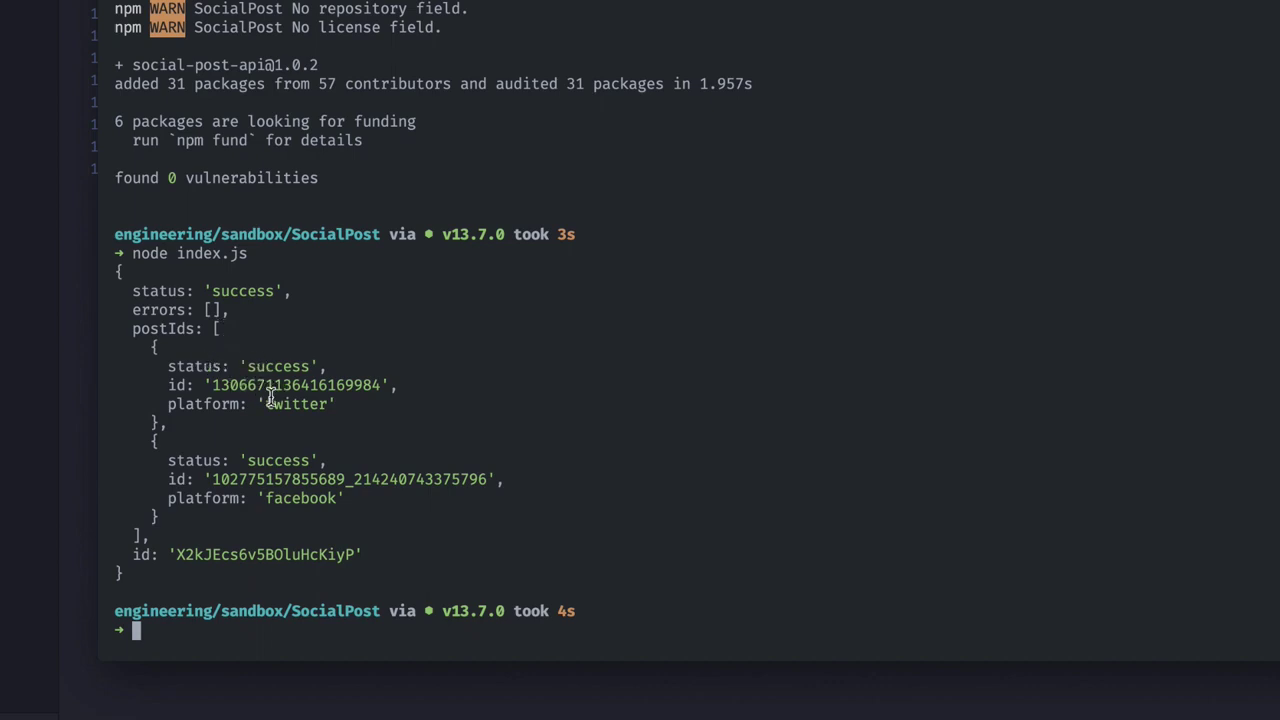
pyautogui.moveTo(217, 371)
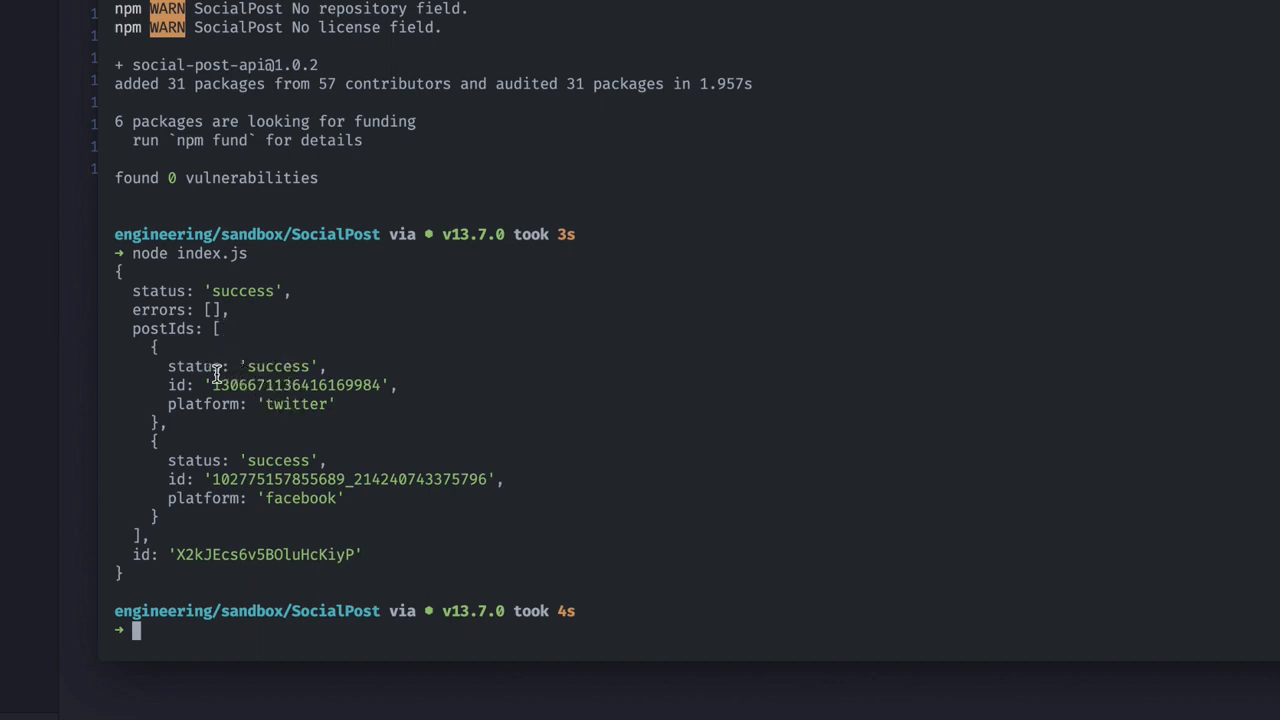
pyautogui.moveTo(248, 487)
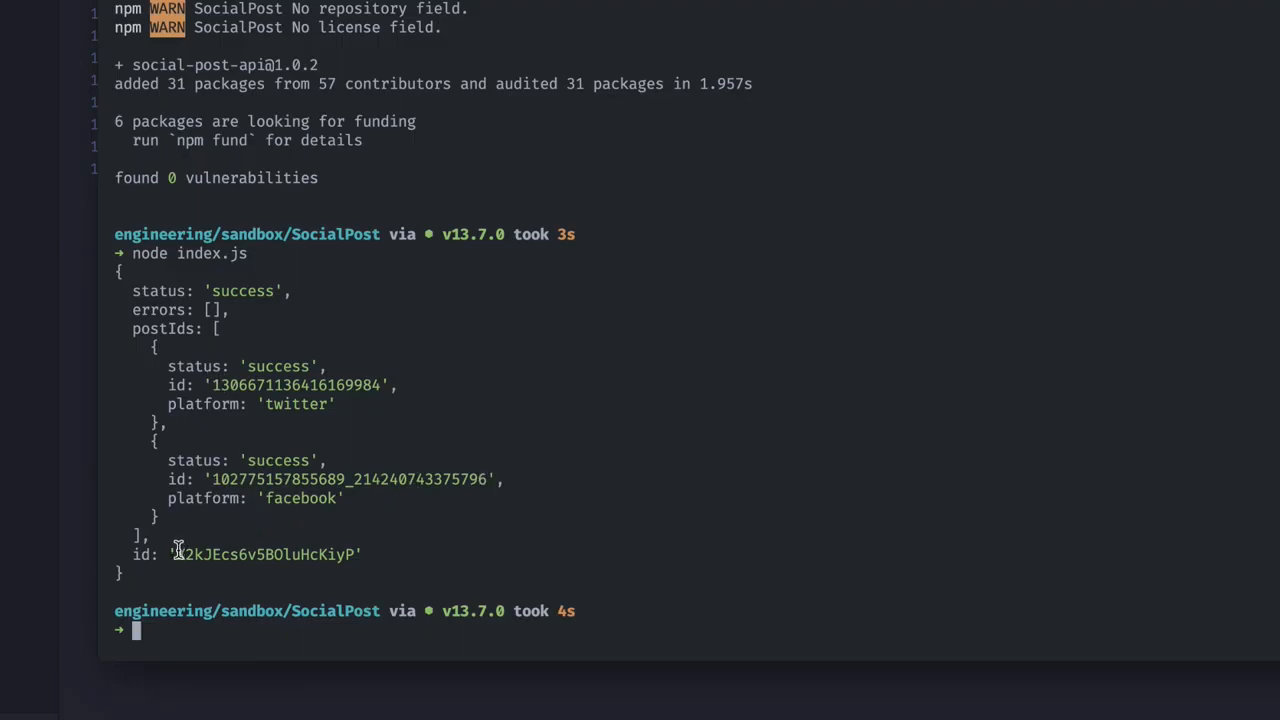
pyautogui.moveTo(363, 547)
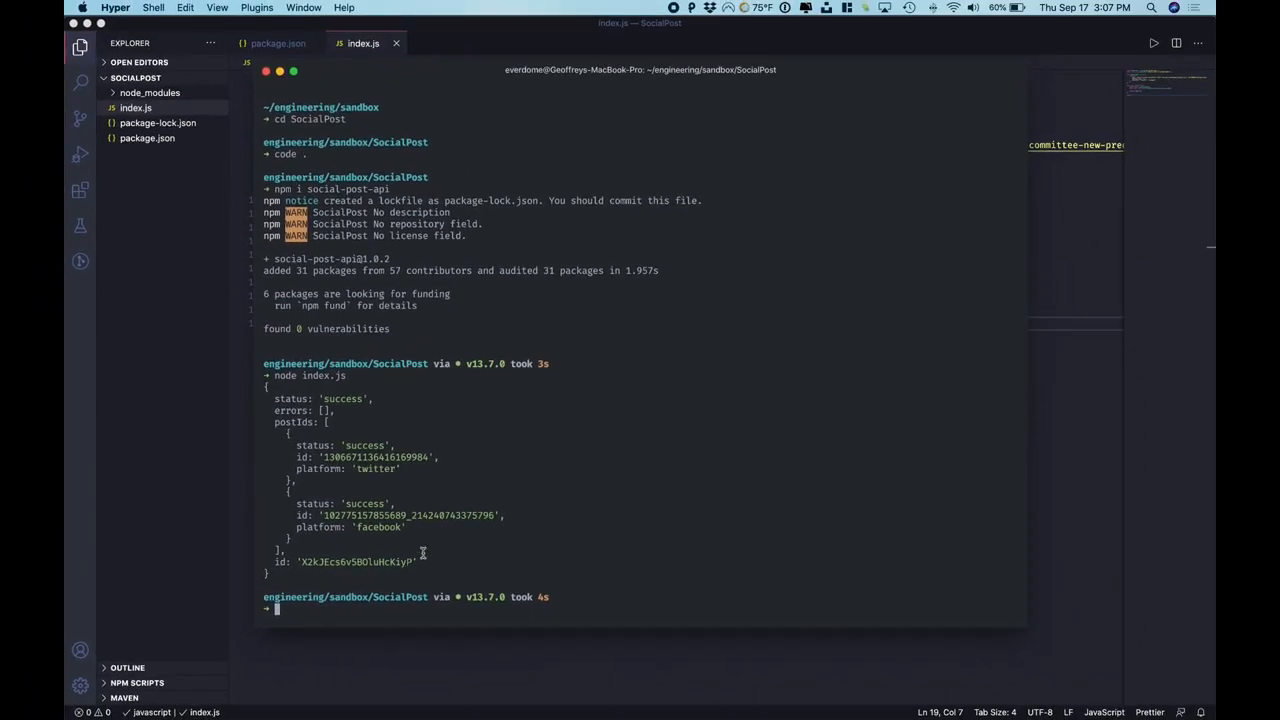
pyautogui.moveTo(240, 685)
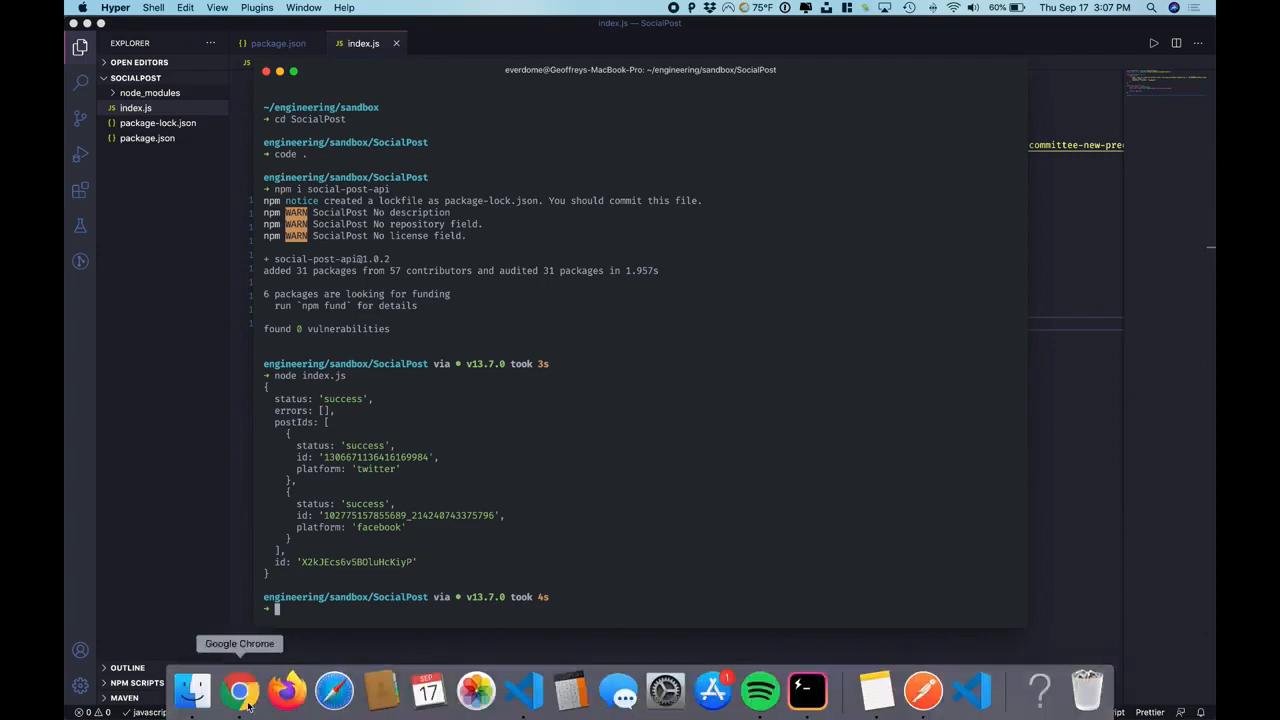
# - Open Ayrshare's Posts page and scroll to the article in the Post Timeline
pyautogui.click(238, 685)
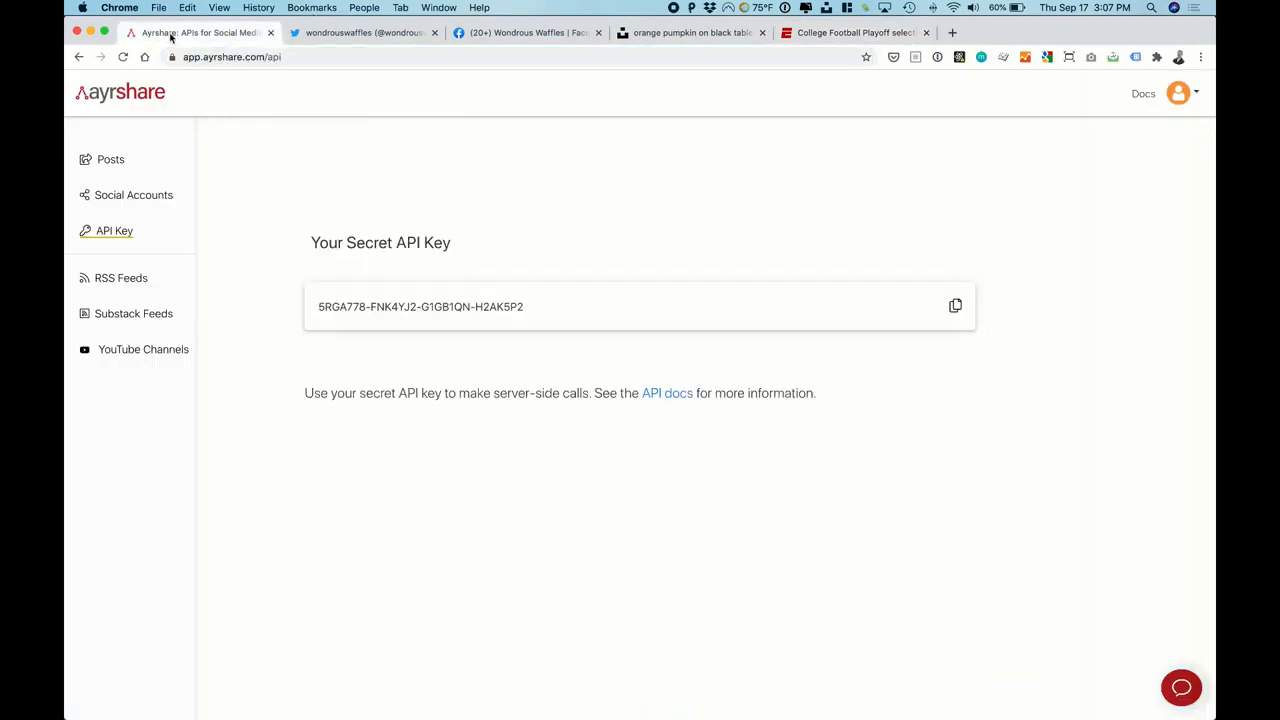
pyautogui.moveTo(110, 160)
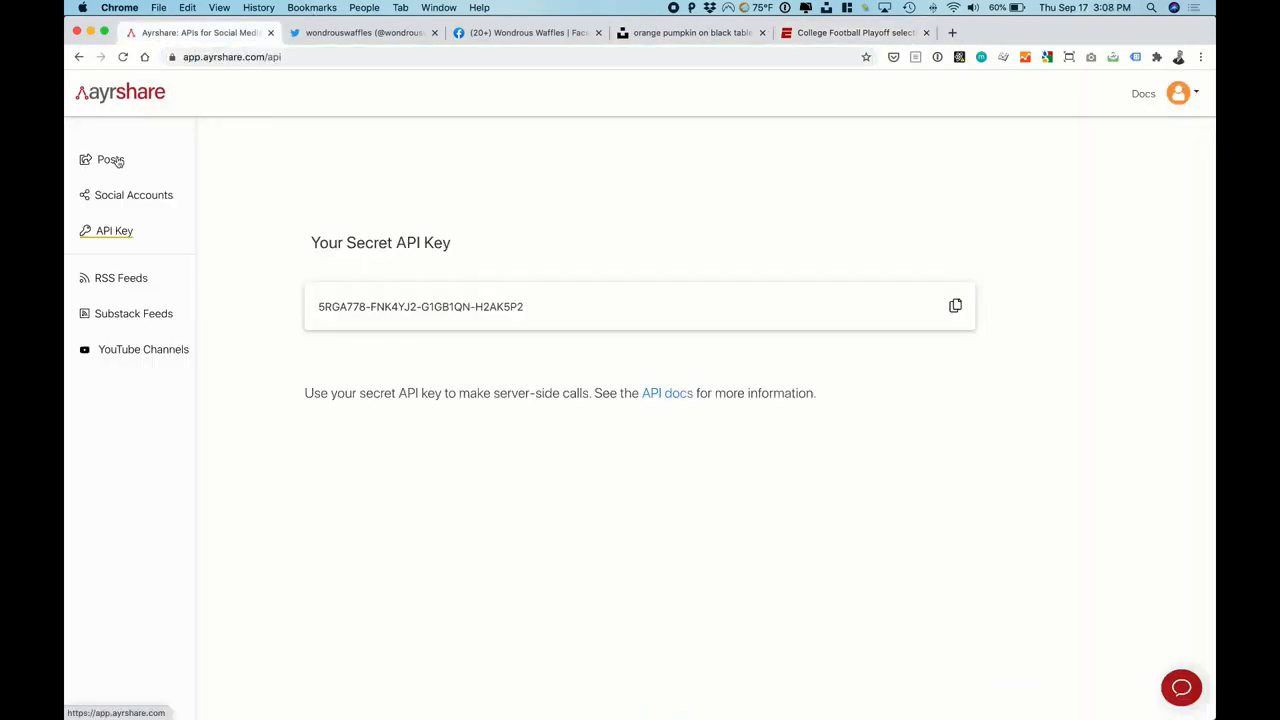
pyautogui.click(110, 159)
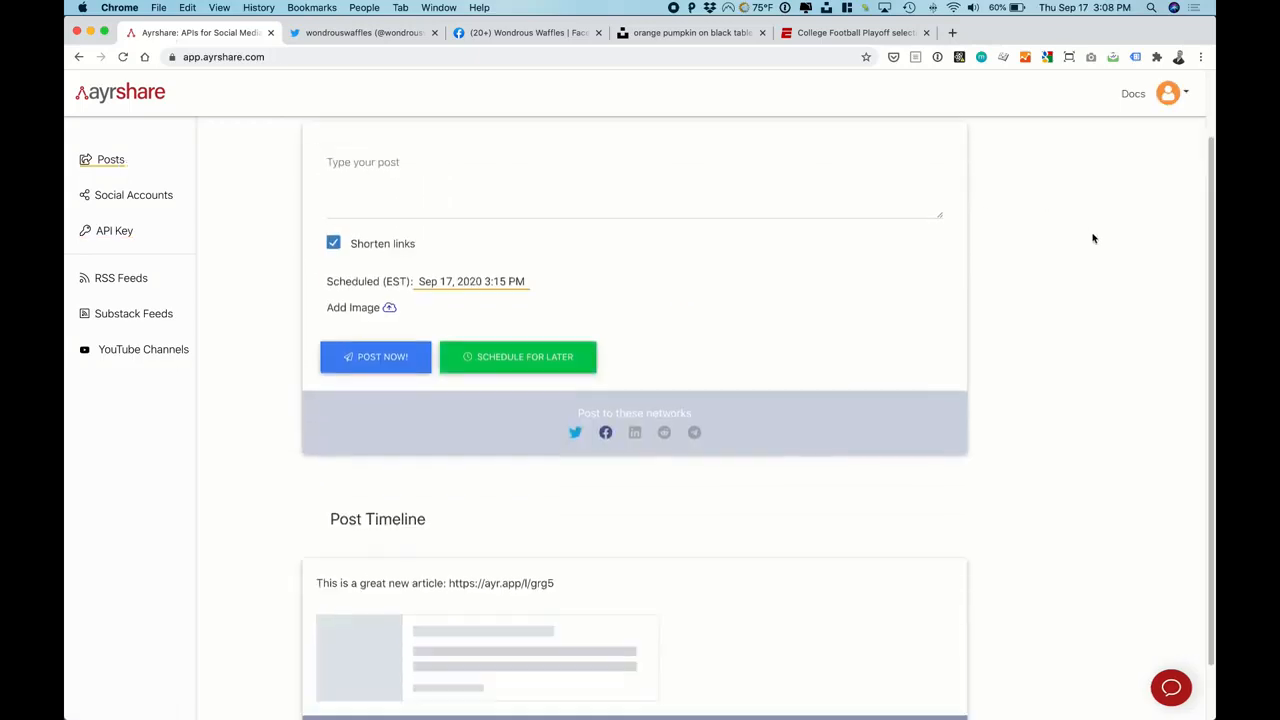
pyautogui.scroll(-3)
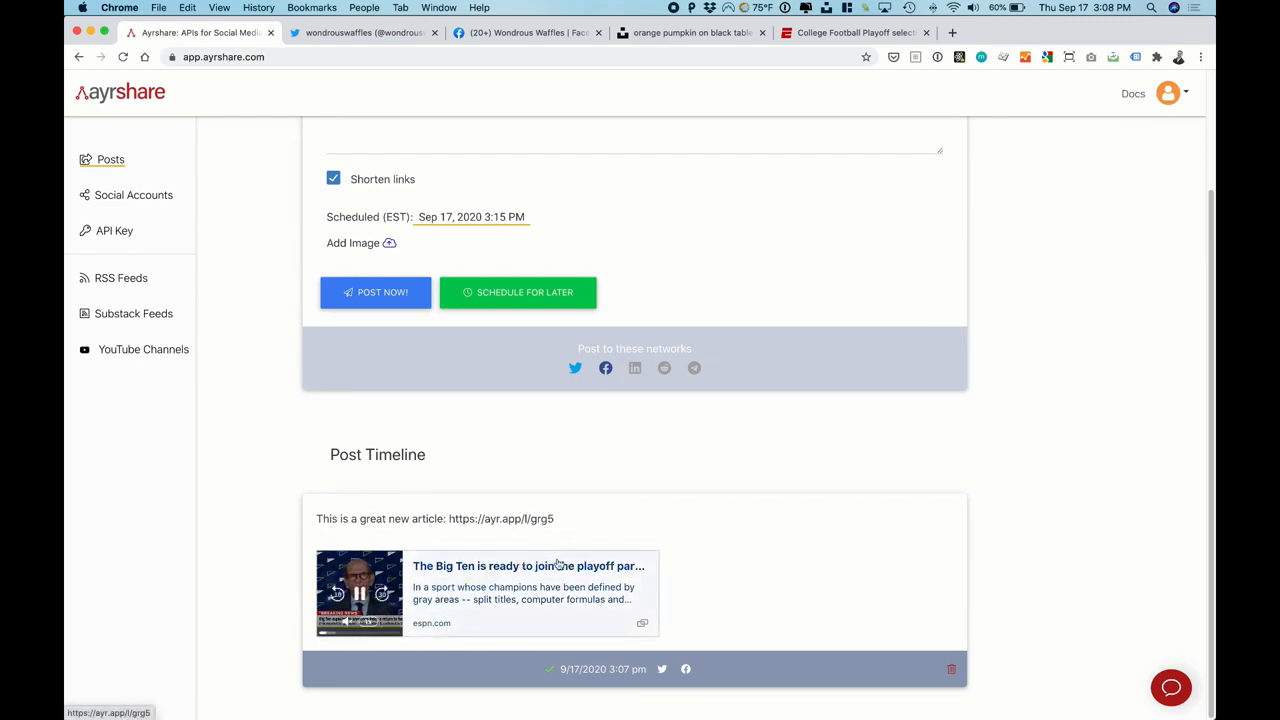
pyautogui.moveTo(549, 671)
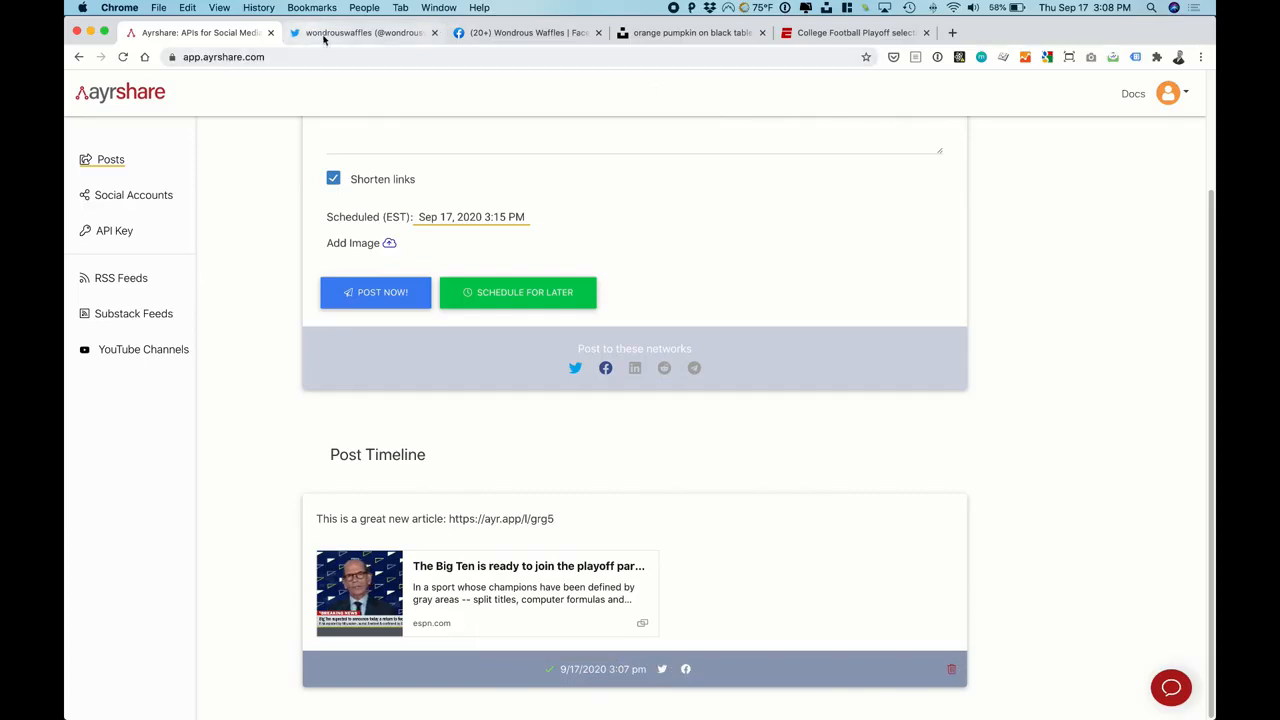
# - Confirm the ESPN article post on the wondrouswaffles Twitter profile and the Wondrous Waffles Facebook page
pyautogui.click(363, 32)
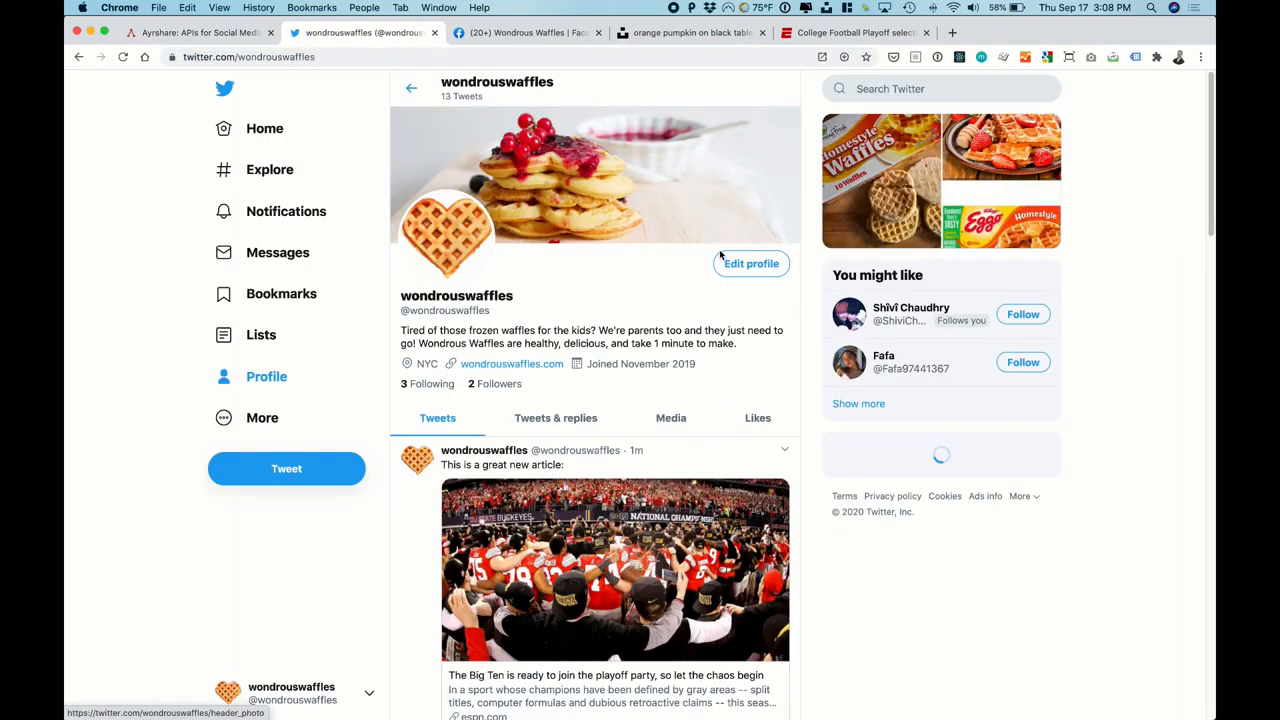
pyautogui.scroll(-3)
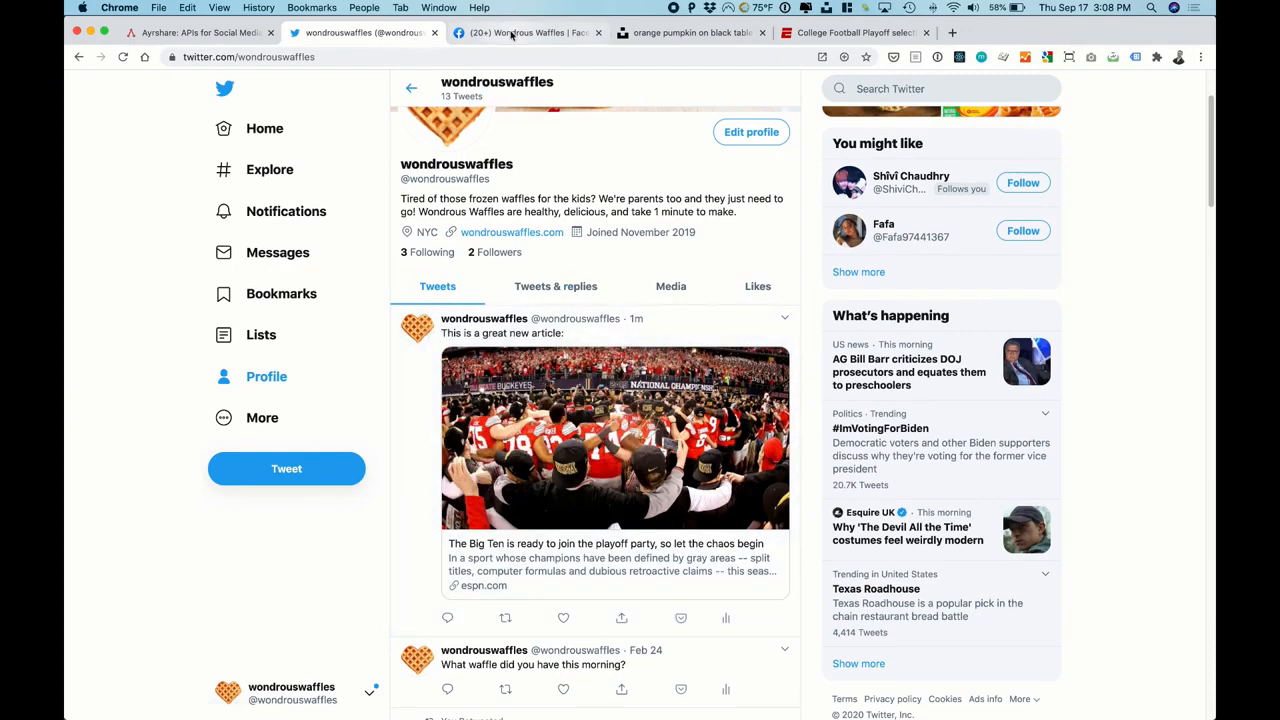
pyautogui.click(525, 32)
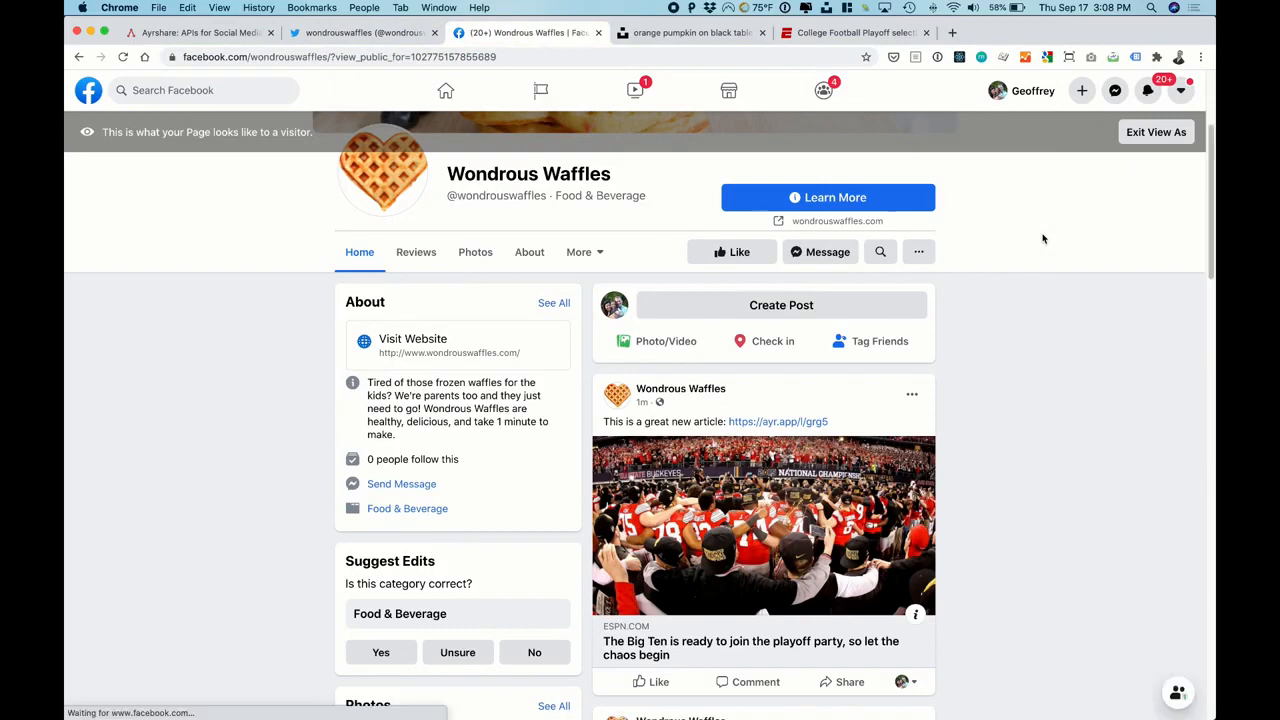
pyautogui.scroll(-3)
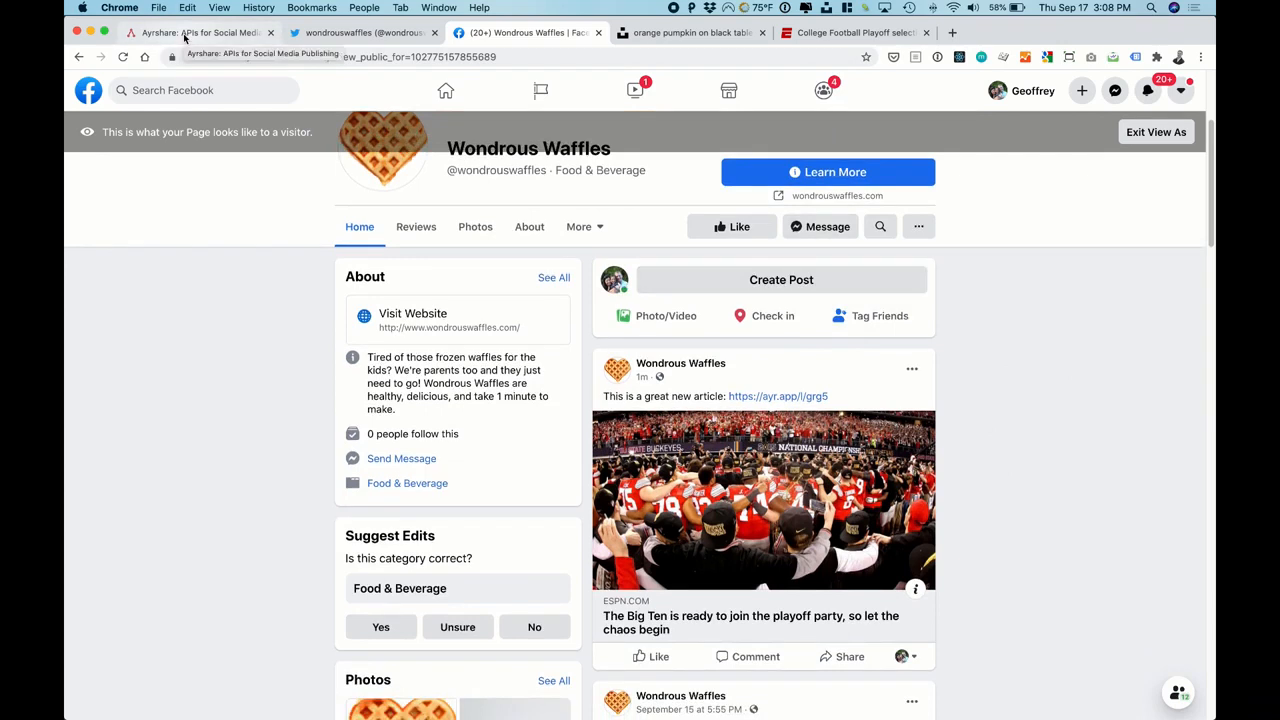
# - Delete the article post from all networks in Ayrshare, then confirm it's gone from Twitter and Facebook
pyautogui.click(190, 32)
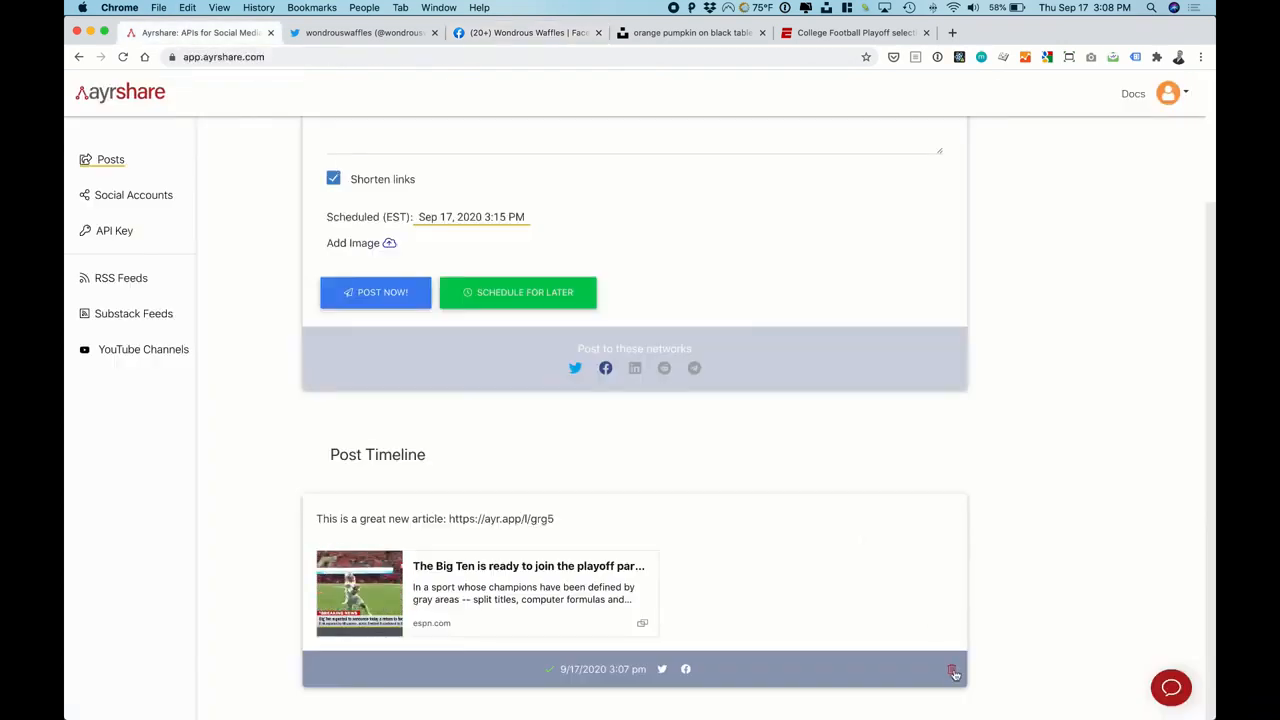
pyautogui.click(949, 671)
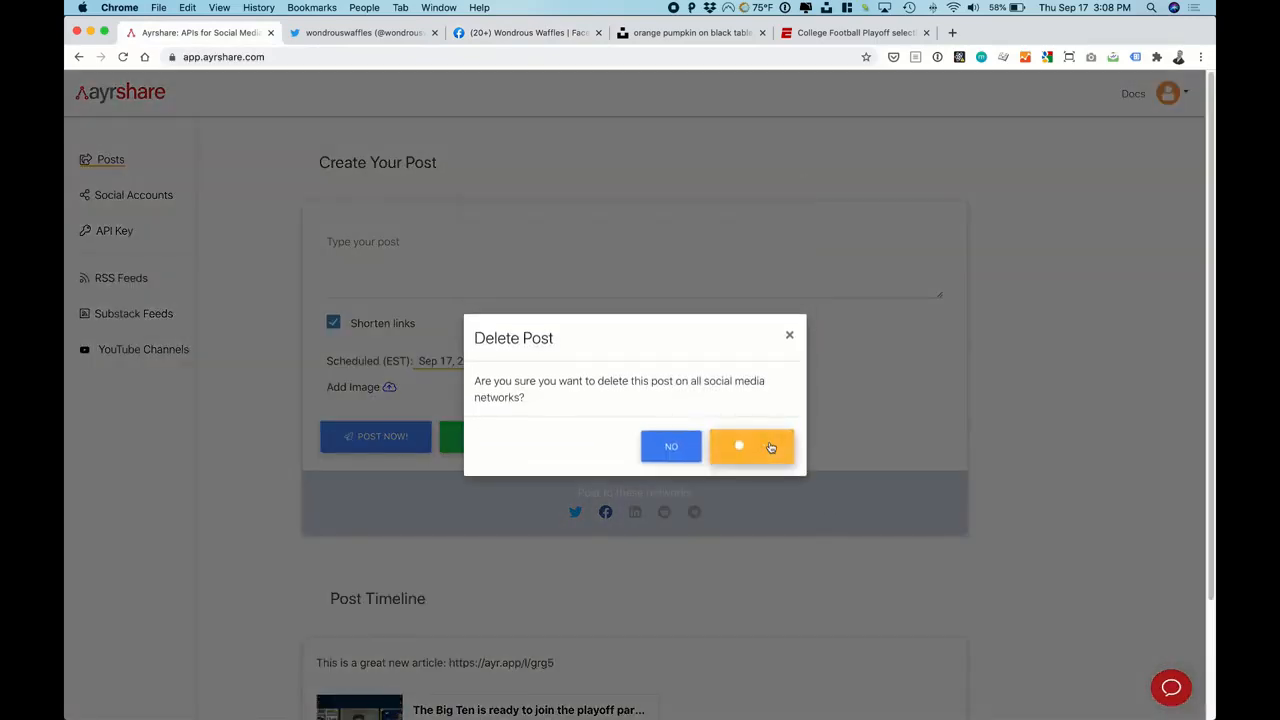
pyautogui.click(752, 446)
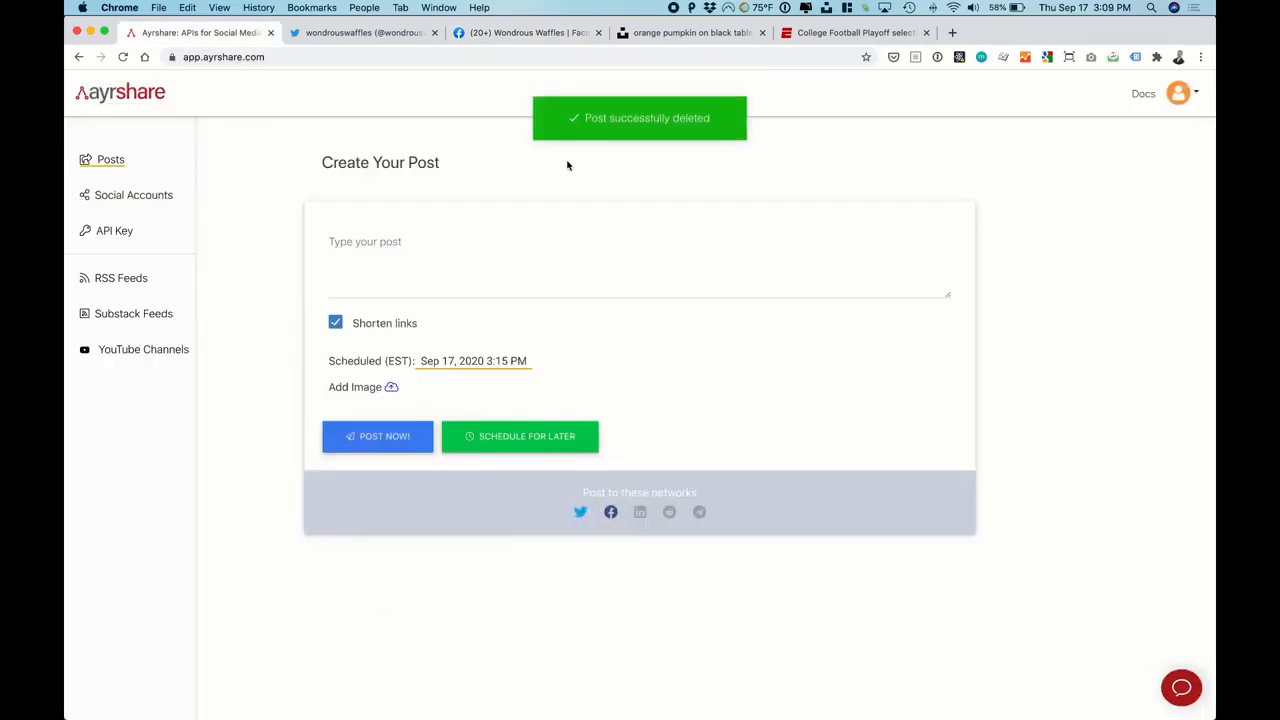
pyautogui.click(363, 32)
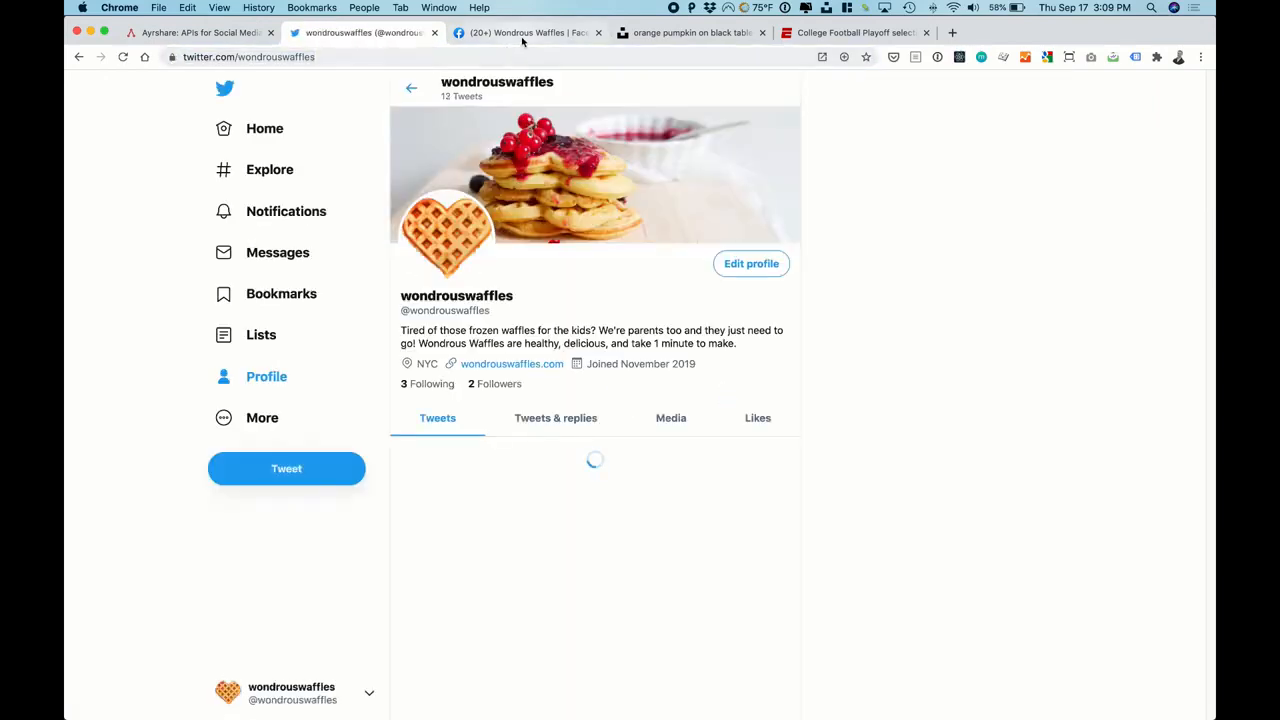
pyautogui.click(522, 32)
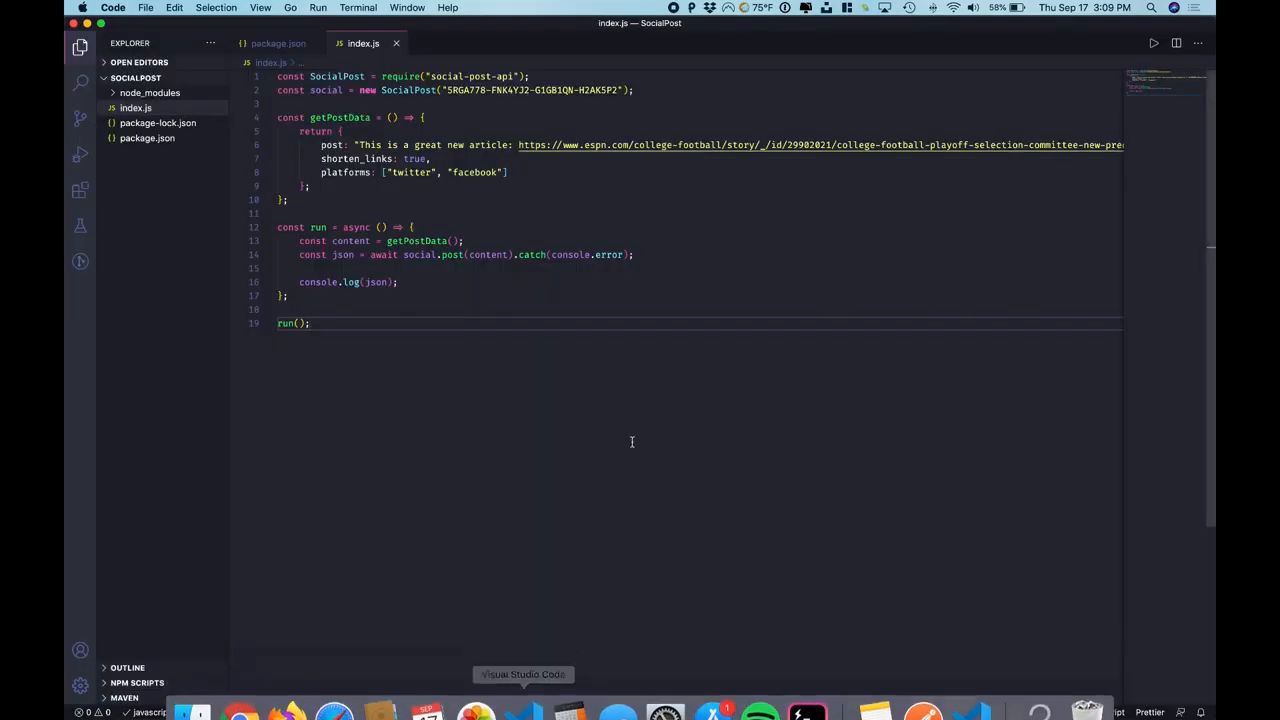
# - Change the post text to "Check out this image" and add media_url: [""] in index.js
pyautogui.click(385, 145)
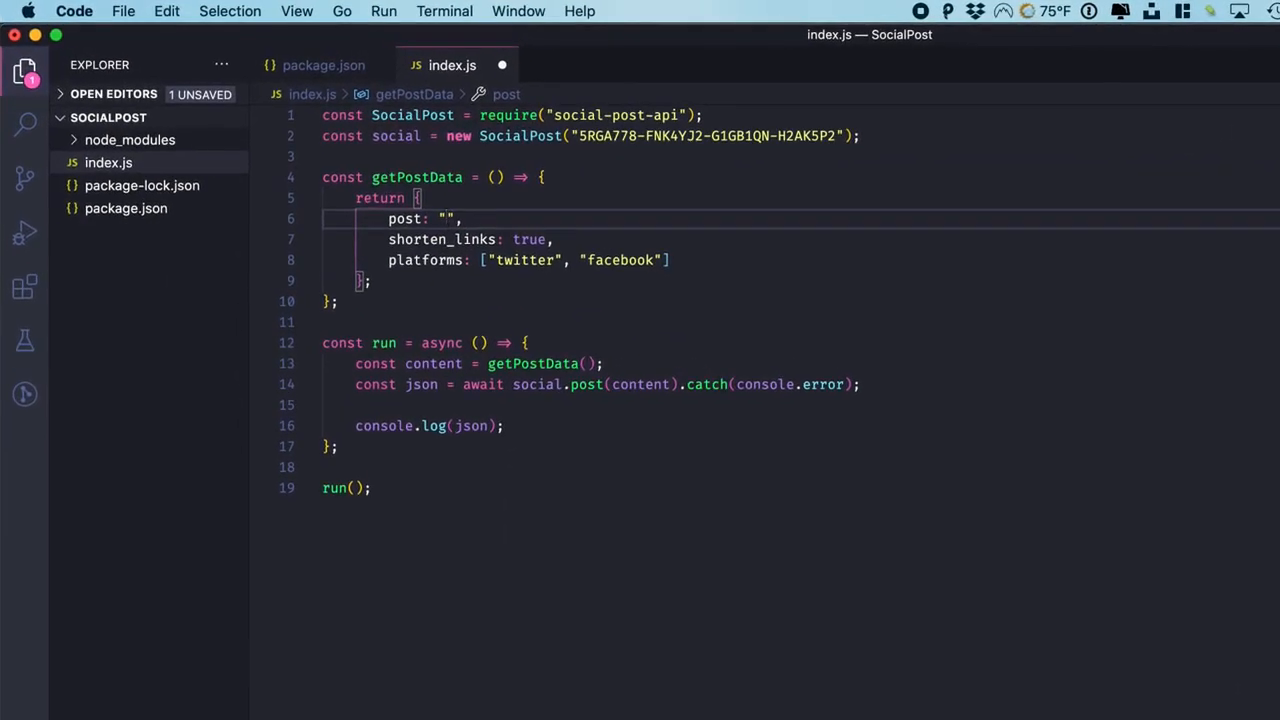
pyautogui.write('Check out')
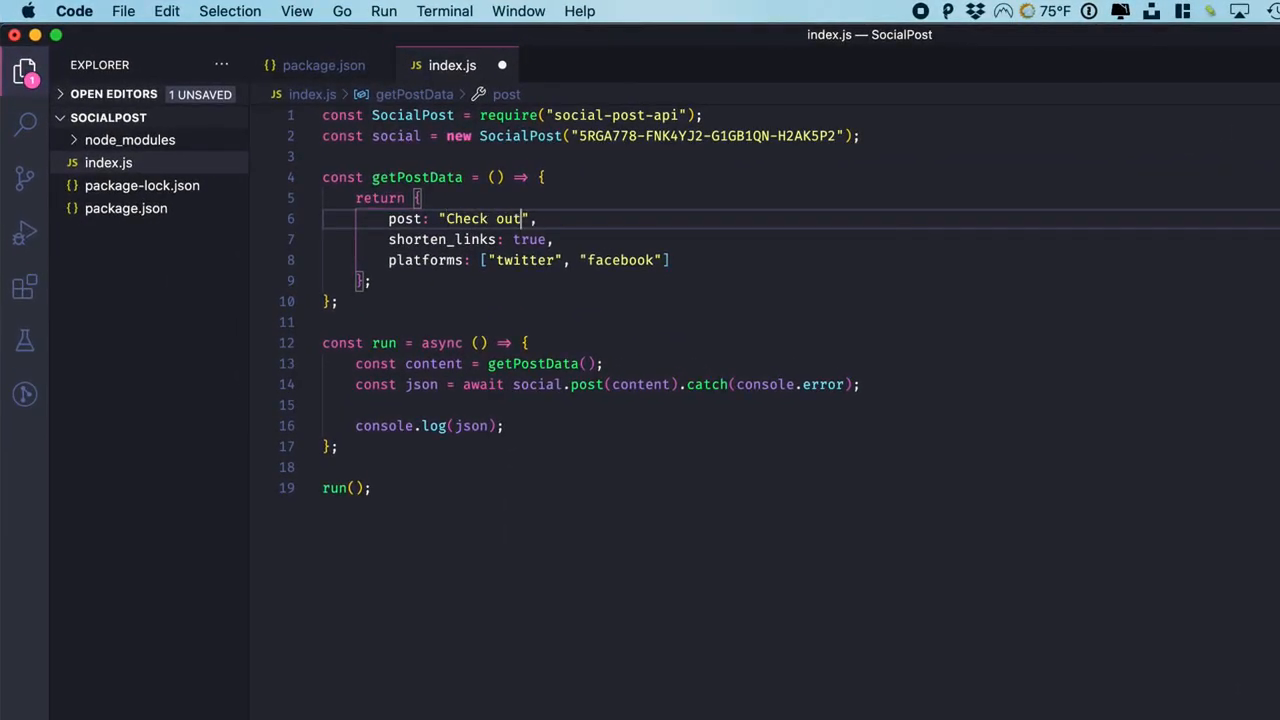
pyautogui.write('this image')
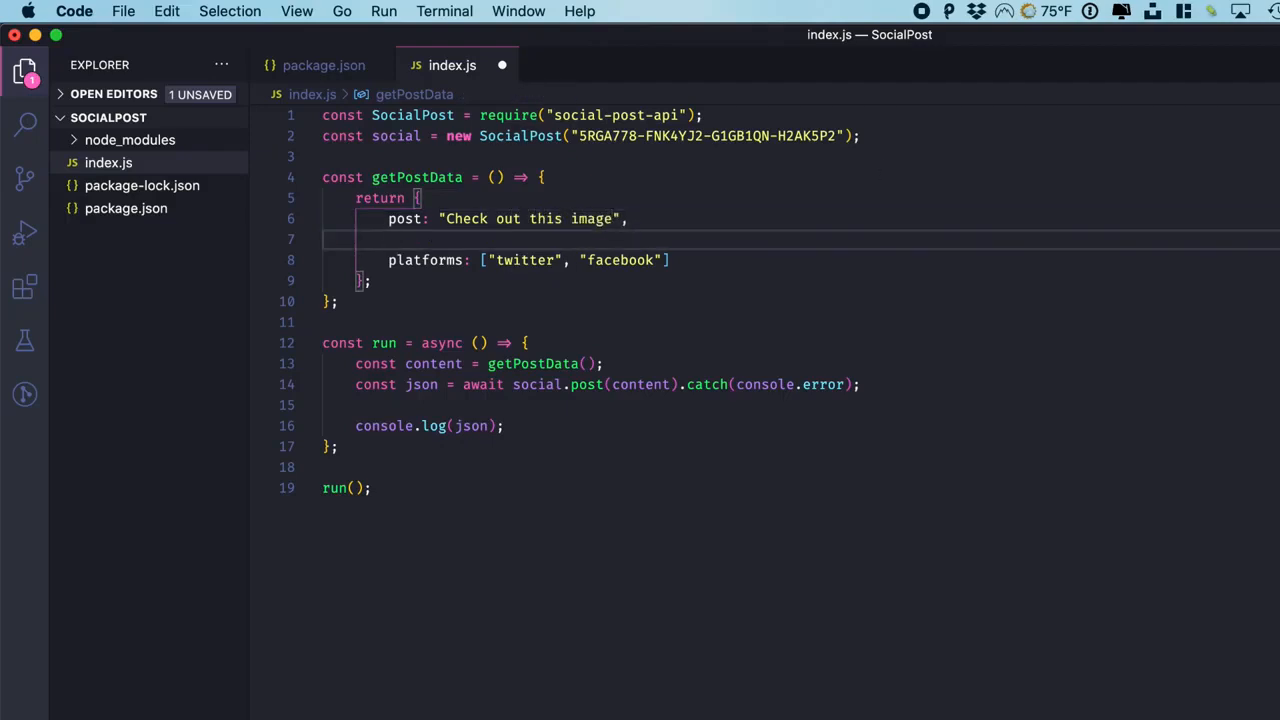
pyautogui.write('media_')
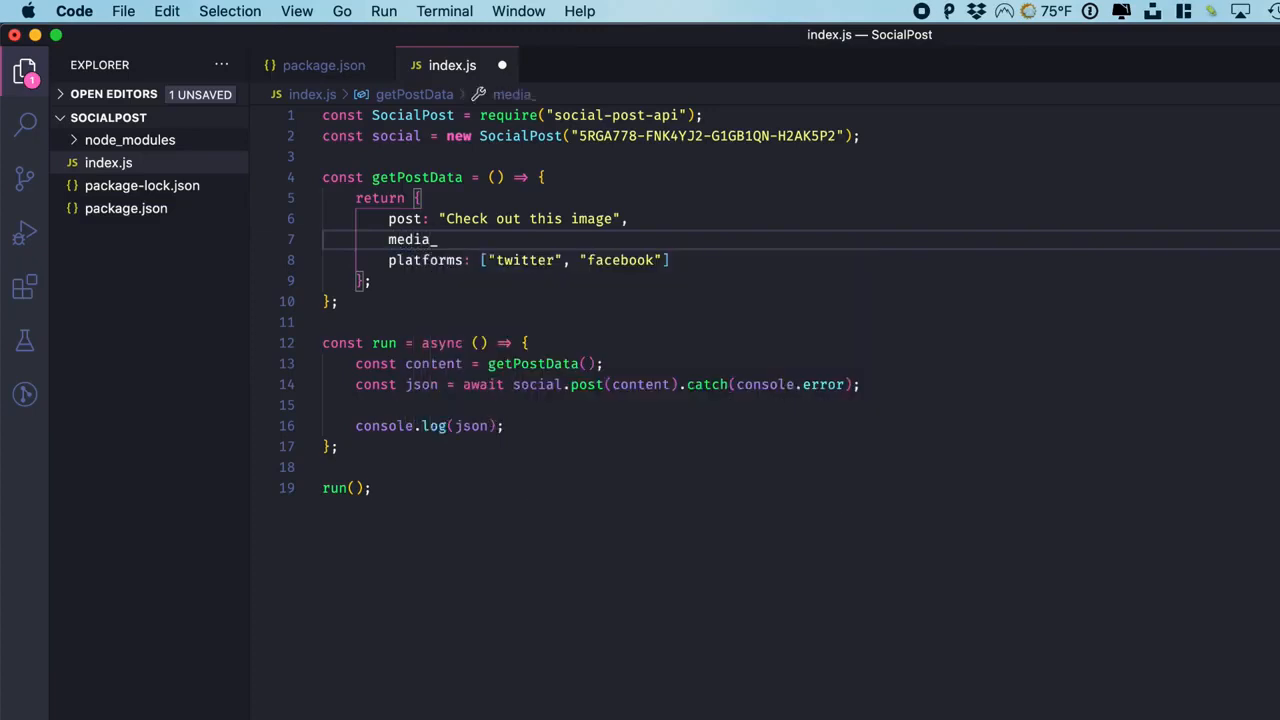
pyautogui.write('url:')
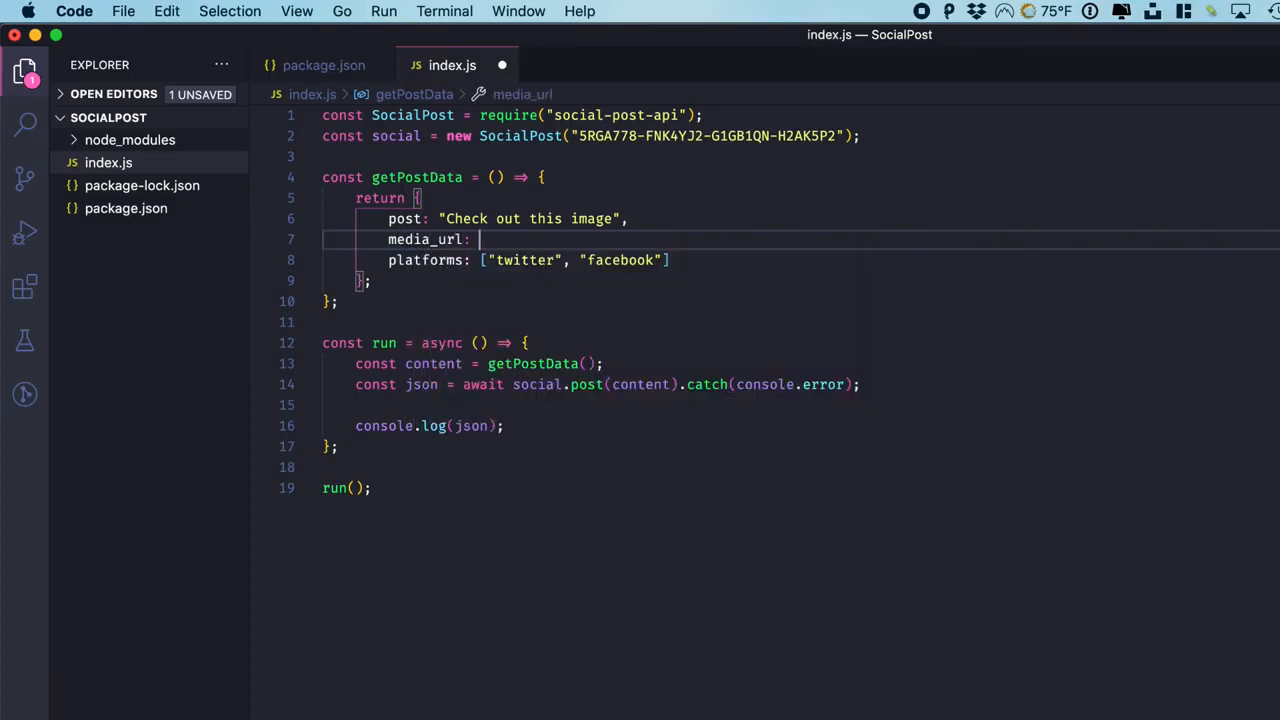
pyautogui.write('[""]')
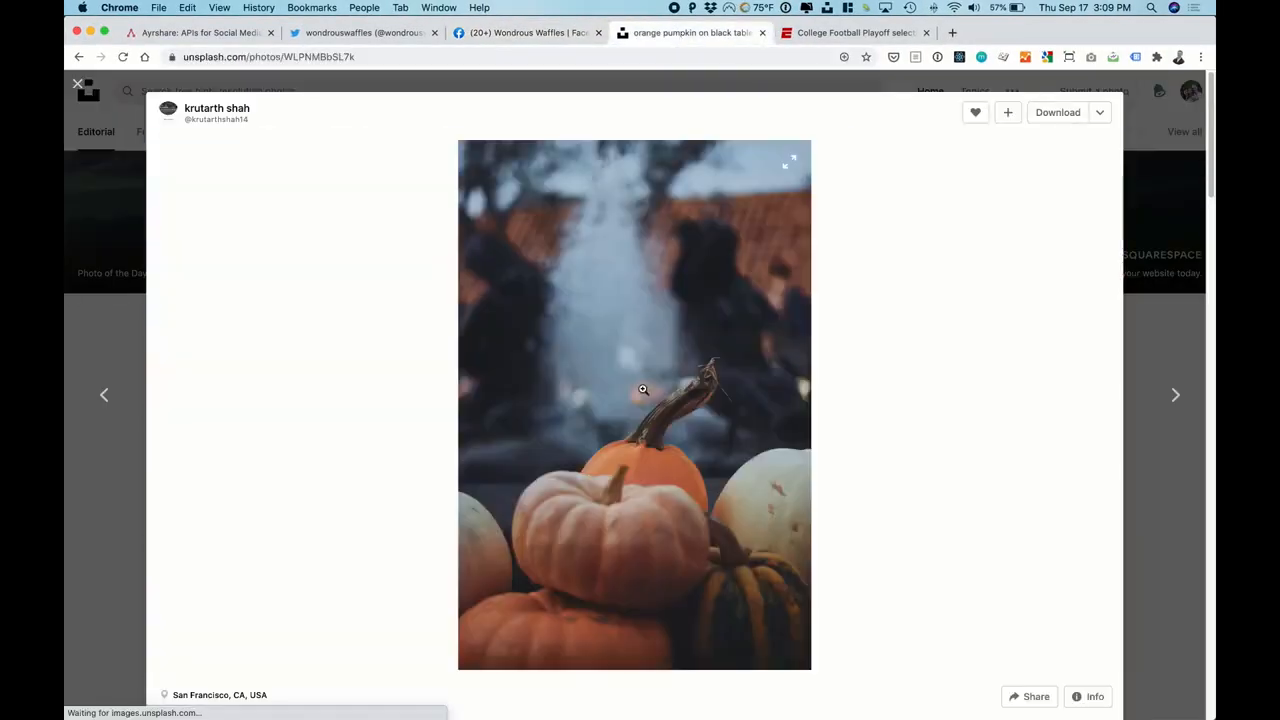
# - Paste the Unsplash pumpkin photo's image address into the media_url brackets
pyautogui.rightClick(642, 389)
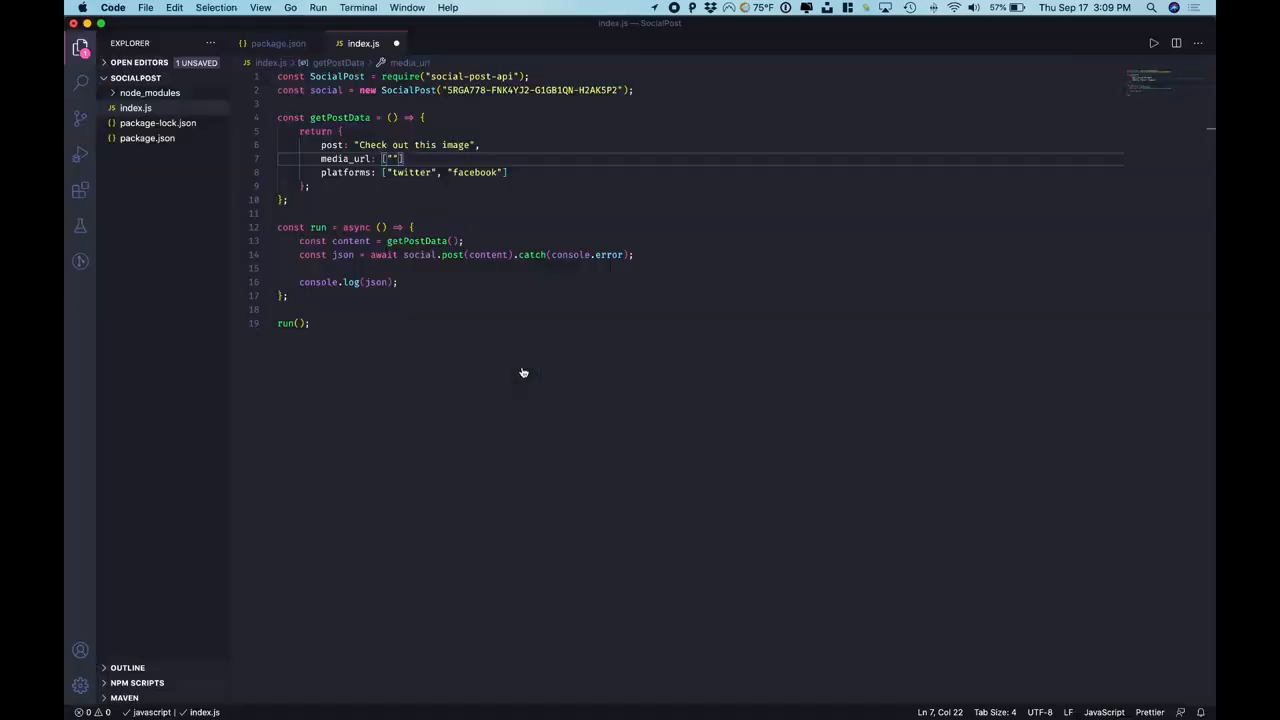
pyautogui.write('https://images.unsplash.com/photo-1600224174403-90273f6b4d9?ixlib=rb-1.2.1&ixid=eyJhcHBfaWQiOjEyMDd9&auto=format&fit=crop&w=1826&q=80')
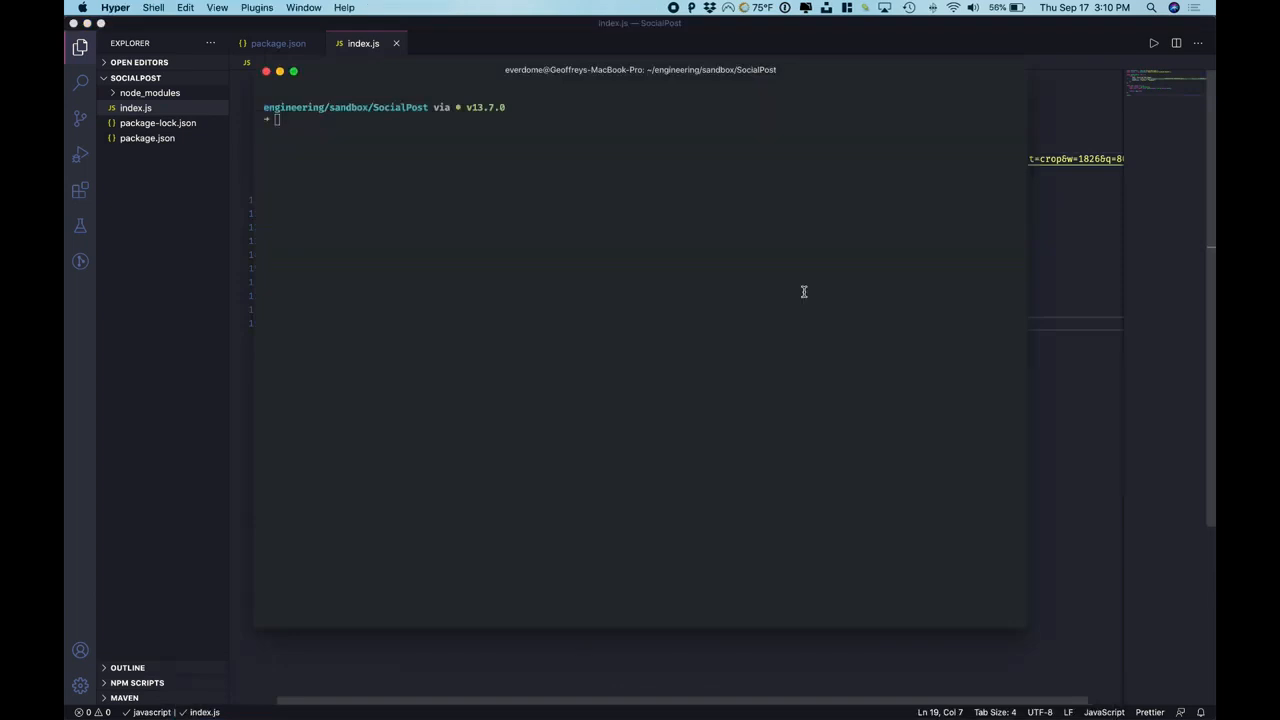
# - Run node index.js in the Hyper terminal to publish the image post
pyautogui.write('node index.js')
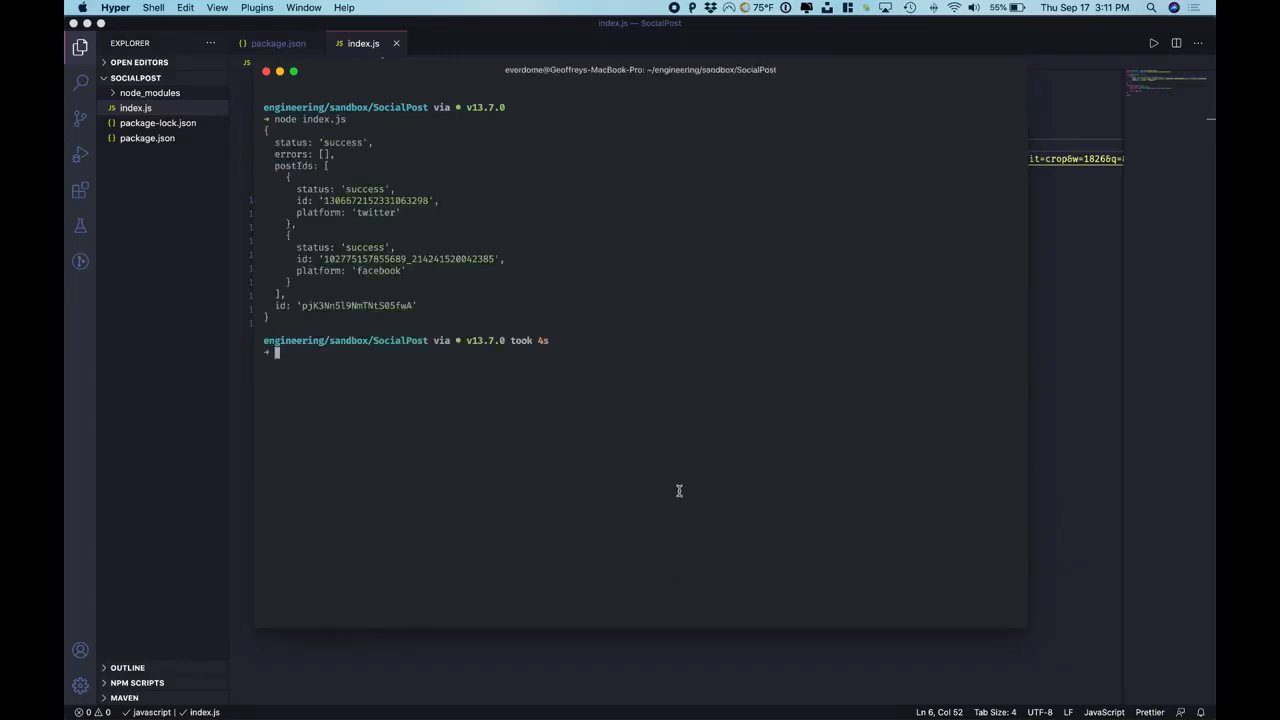
pyautogui.moveTo(419, 225)
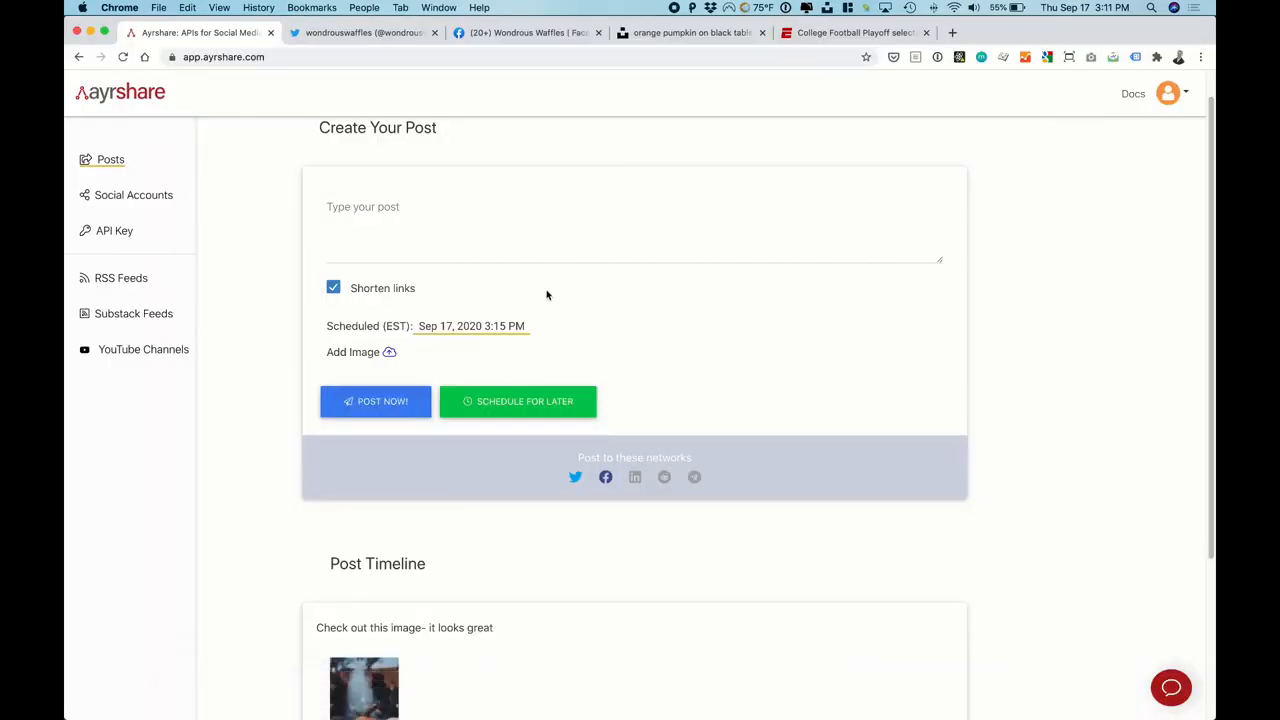
# - View the pumpkin image post in the Ayrshare timeline, then on Twitter and Facebook
pyautogui.scroll(-3)
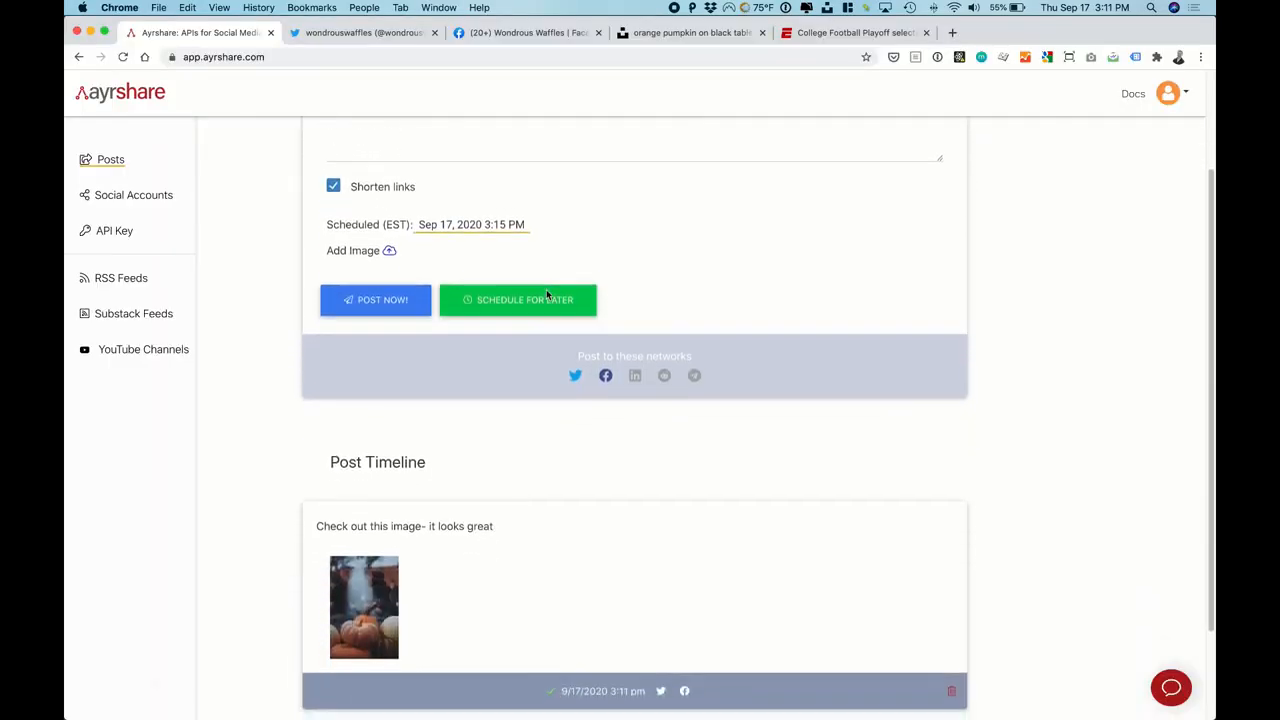
pyautogui.moveTo(446, 612)
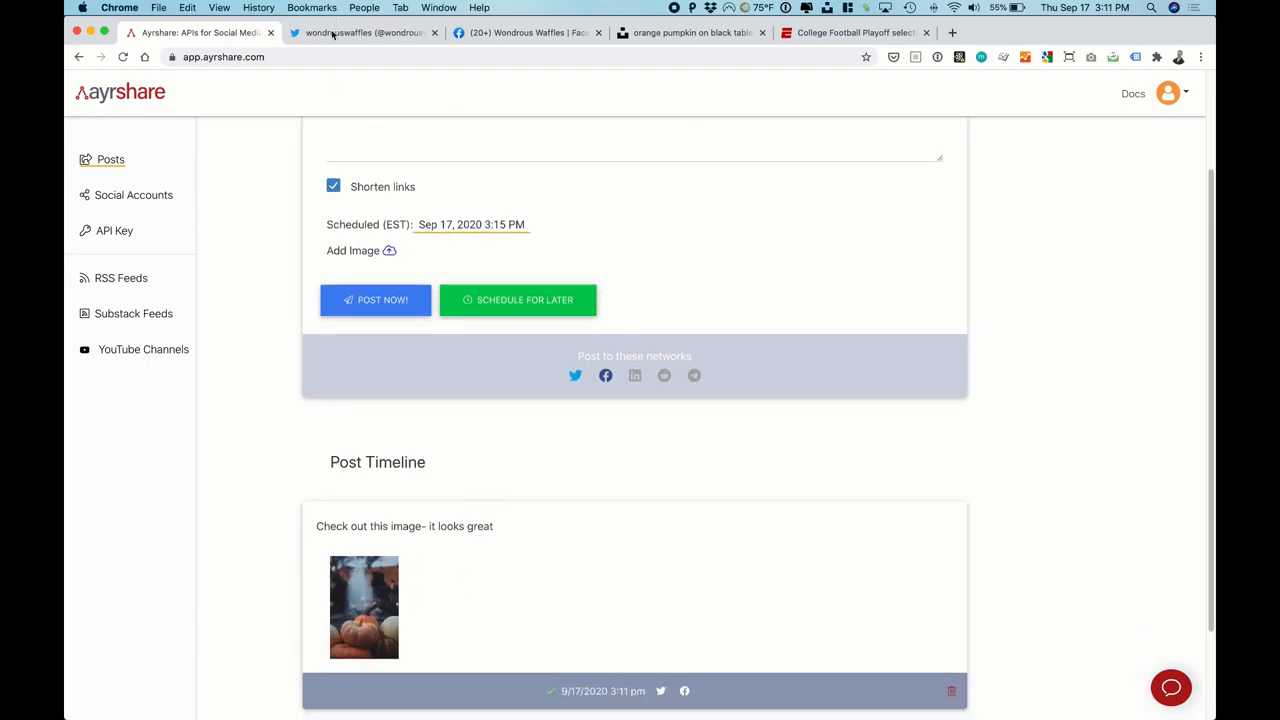
pyautogui.click(363, 32)
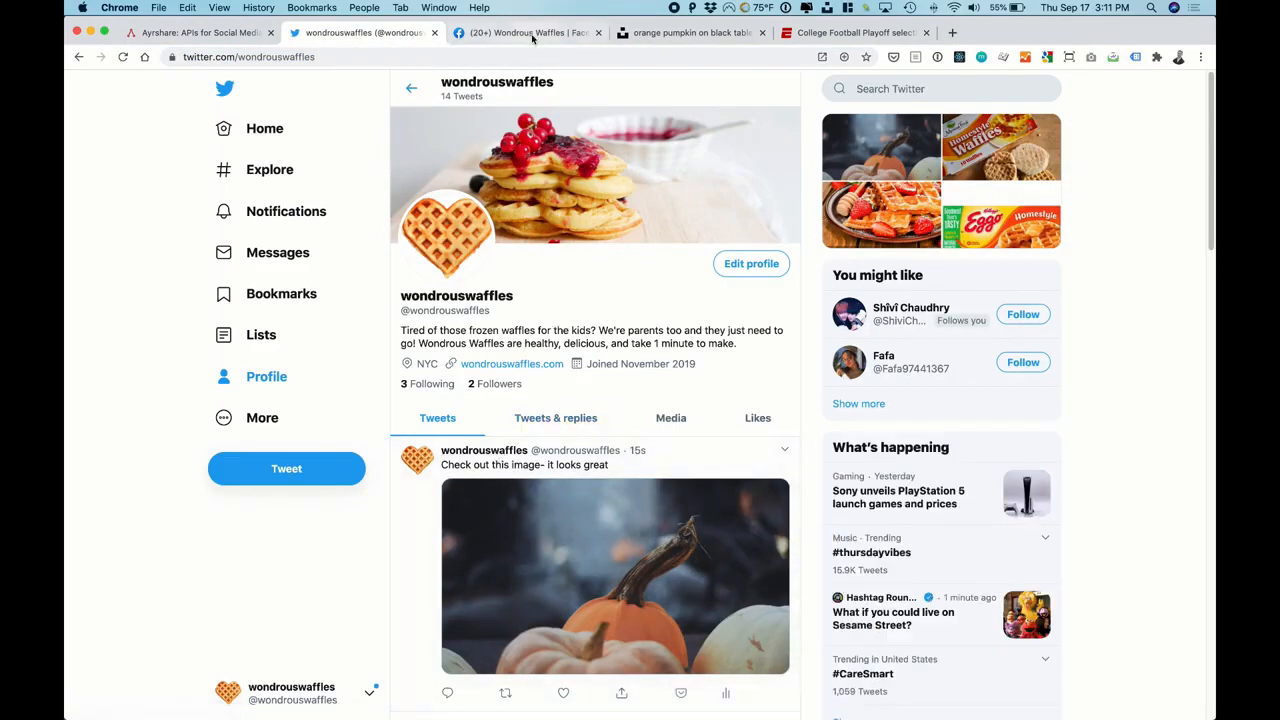
pyautogui.click(525, 32)
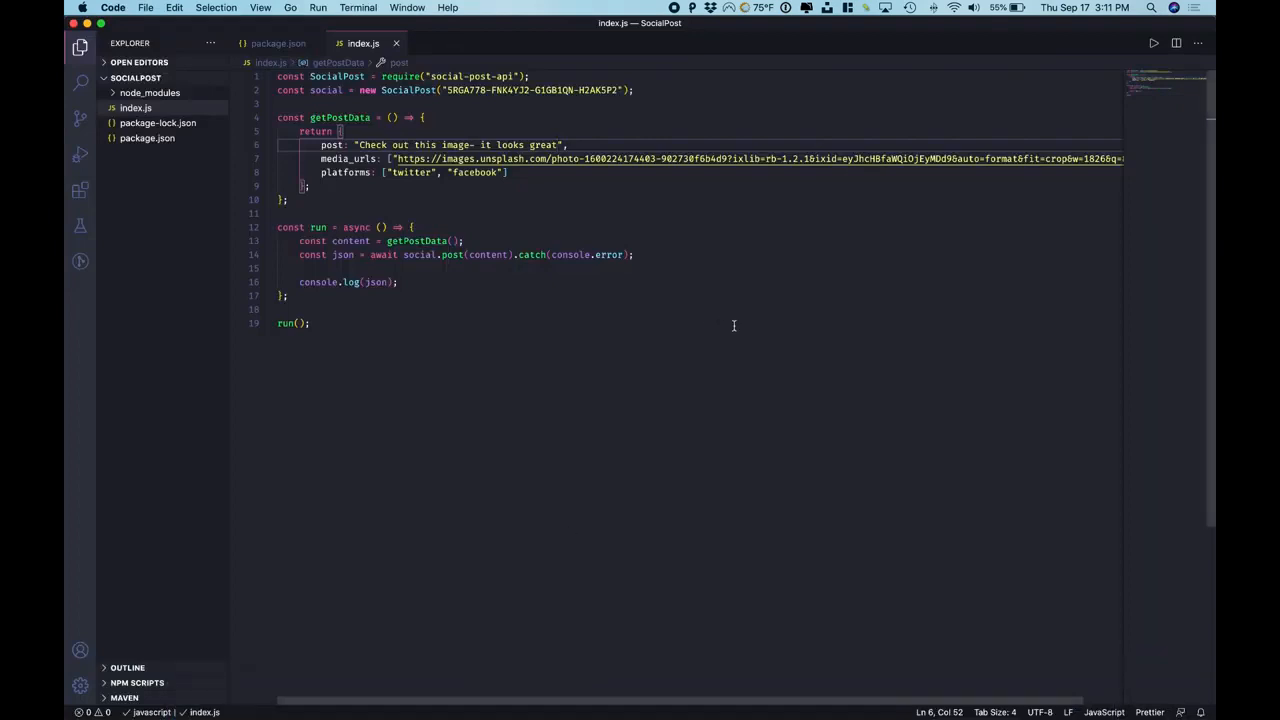
pyautogui.moveTo(713, 344)
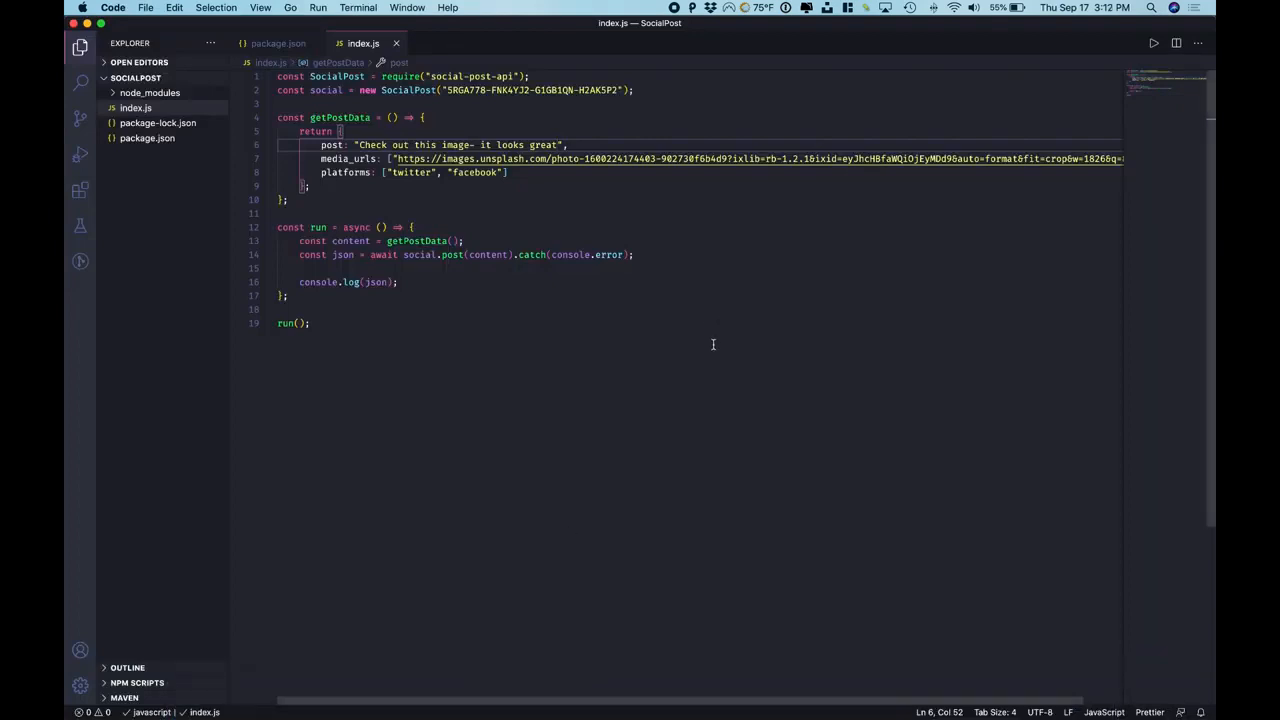